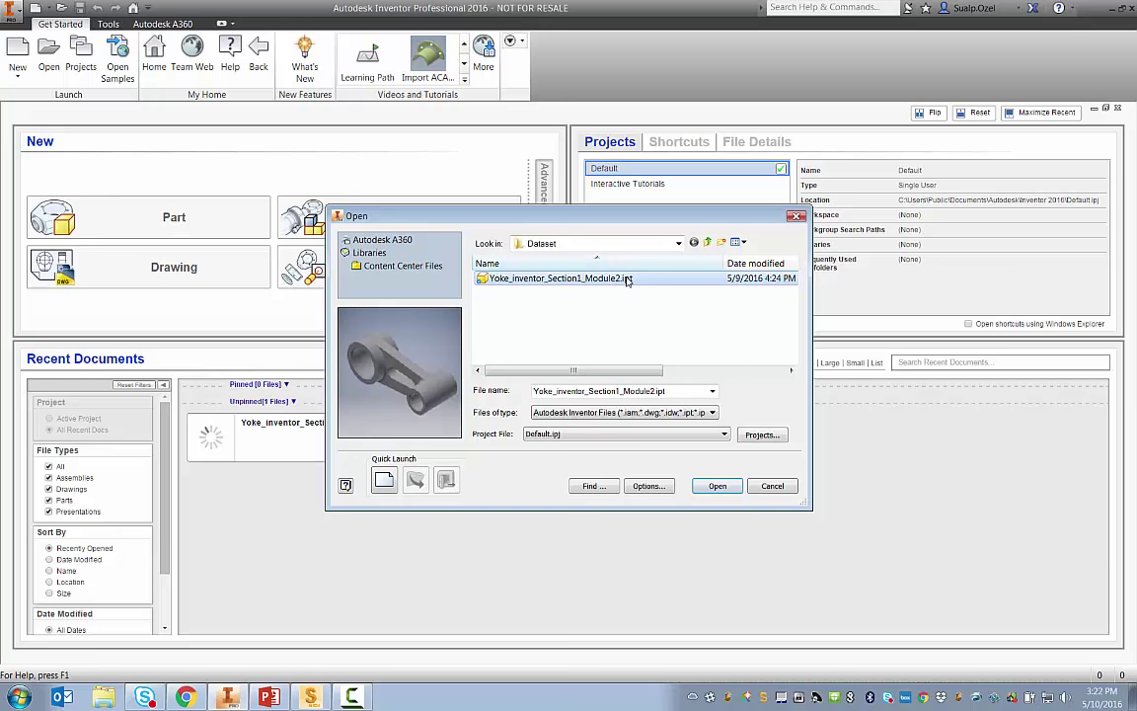
- Open Yoke_Inventor_Section1_Module2.ipt from the Dataset folder
{"action": "left_click", "coordinate": [717, 486]}
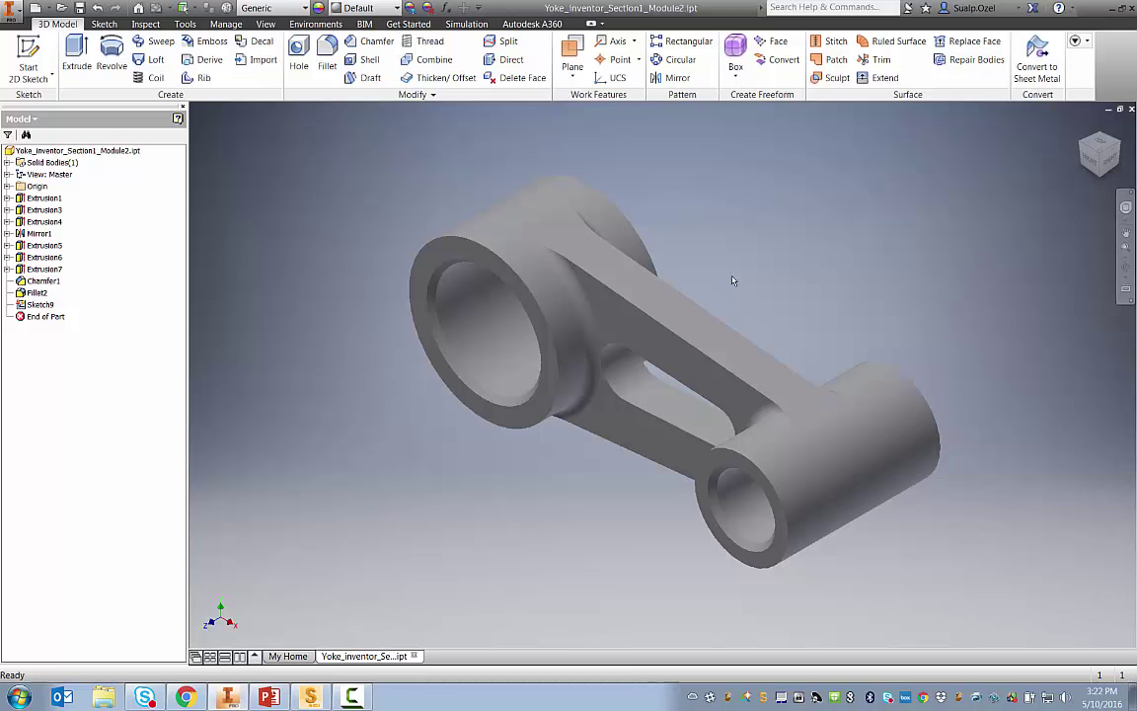
- Review the yoke's model parameters under Manage, then show the Simulation tools
{"action": "left_click", "coordinate": [44, 245]}
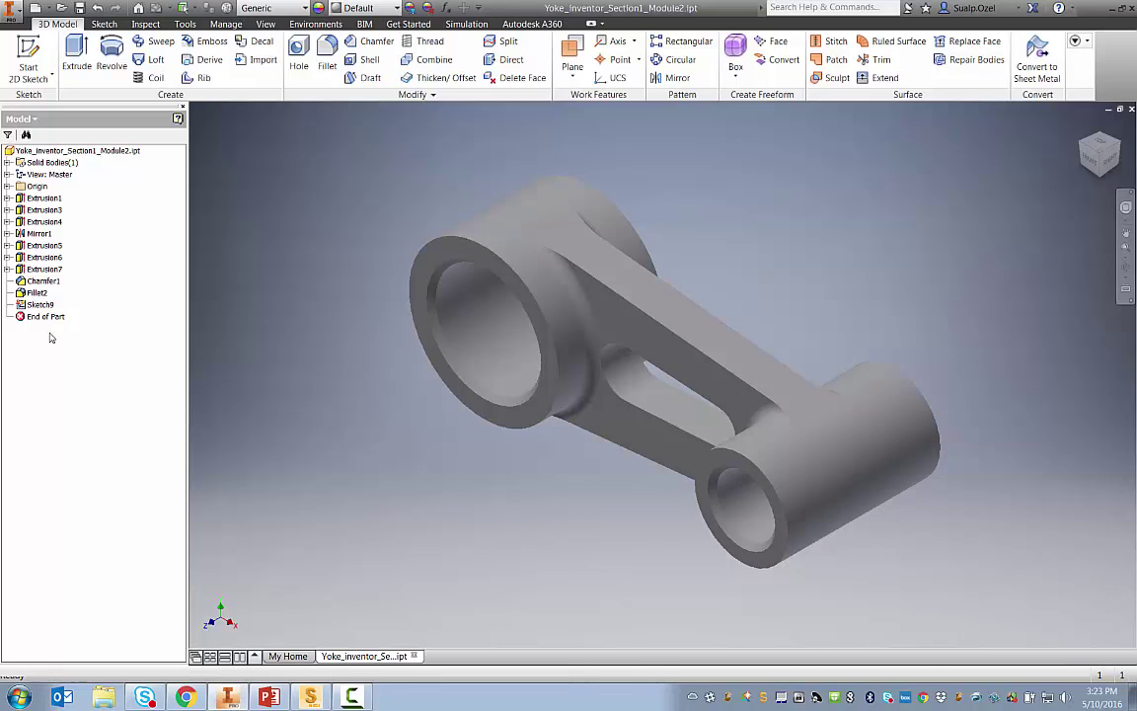
{"action": "mouse_move", "coordinate": [217, 174]}
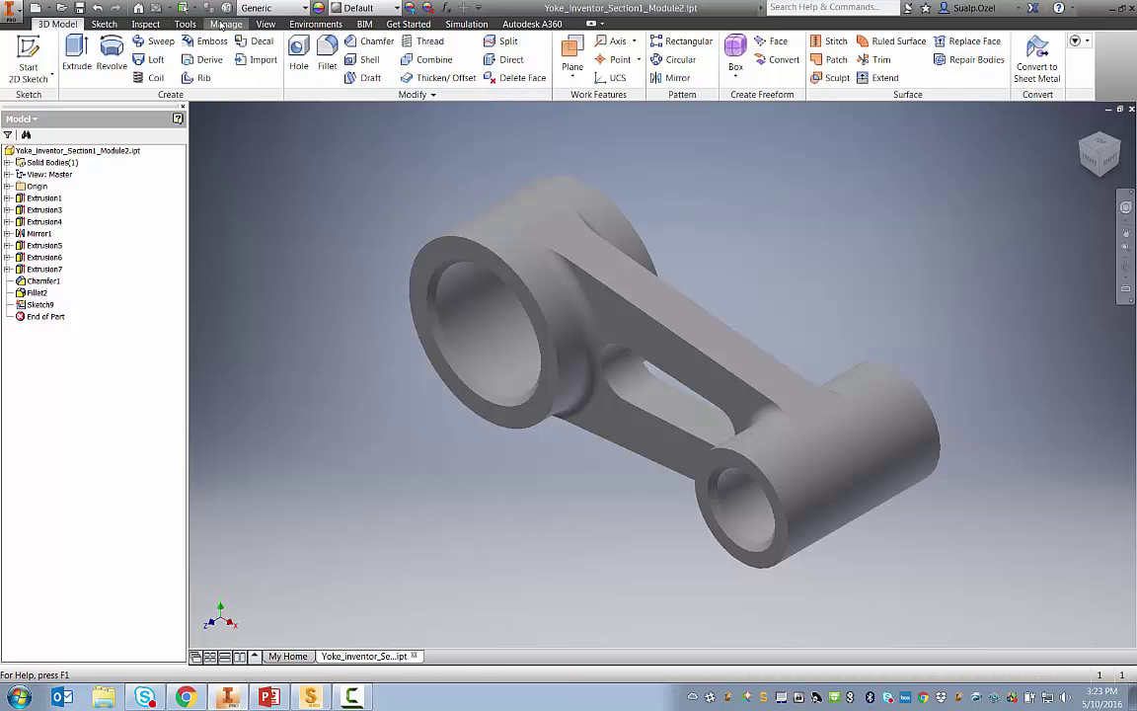
{"action": "left_click", "coordinate": [225, 24]}
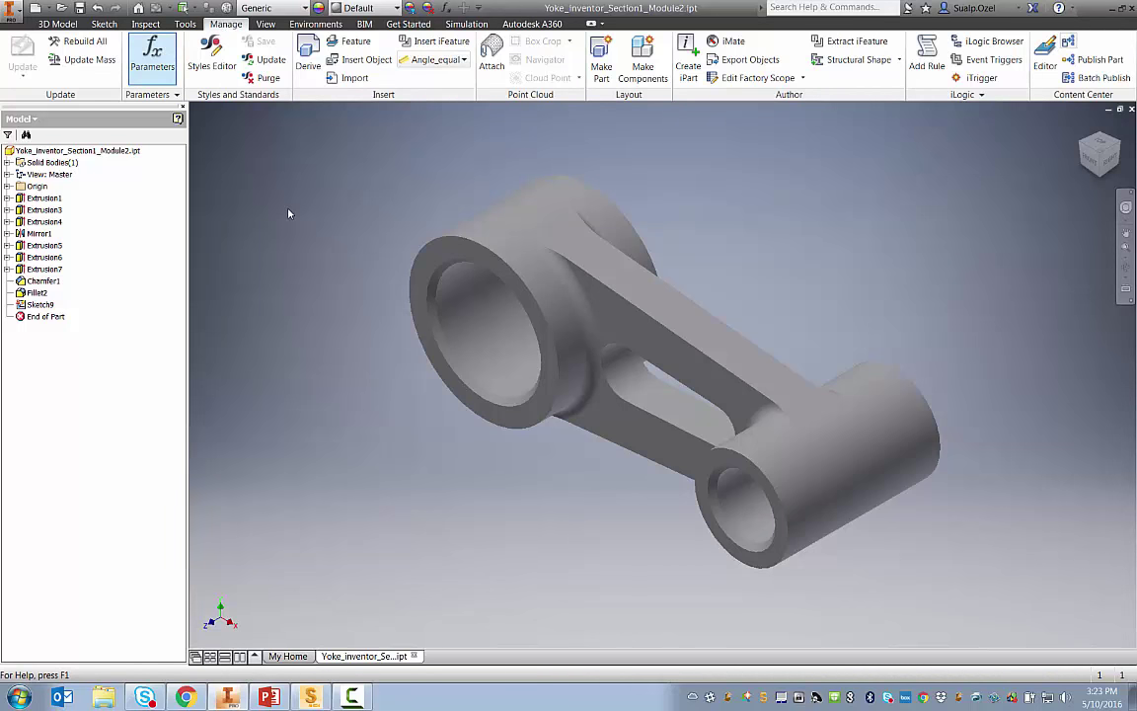
{"action": "left_click", "coordinate": [152, 55]}
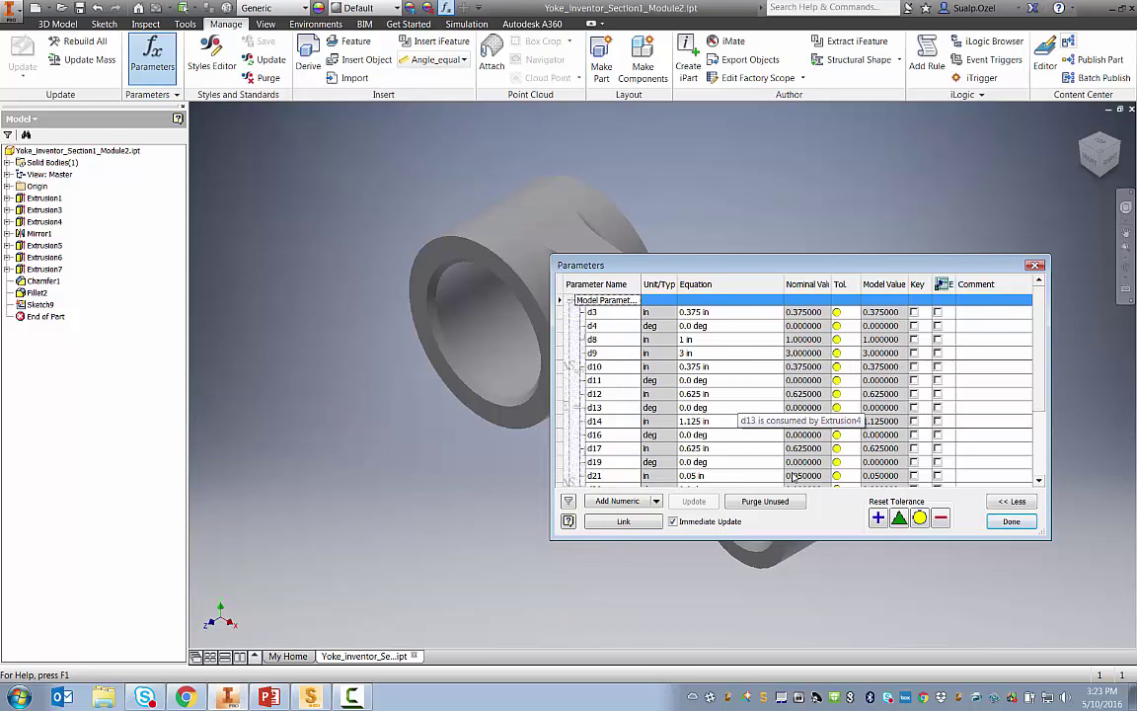
{"action": "left_click", "coordinate": [1011, 521]}
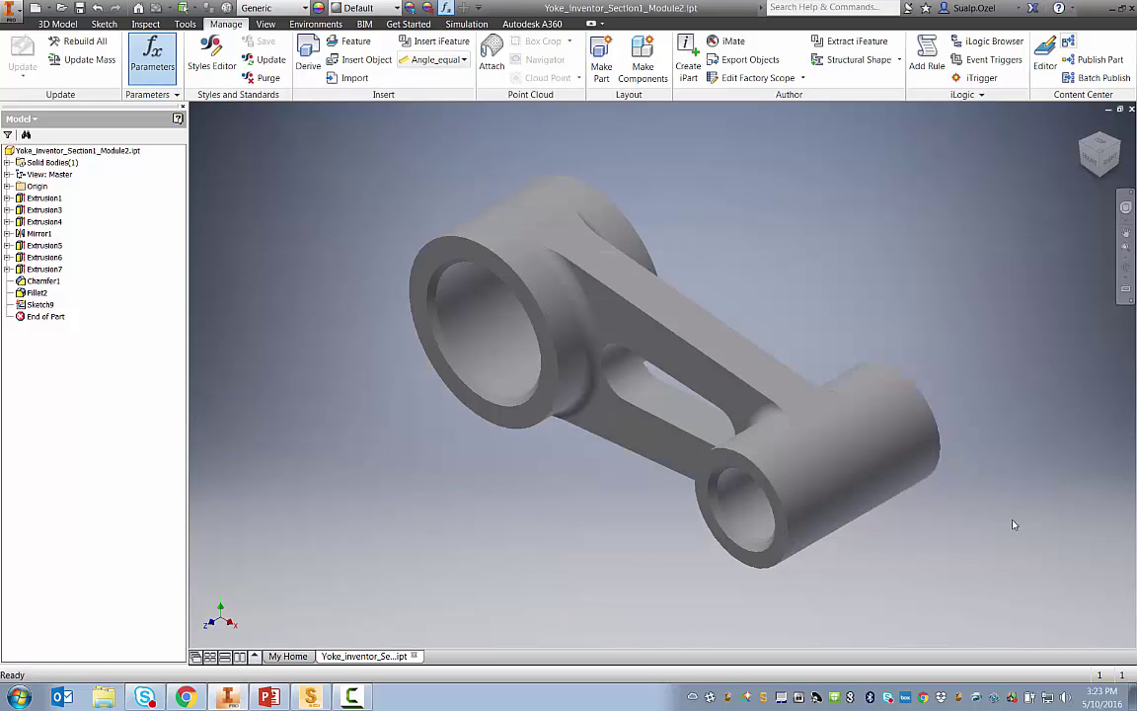
{"action": "left_click", "coordinate": [466, 24]}
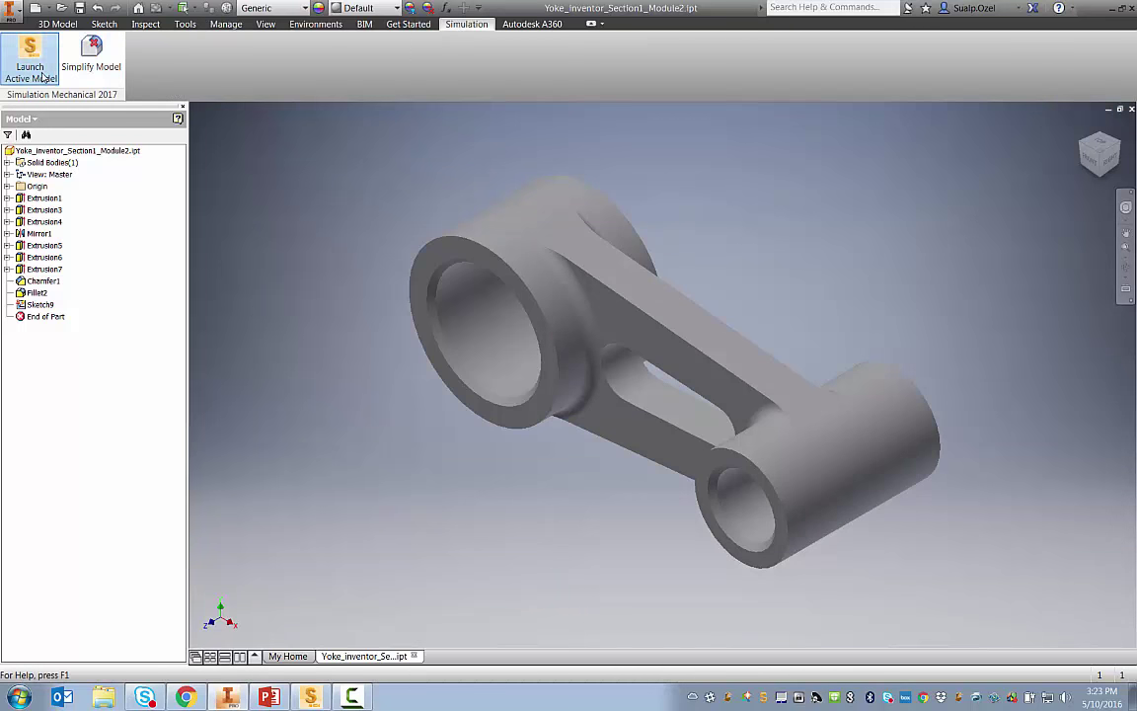
- Launch the active yoke model into Simulation Mechanical as Static Stress with Linear Material Models
{"action": "left_click", "coordinate": [32, 59]}
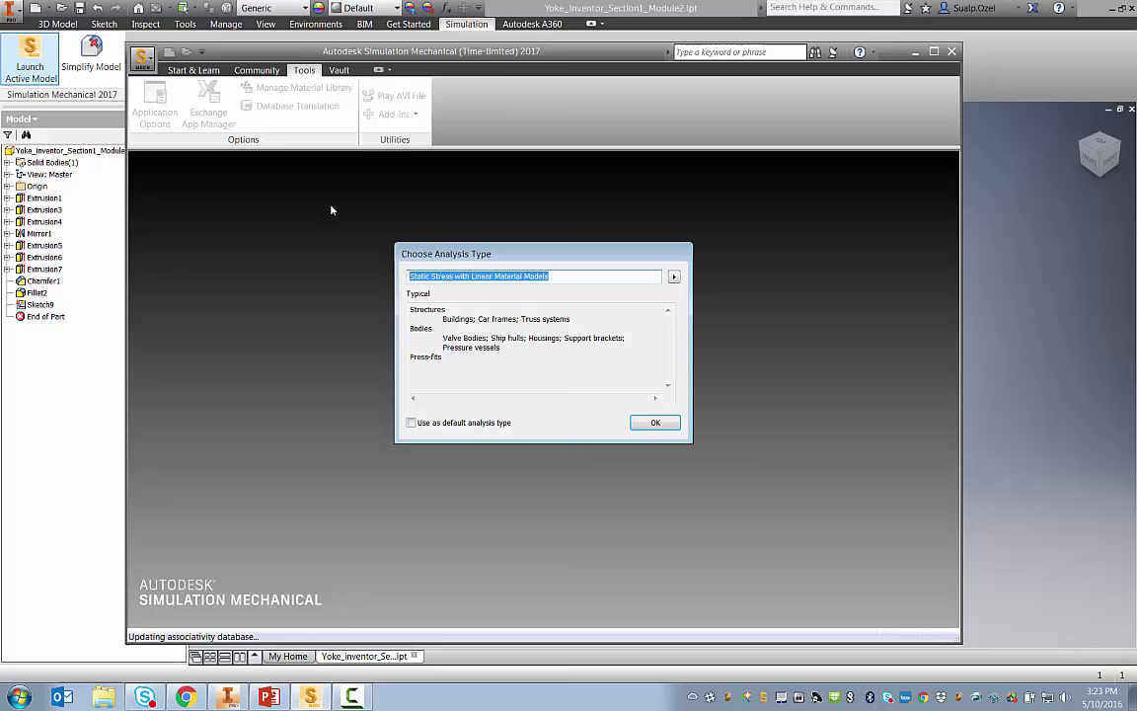
{"action": "left_click", "coordinate": [656, 423]}
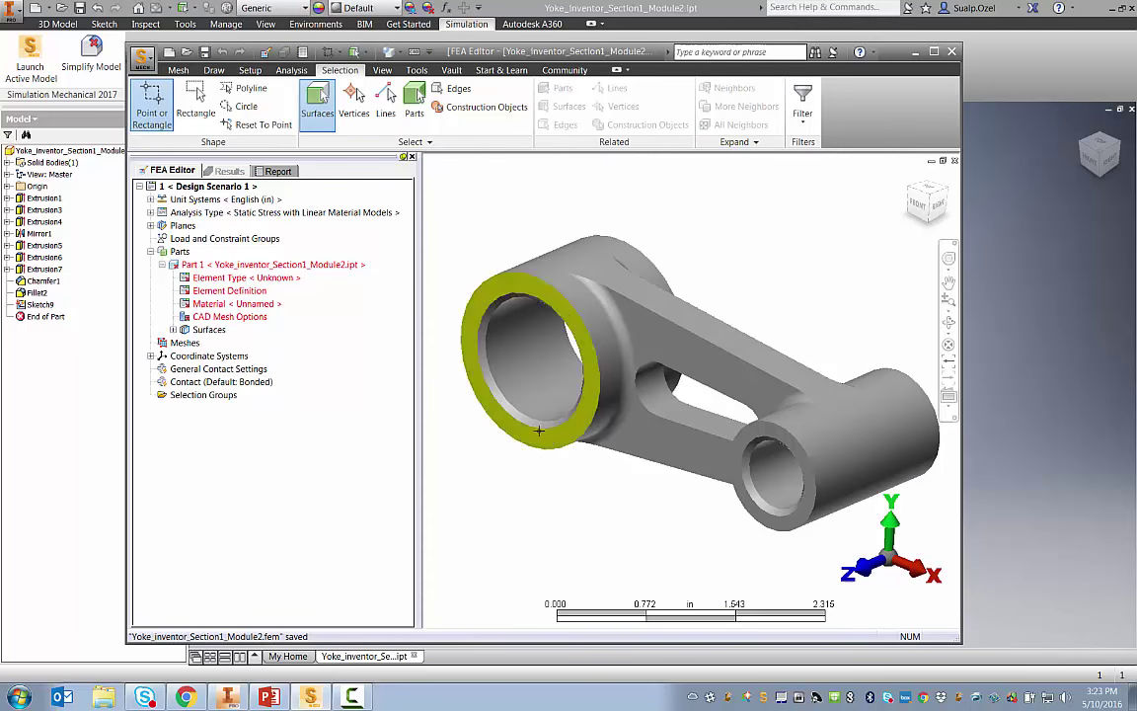
{"action": "left_click", "coordinate": [417, 71]}
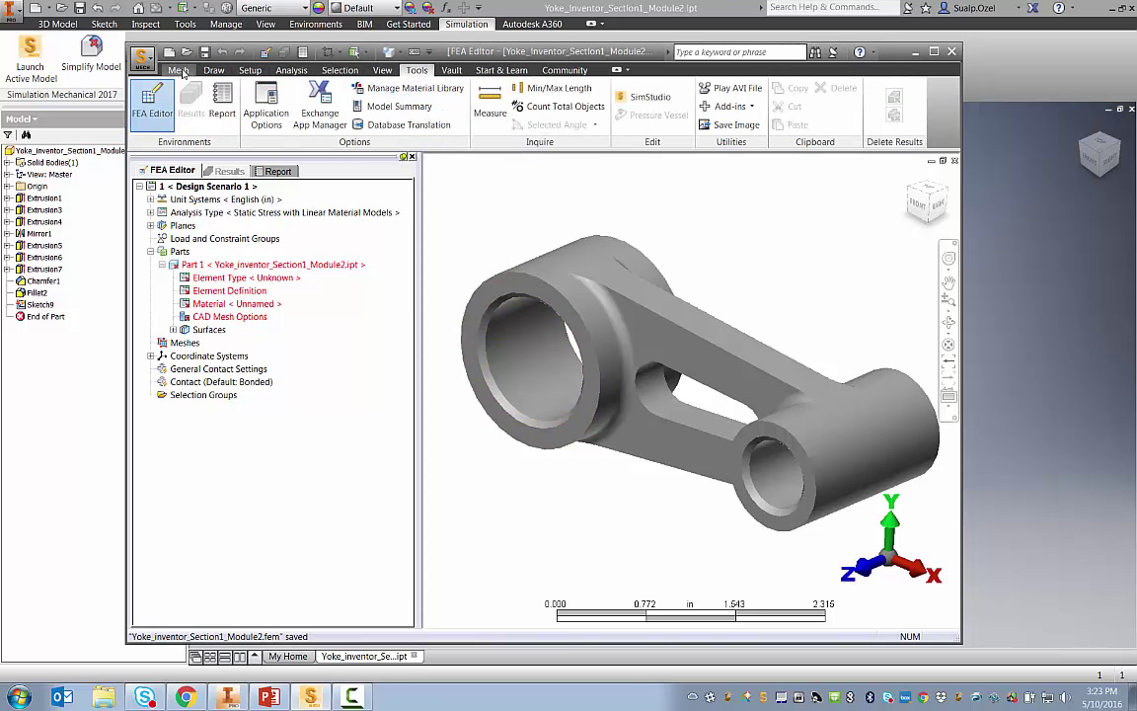
- Set the Chamfer1 parameter d21 to 0.1 in under CAD Parameters and update the model
{"action": "left_click", "coordinate": [178, 71]}
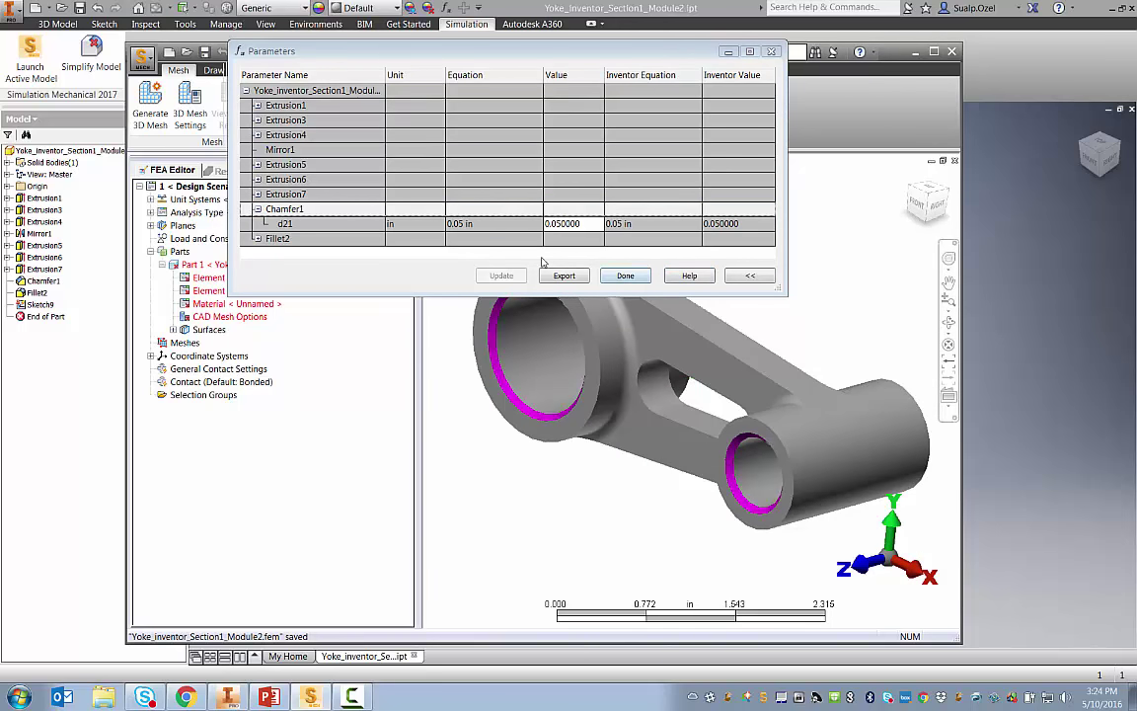
{"action": "left_click", "coordinate": [573, 223]}
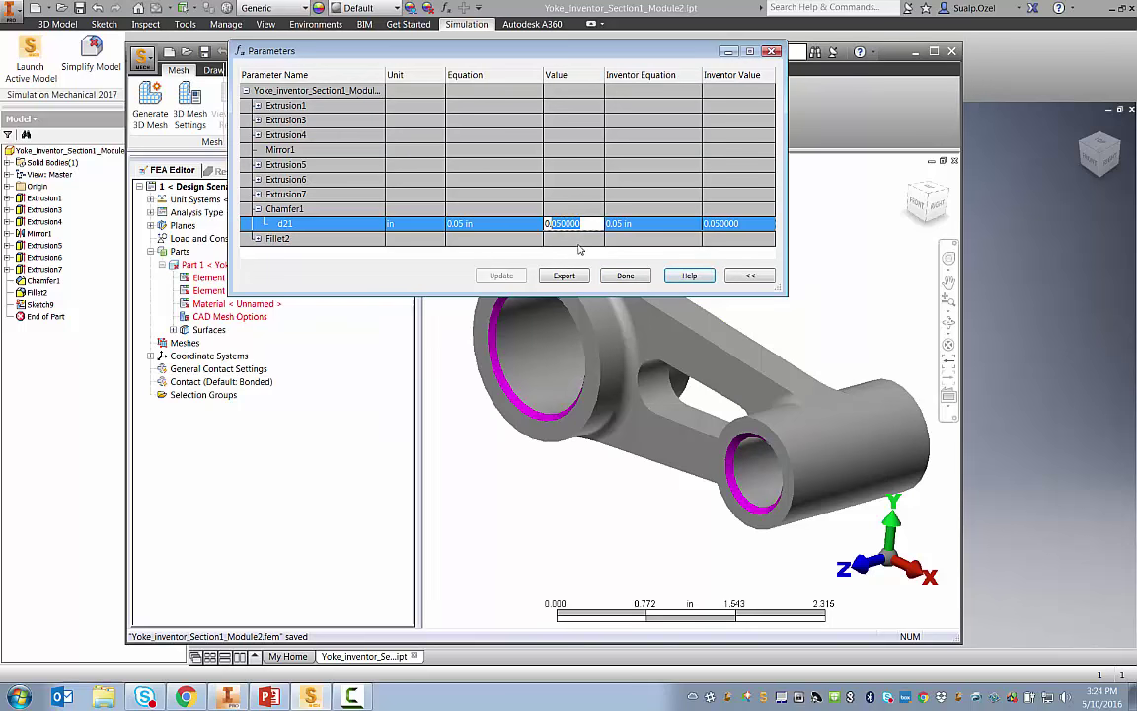
{"action": "type", "text": "0.1"}
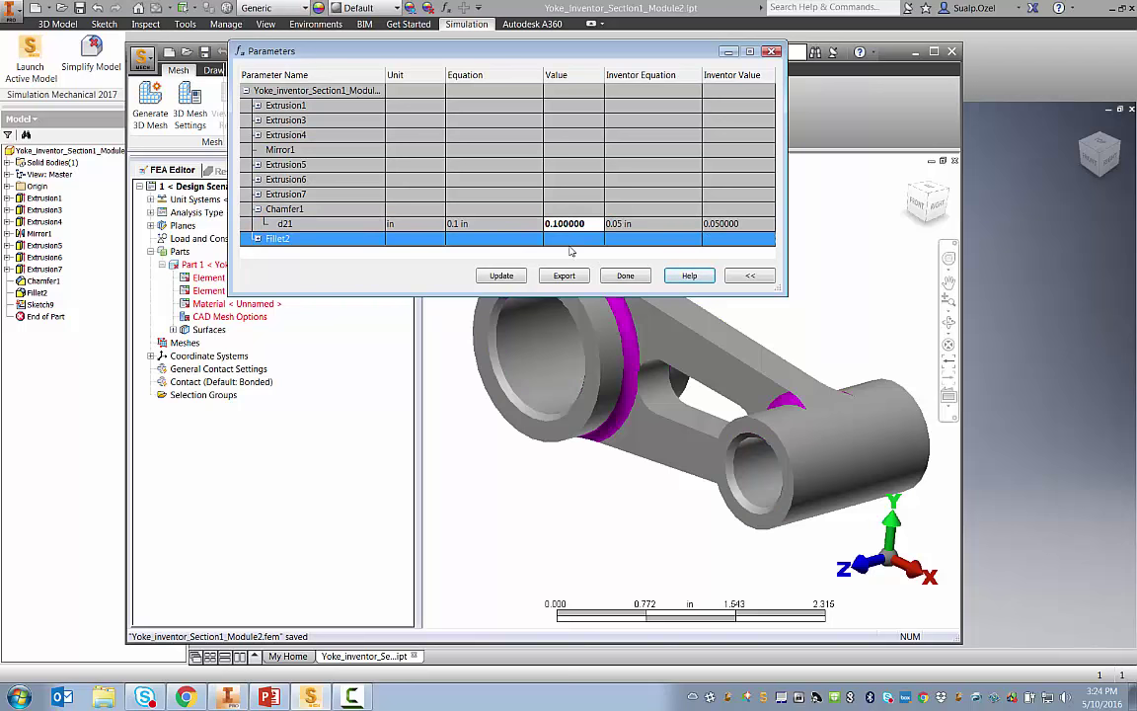
{"action": "left_click", "coordinate": [501, 277]}
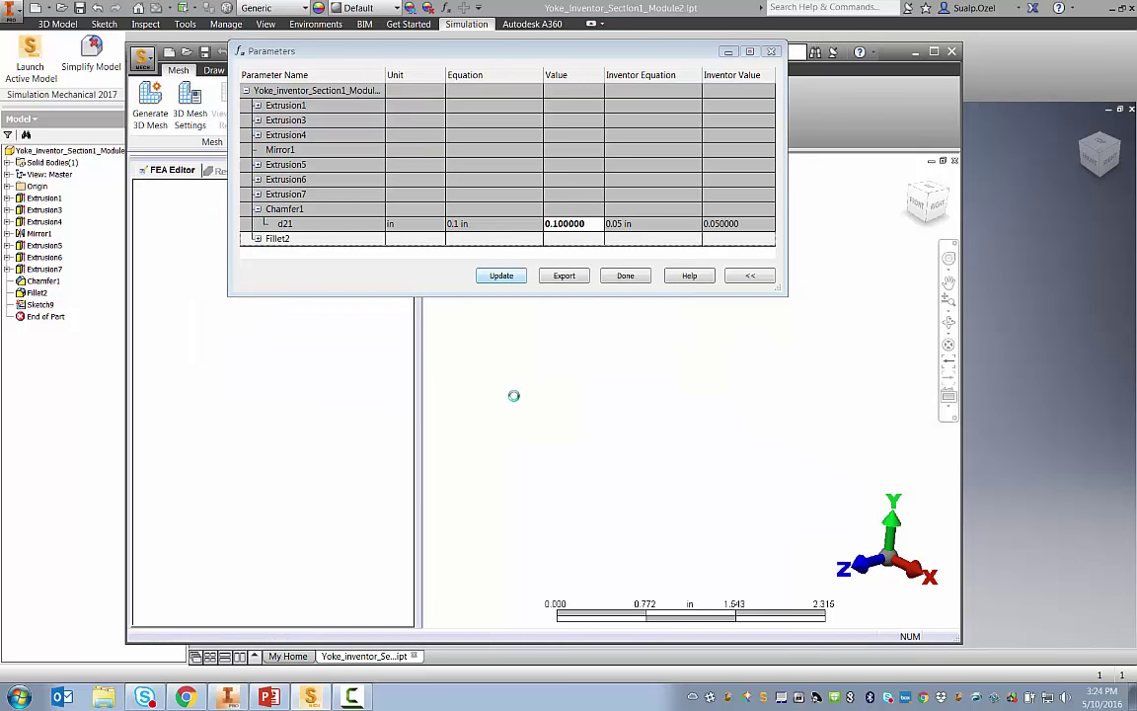
{"action": "left_click", "coordinate": [502, 276]}
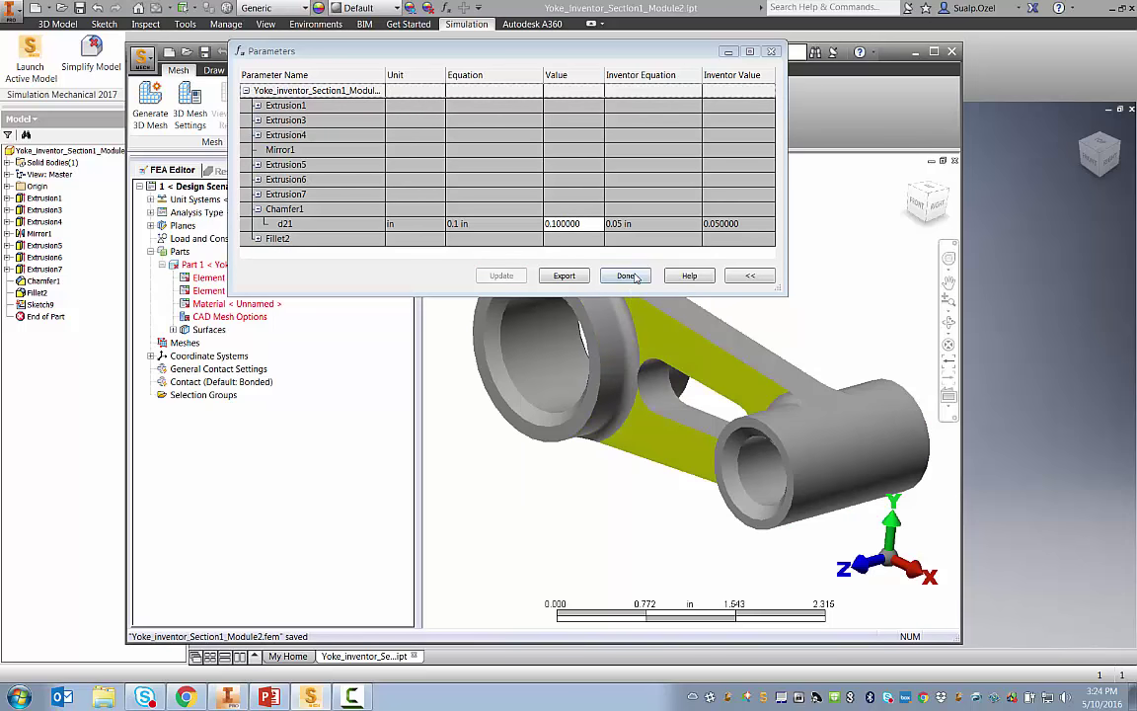
- Finish the parameter edits with Done and return to the yoke in Inventor
{"action": "left_click", "coordinate": [626, 276]}
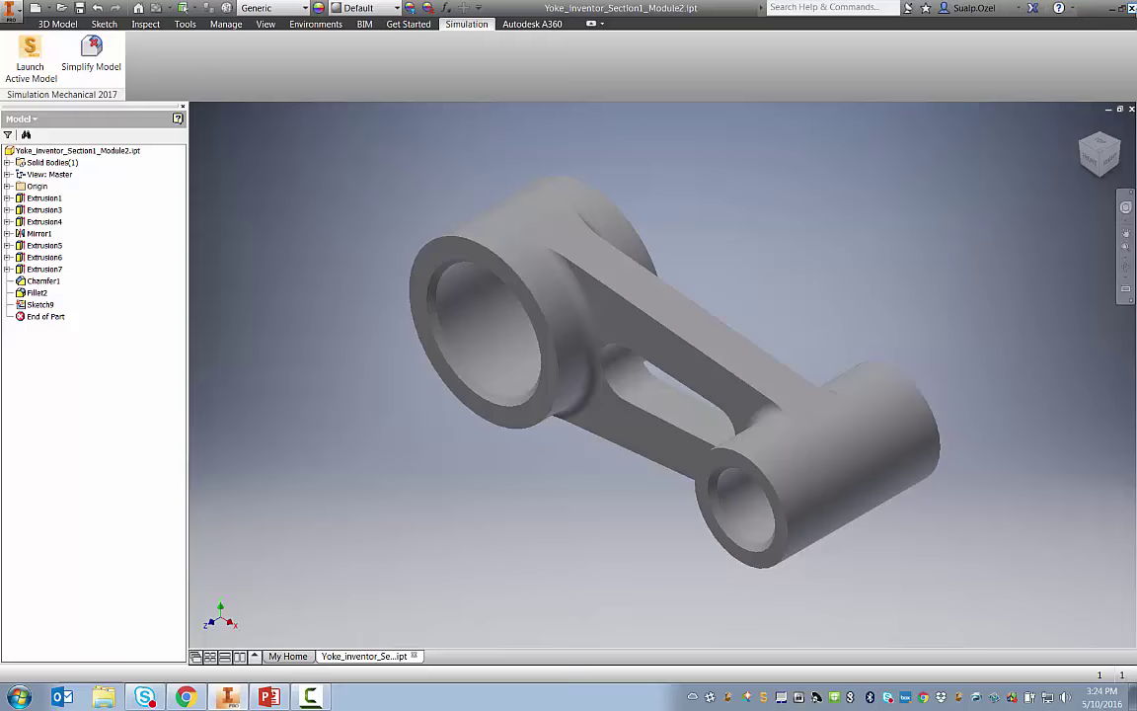
- Start SimStudio Tools and open Yoke.sat from the Dataset folder
{"action": "left_click", "coordinate": [253, 697]}
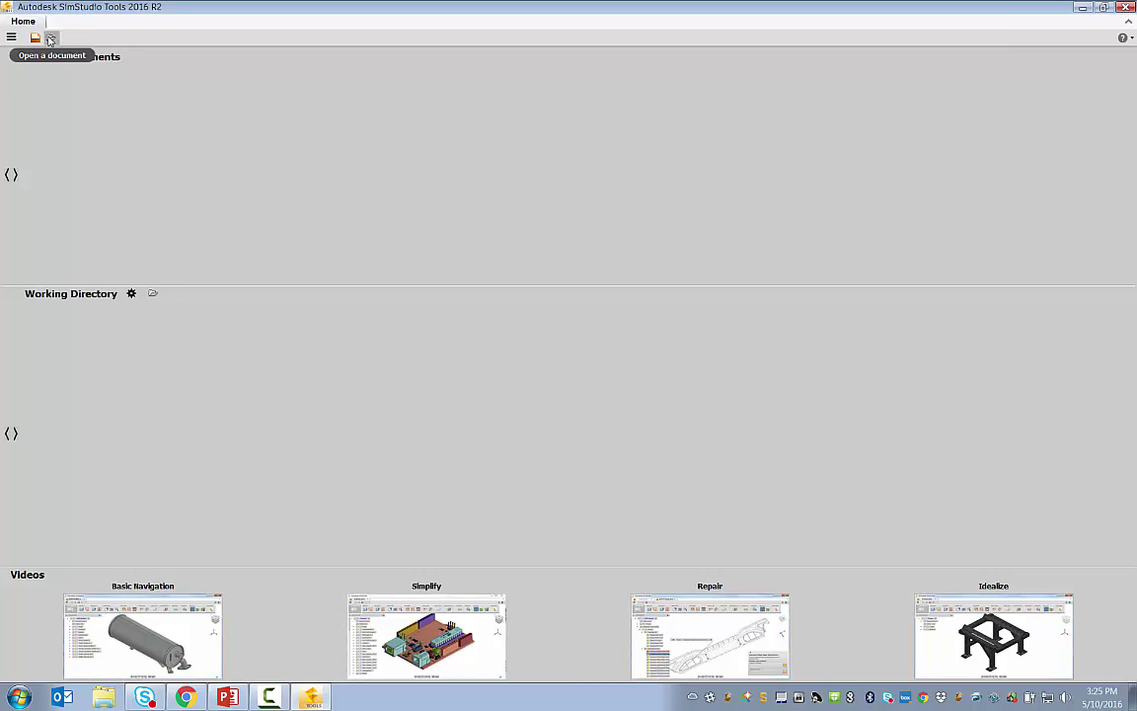
{"action": "left_click", "coordinate": [51, 39]}
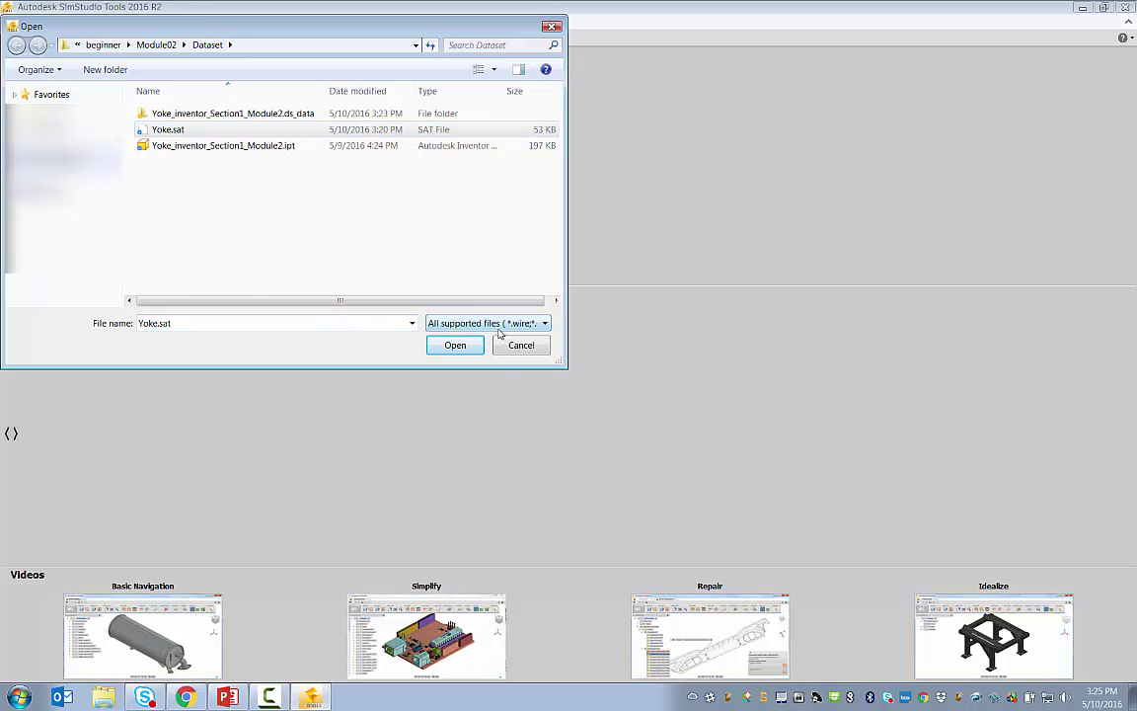
{"action": "left_click", "coordinate": [545, 324]}
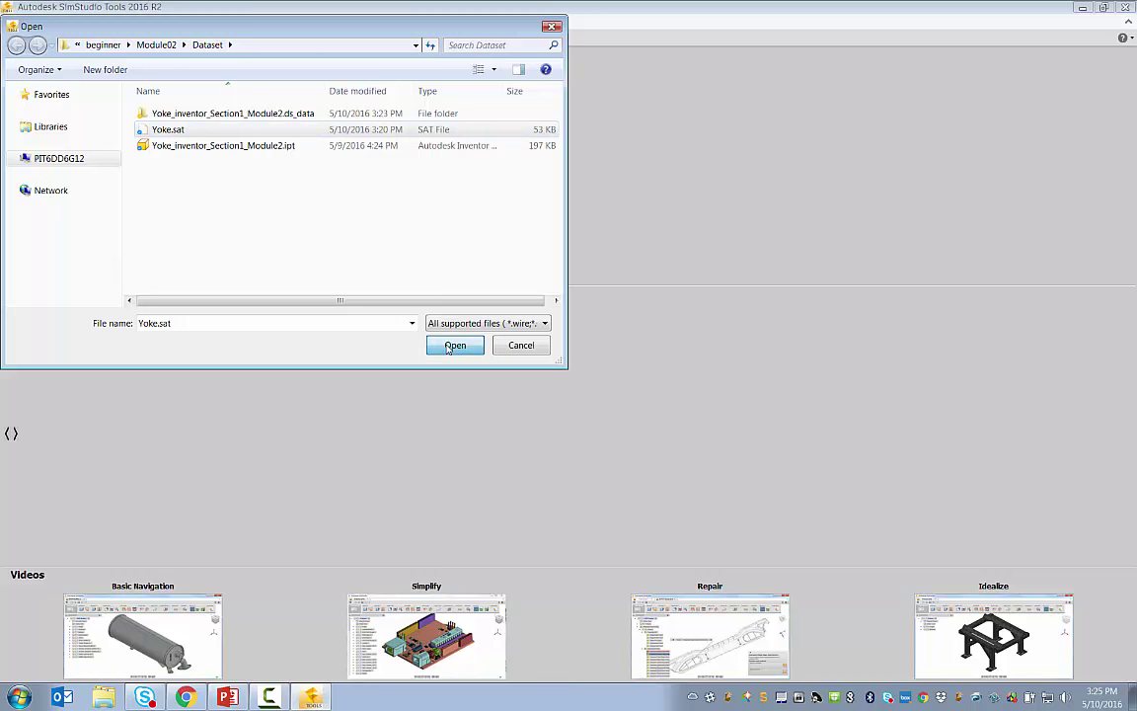
{"action": "left_click", "coordinate": [454, 344]}
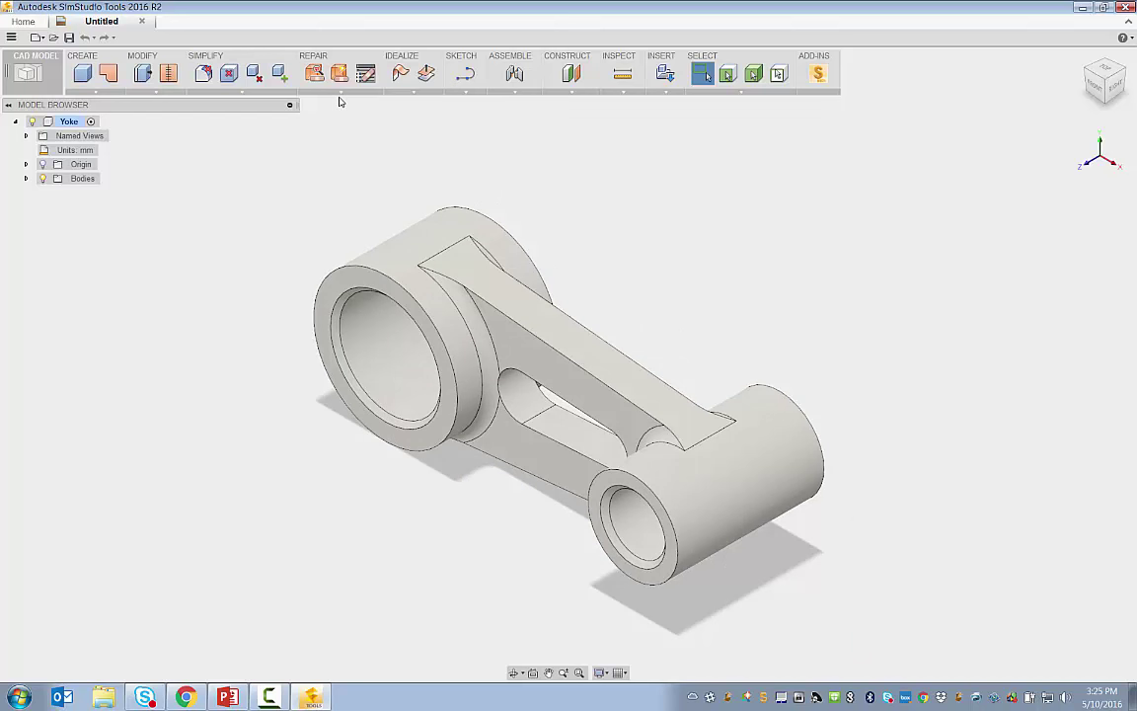
{"action": "mouse_move", "coordinate": [314, 75]}
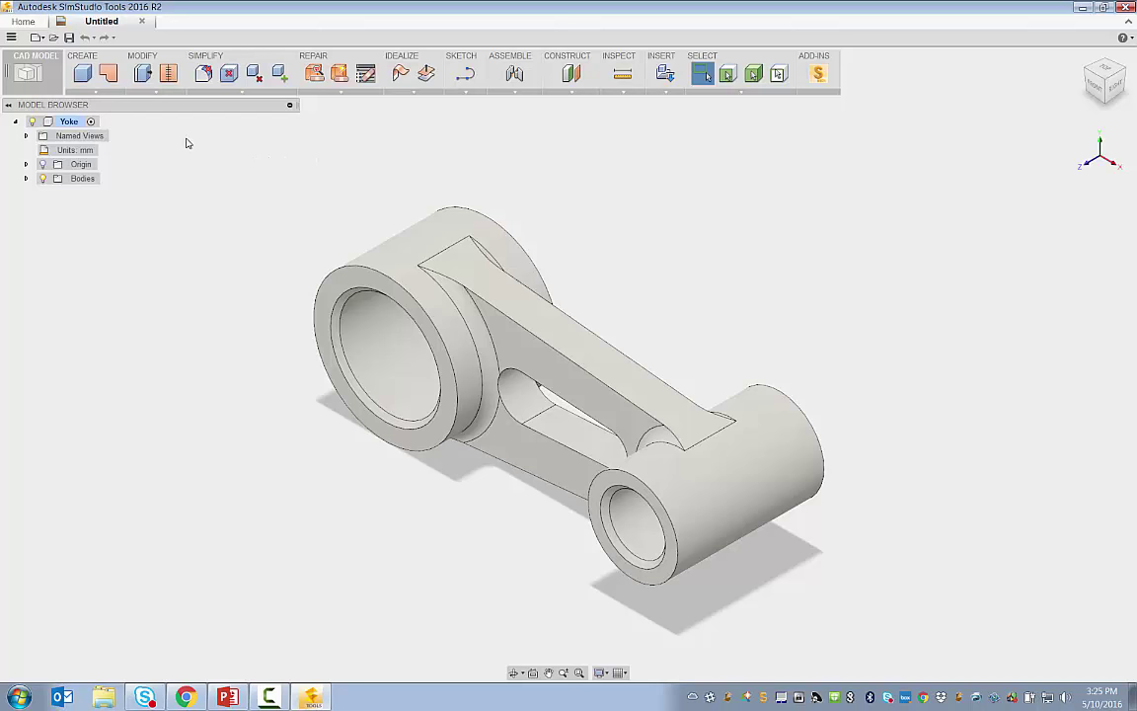
{"action": "mouse_move", "coordinate": [109, 75]}
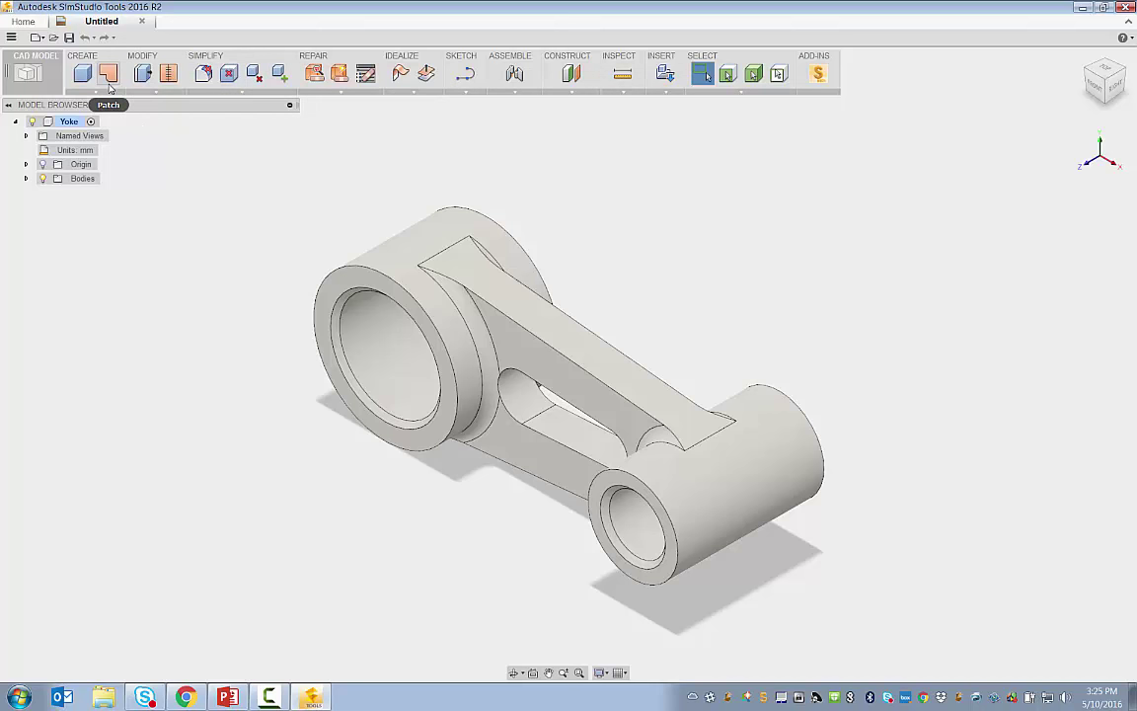
{"action": "mouse_move", "coordinate": [107, 73]}
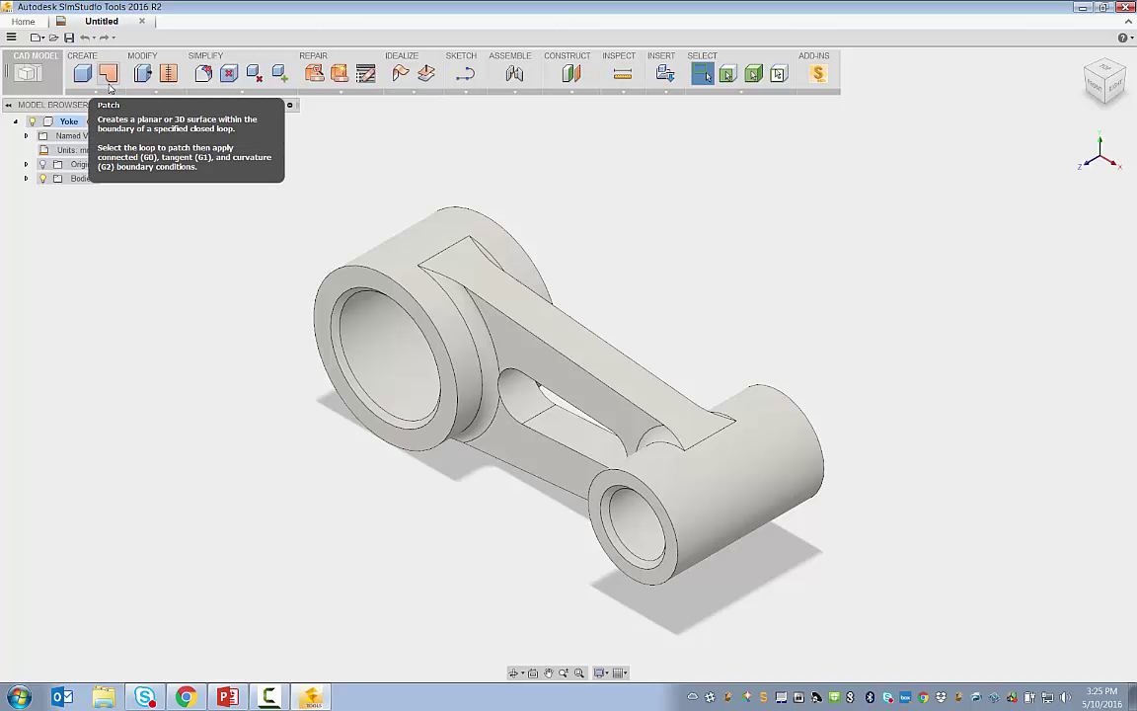
{"action": "mouse_move", "coordinate": [306, 134]}
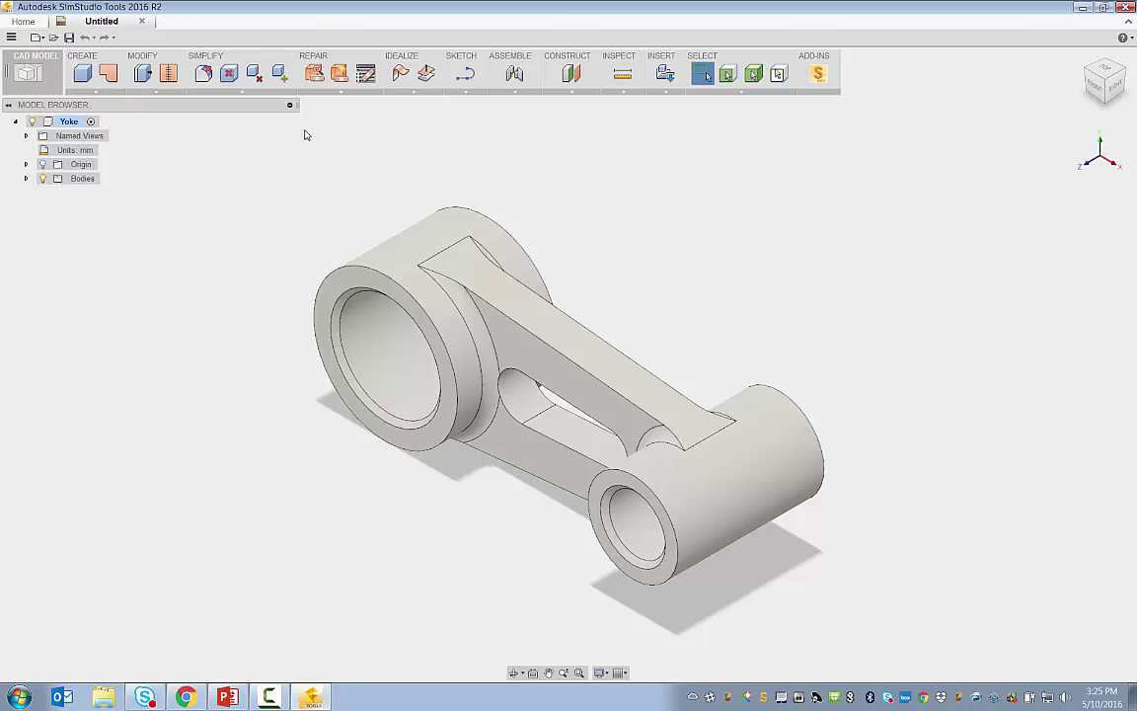
{"action": "mouse_move", "coordinate": [401, 75]}
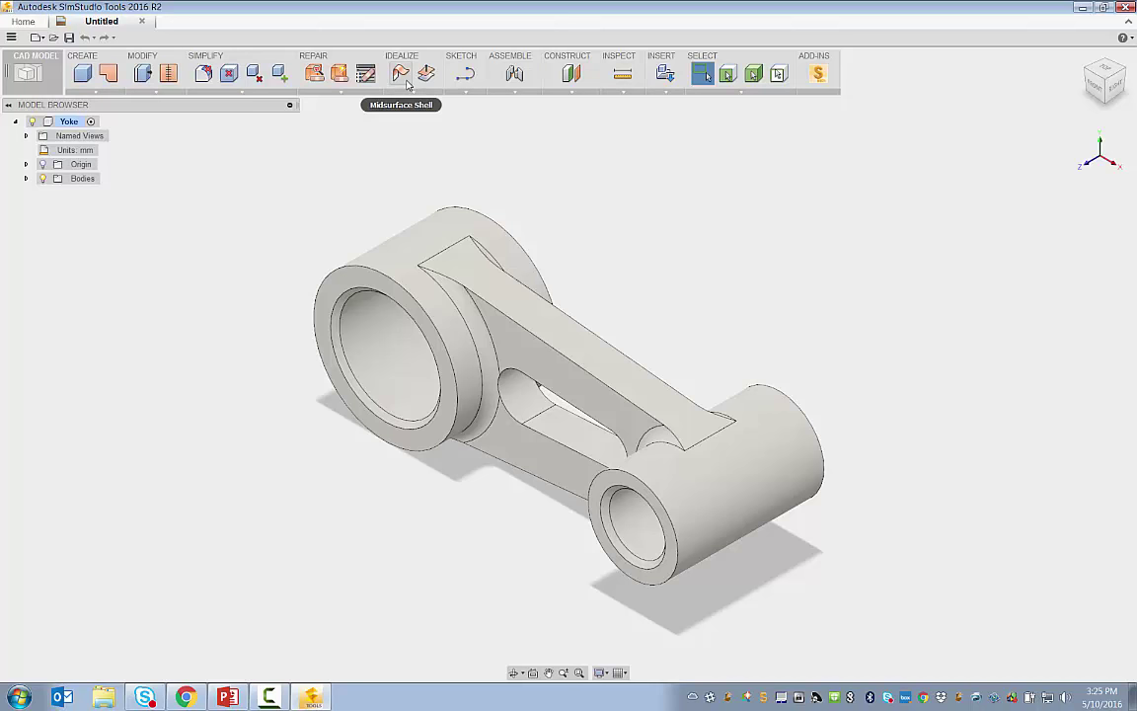
{"action": "mouse_move", "coordinate": [399, 75]}
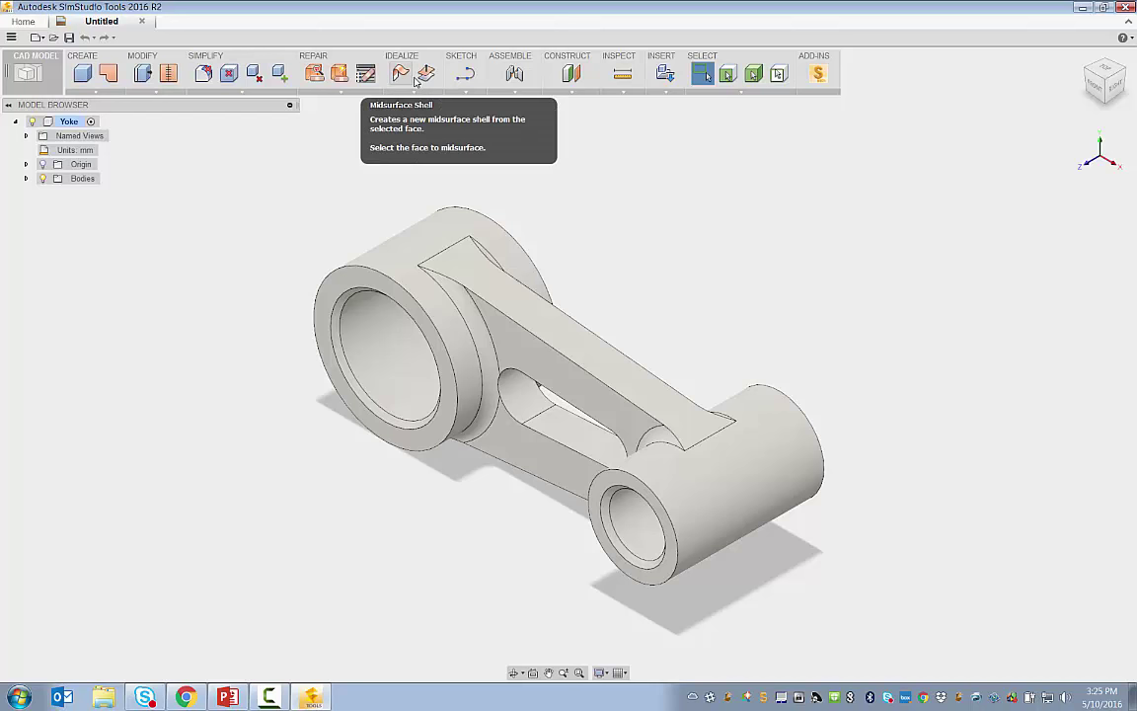
{"action": "mouse_move", "coordinate": [495, 172]}
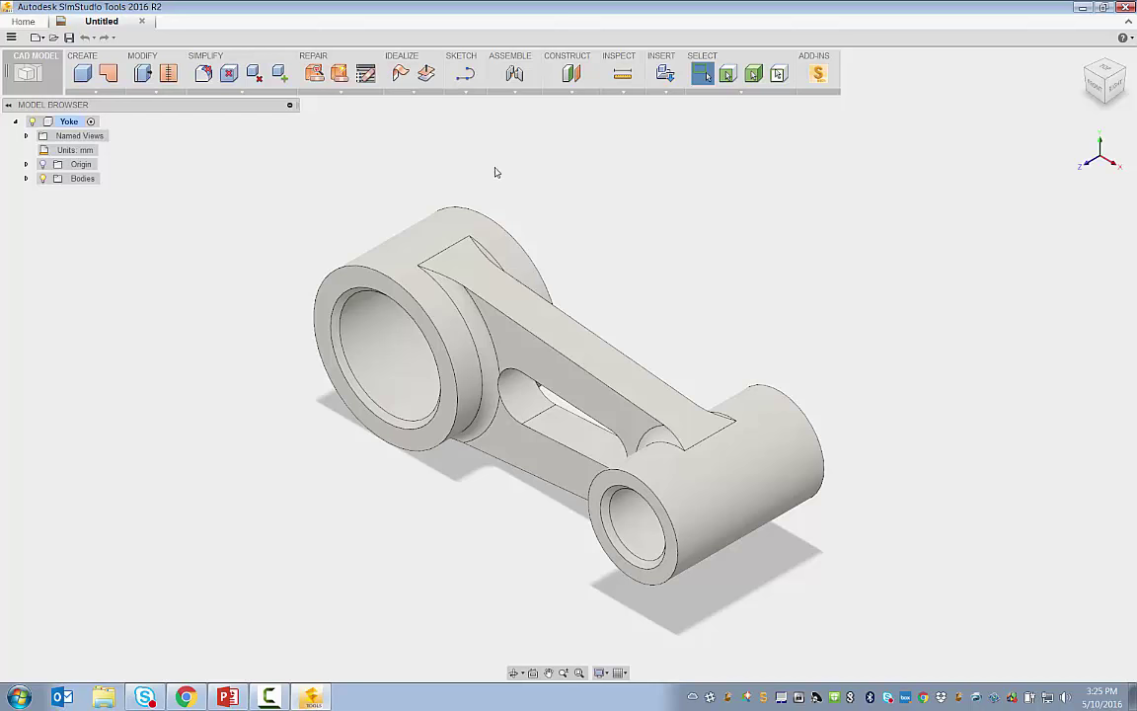
{"action": "mouse_move", "coordinate": [597, 195]}
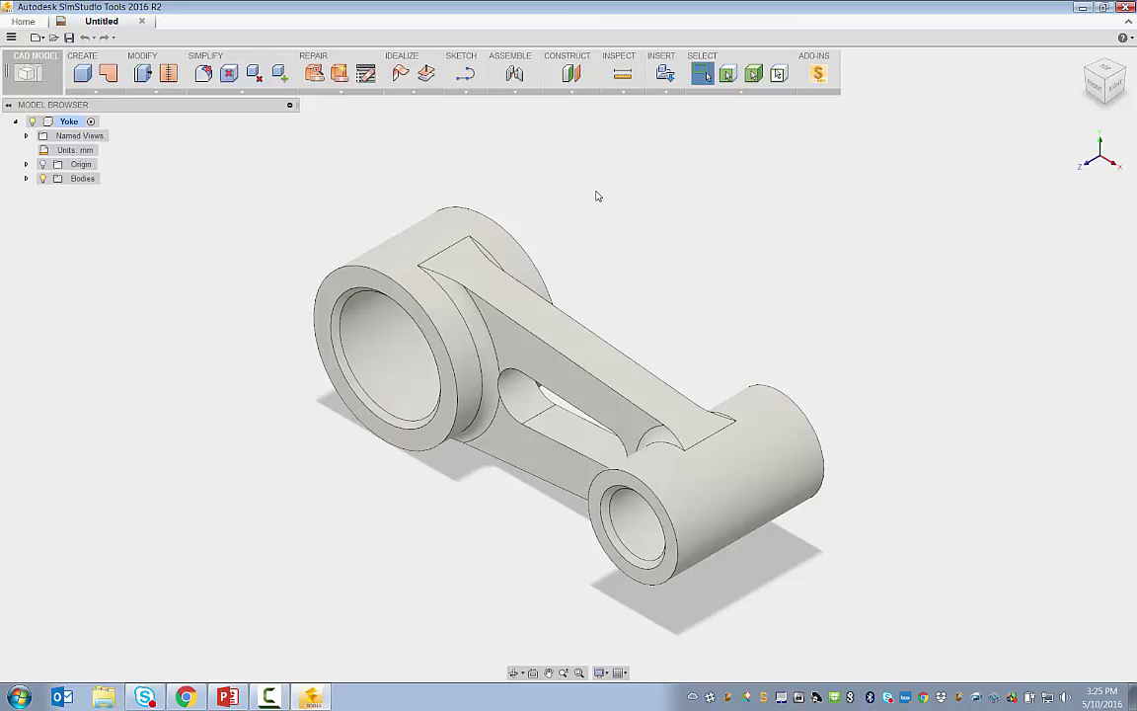
{"action": "mouse_move", "coordinate": [616, 199]}
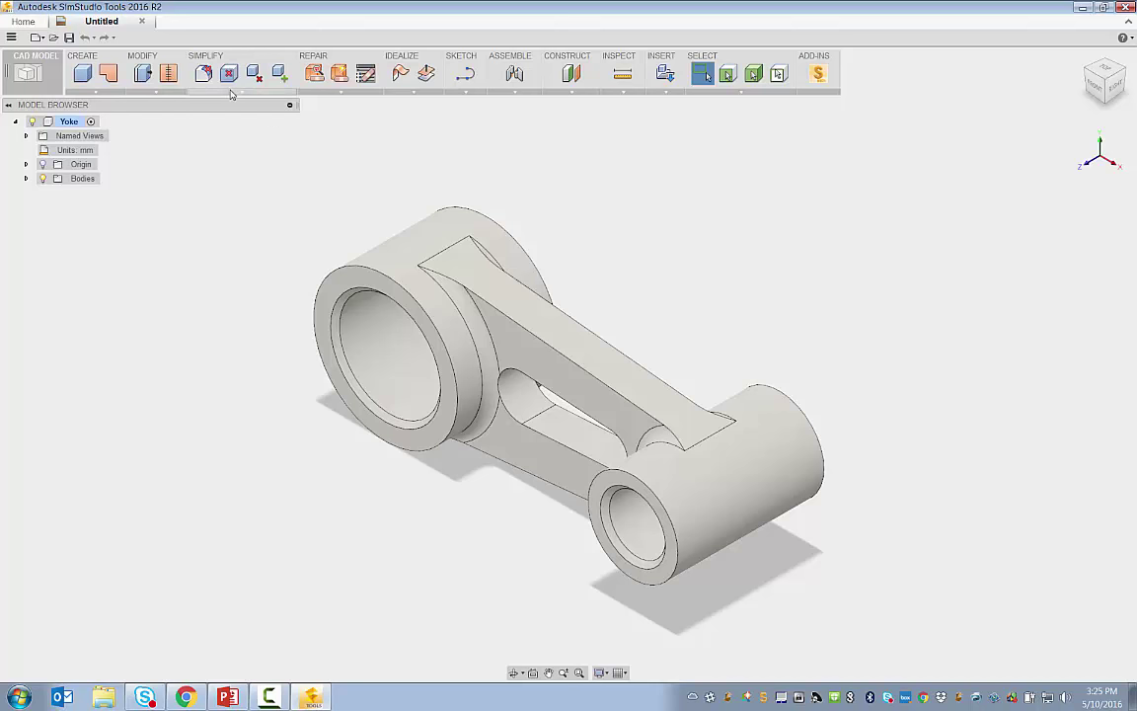
- Start the Remove Features tool from the Simplify options
{"action": "left_click", "coordinate": [205, 55]}
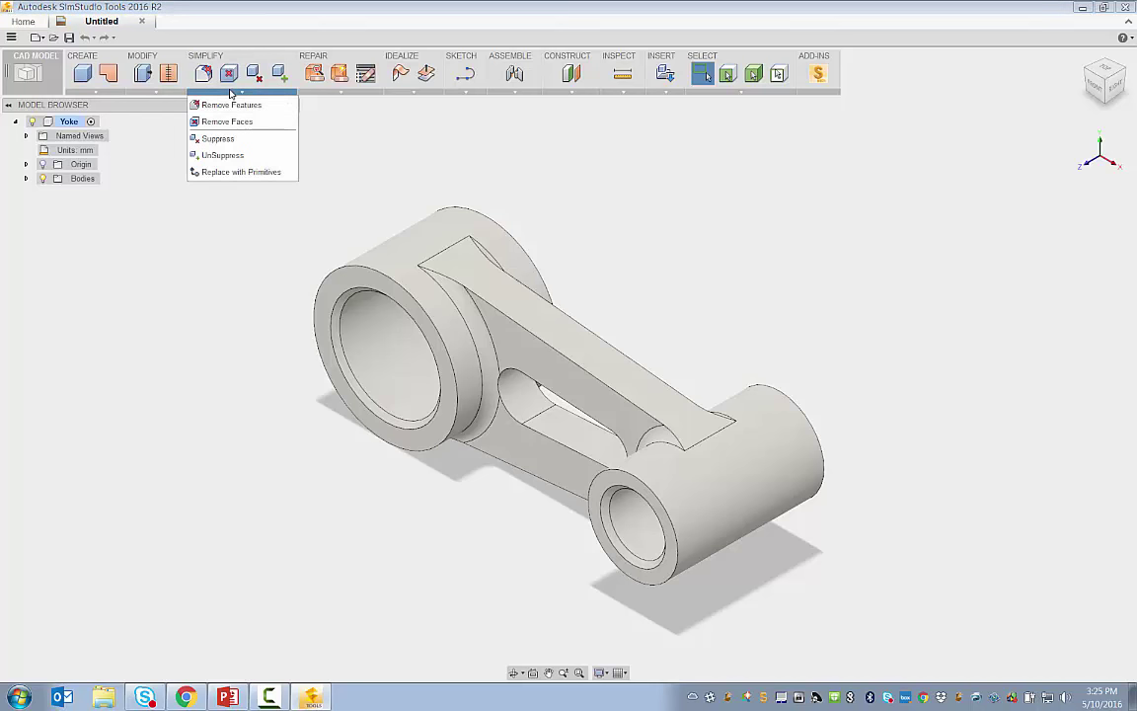
{"action": "mouse_move", "coordinate": [231, 105]}
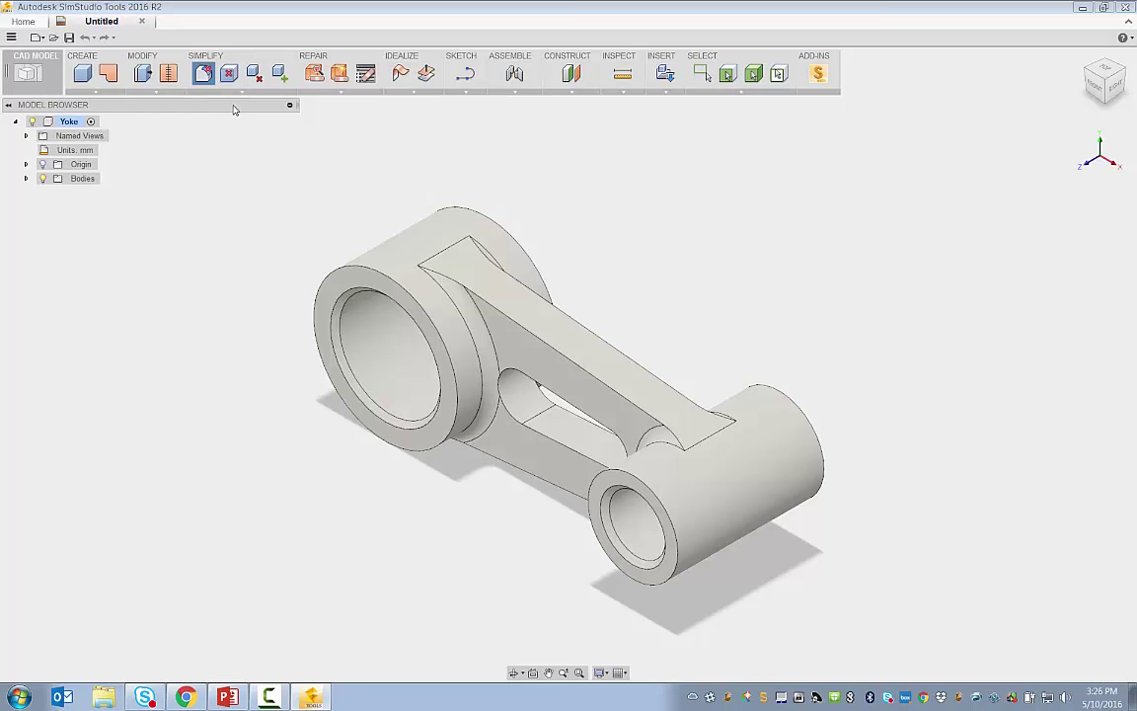
{"action": "left_click", "coordinate": [202, 73]}
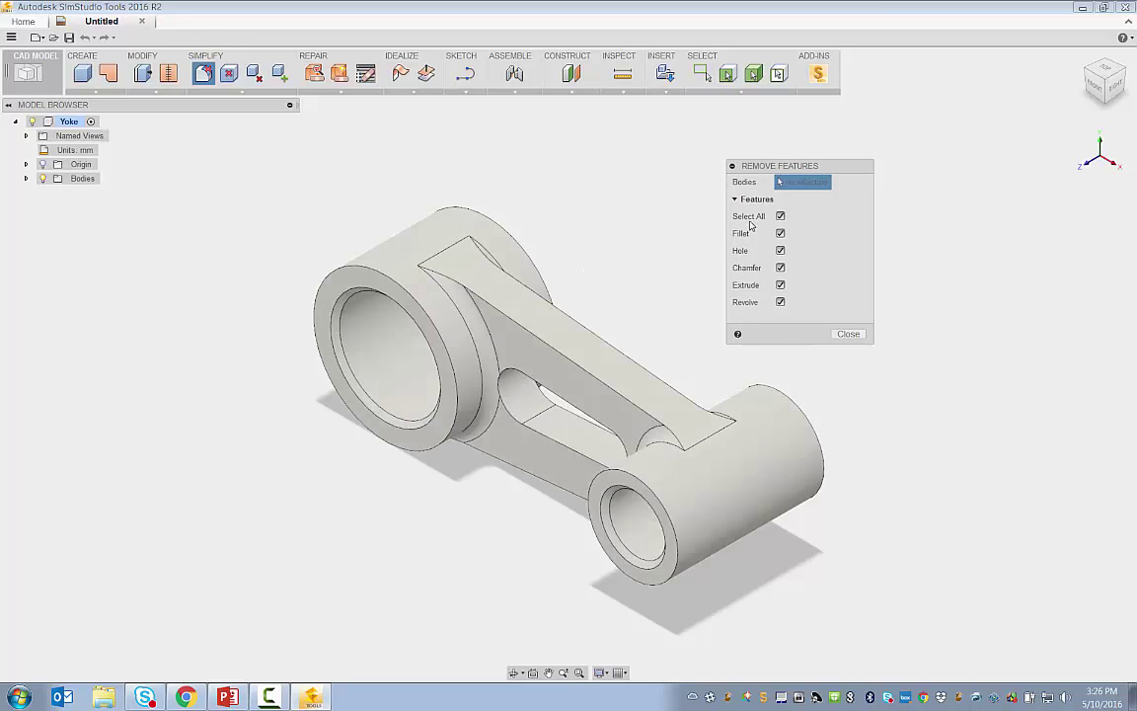
{"action": "mouse_move", "coordinate": [548, 275]}
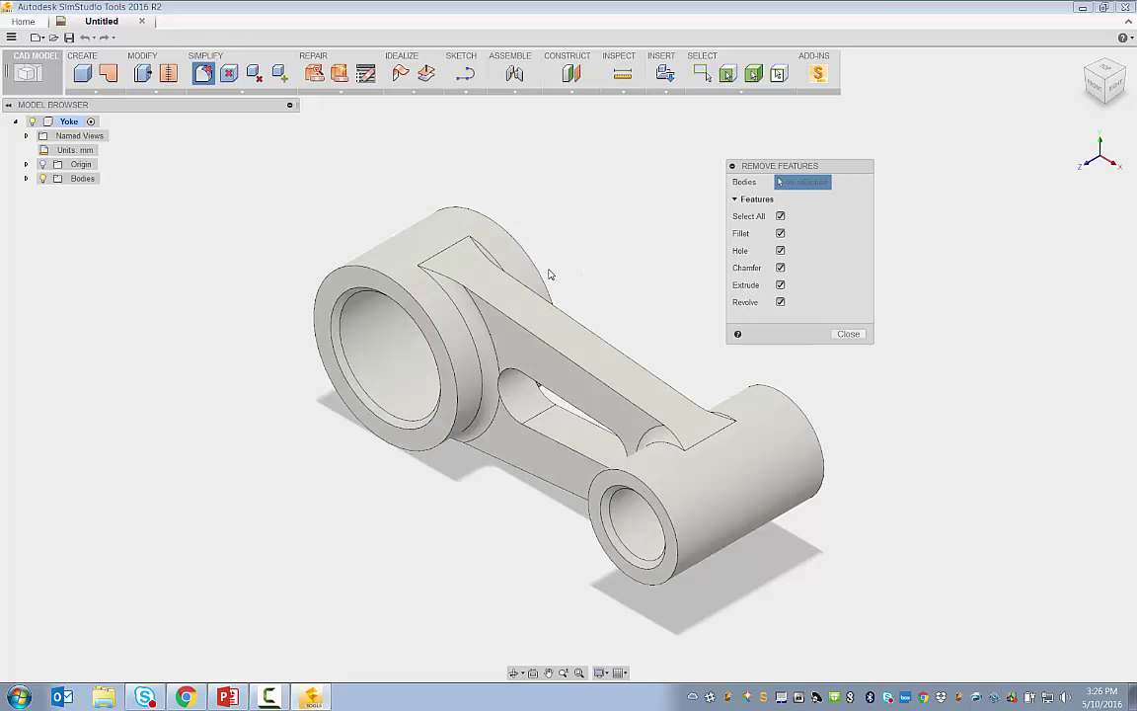
- Scan the yoke body for fillets only and delete the detected fillets
{"action": "left_click", "coordinate": [802, 182]}
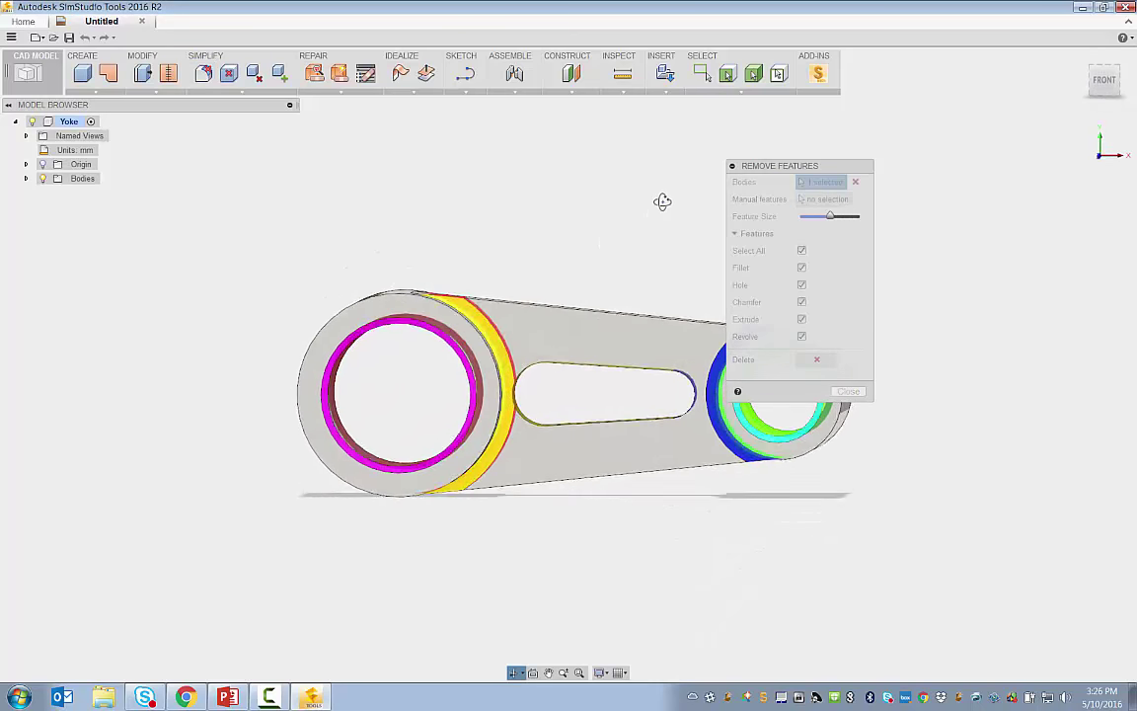
{"action": "left_click_drag", "start_coordinate": [662, 202], "coordinate": [458, 215]}
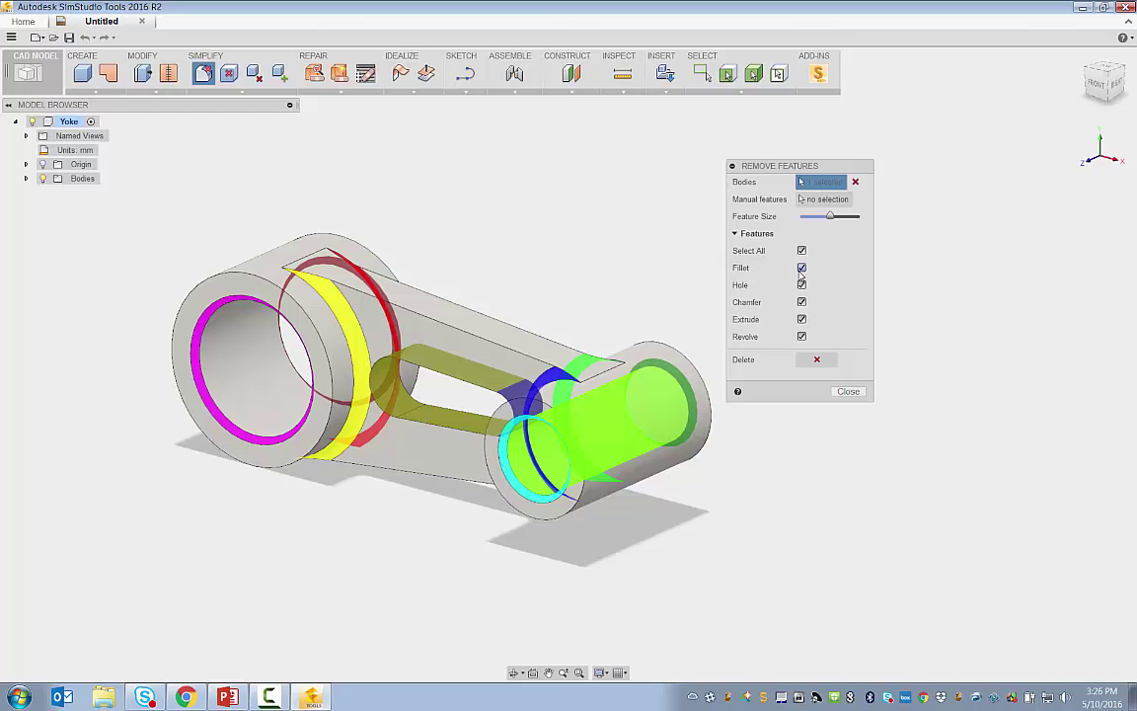
{"action": "left_click", "coordinate": [802, 249]}
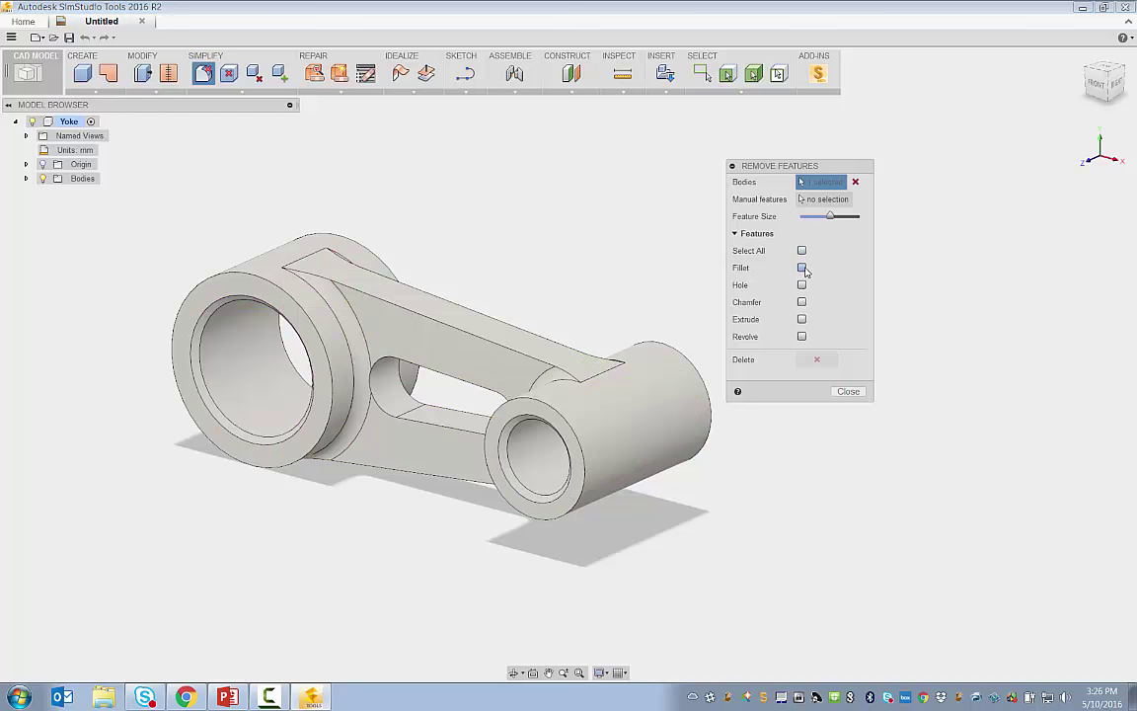
{"action": "left_click", "coordinate": [801, 269]}
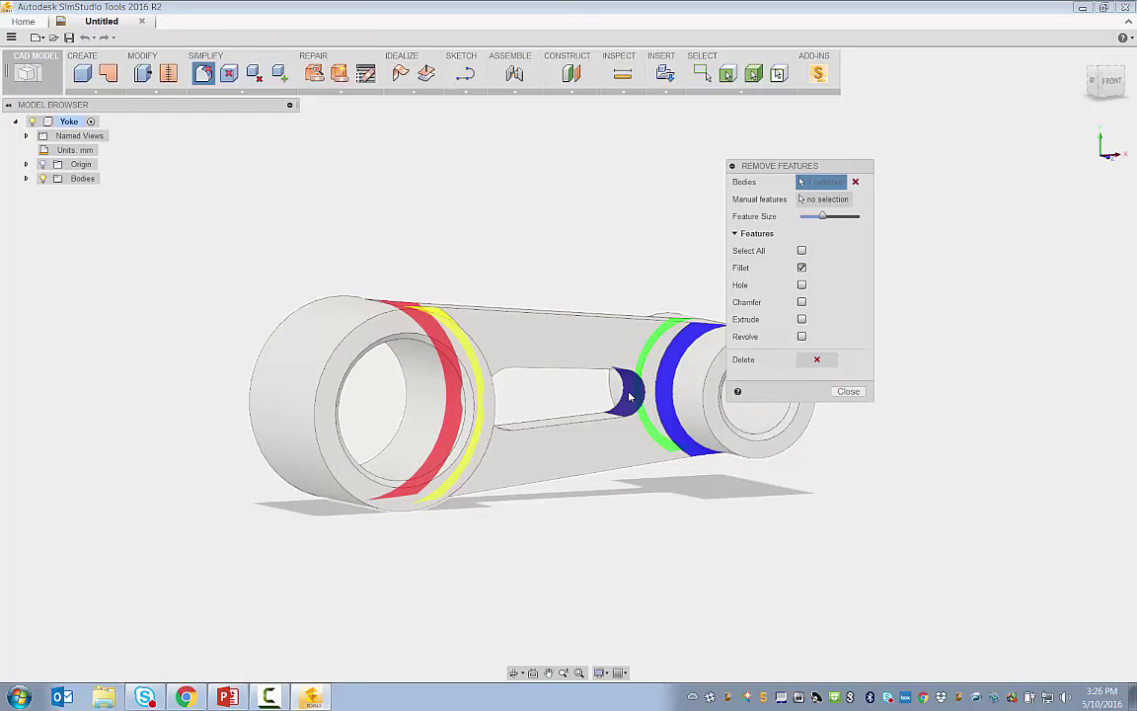
{"action": "mouse_move", "coordinate": [640, 395]}
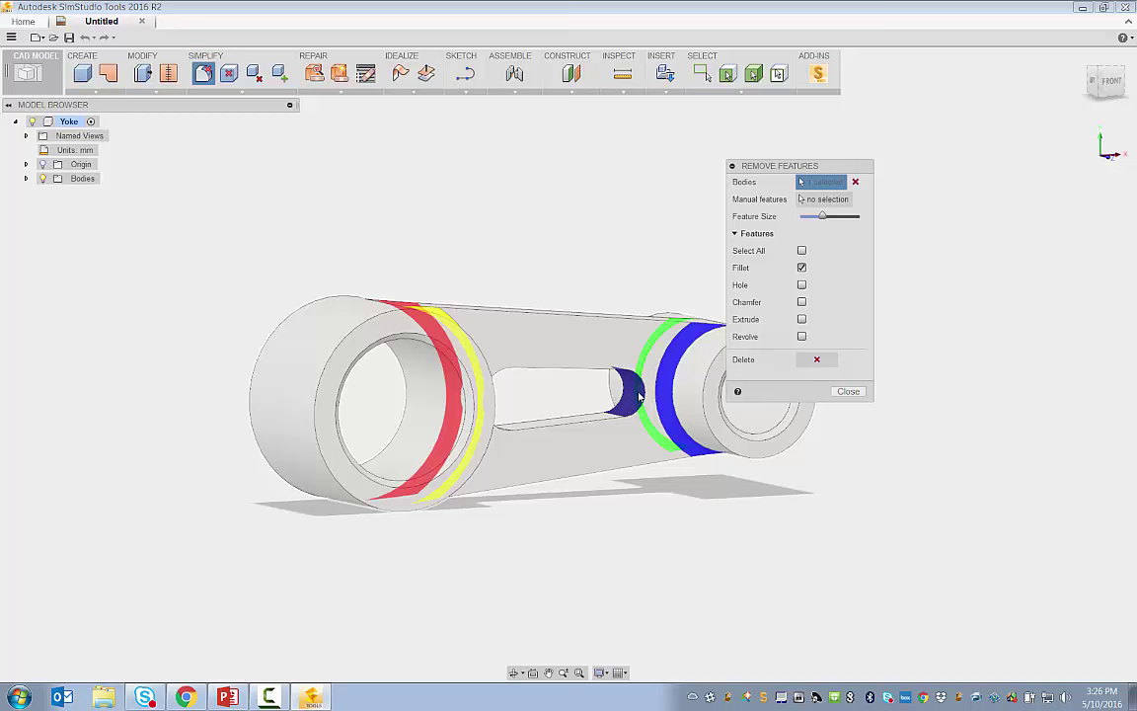
{"action": "mouse_move", "coordinate": [636, 391]}
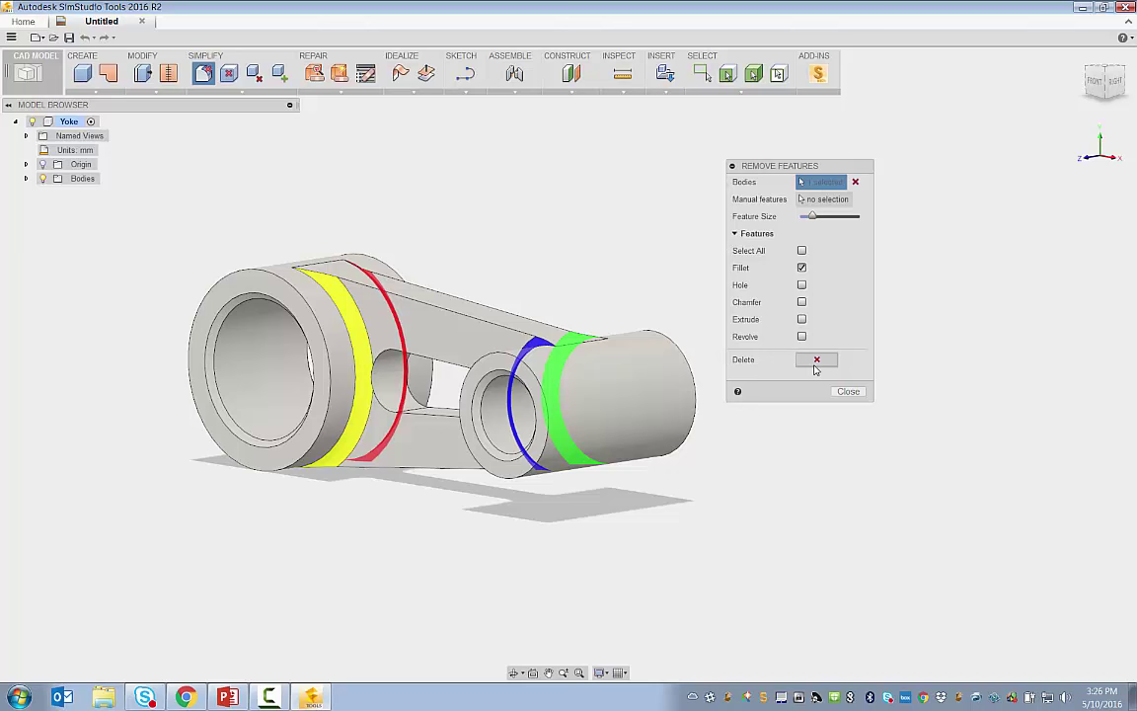
{"action": "mouse_move", "coordinate": [821, 370]}
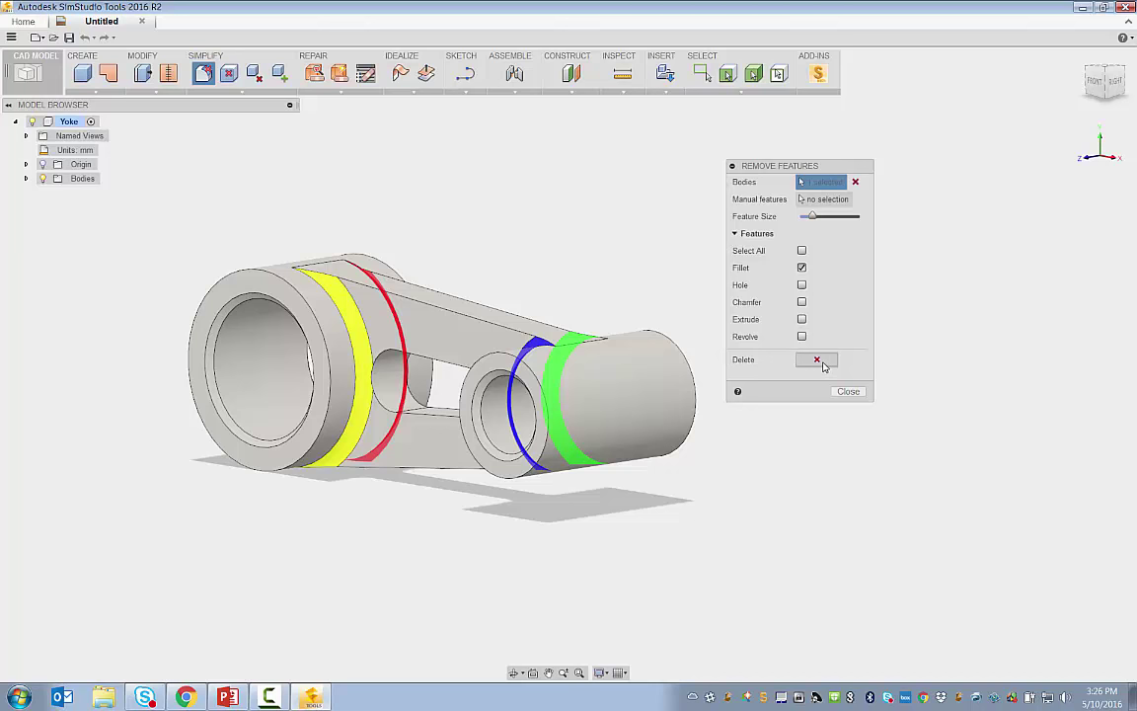
{"action": "left_click", "coordinate": [817, 359]}
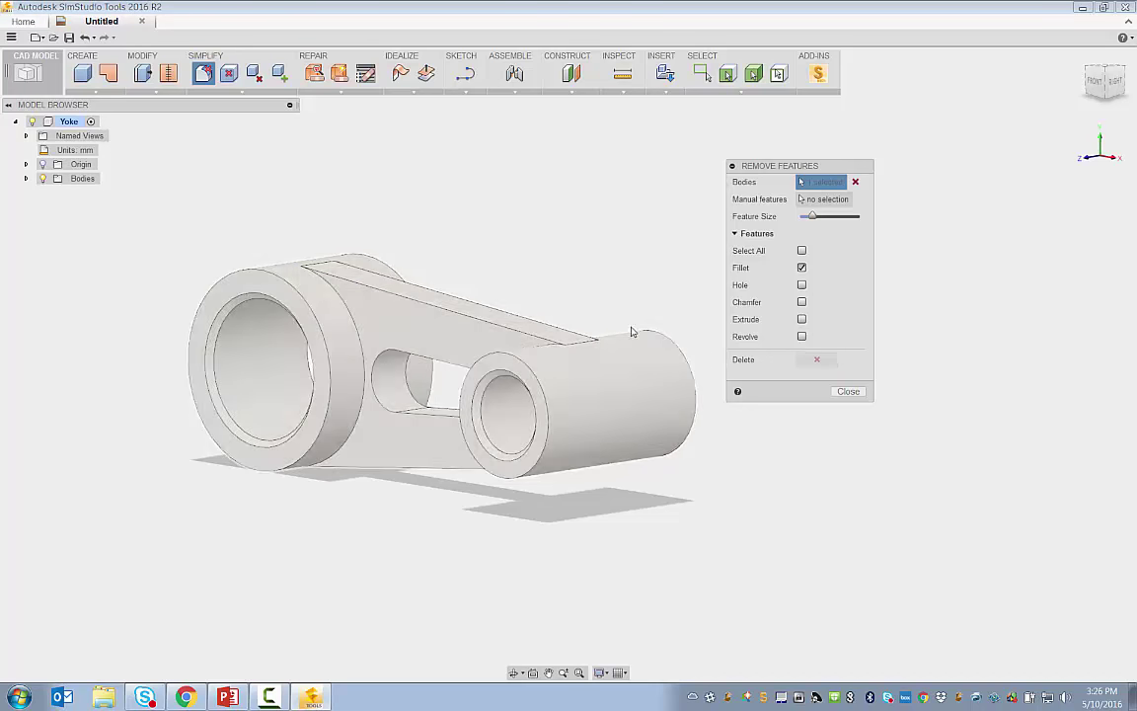
- Search the yoke for chamfers, then finish the feature removal
{"action": "left_click_drag", "start_coordinate": [632, 332], "coordinate": [608, 296]}
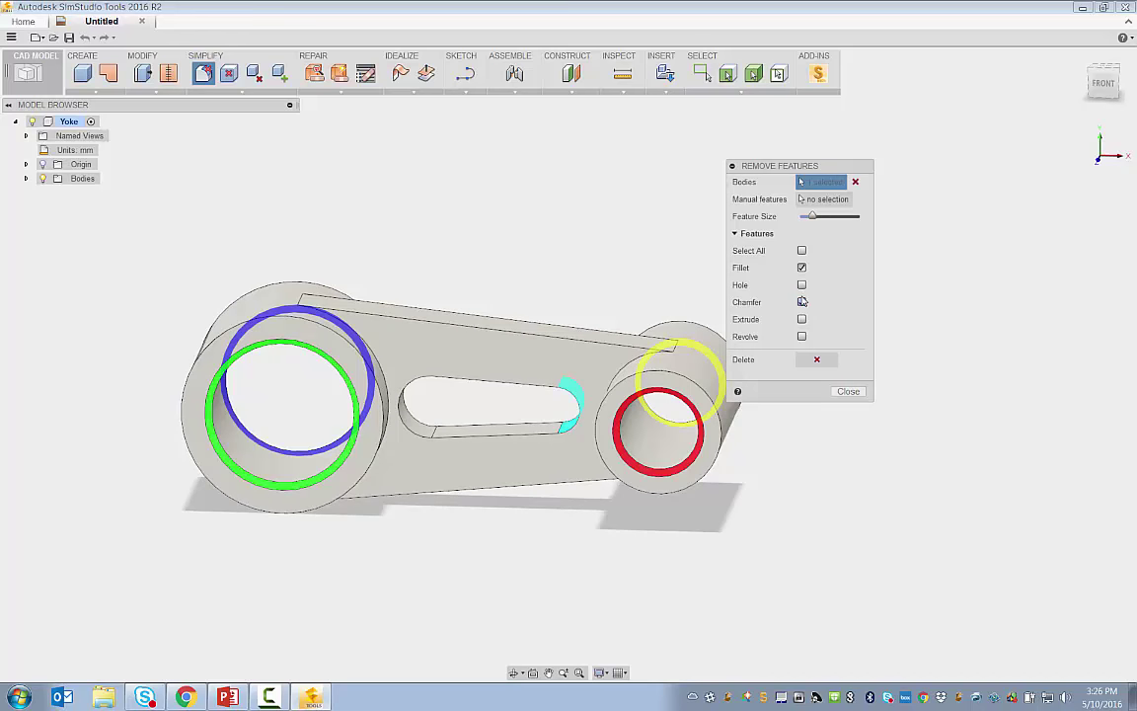
{"action": "left_click", "coordinate": [801, 302]}
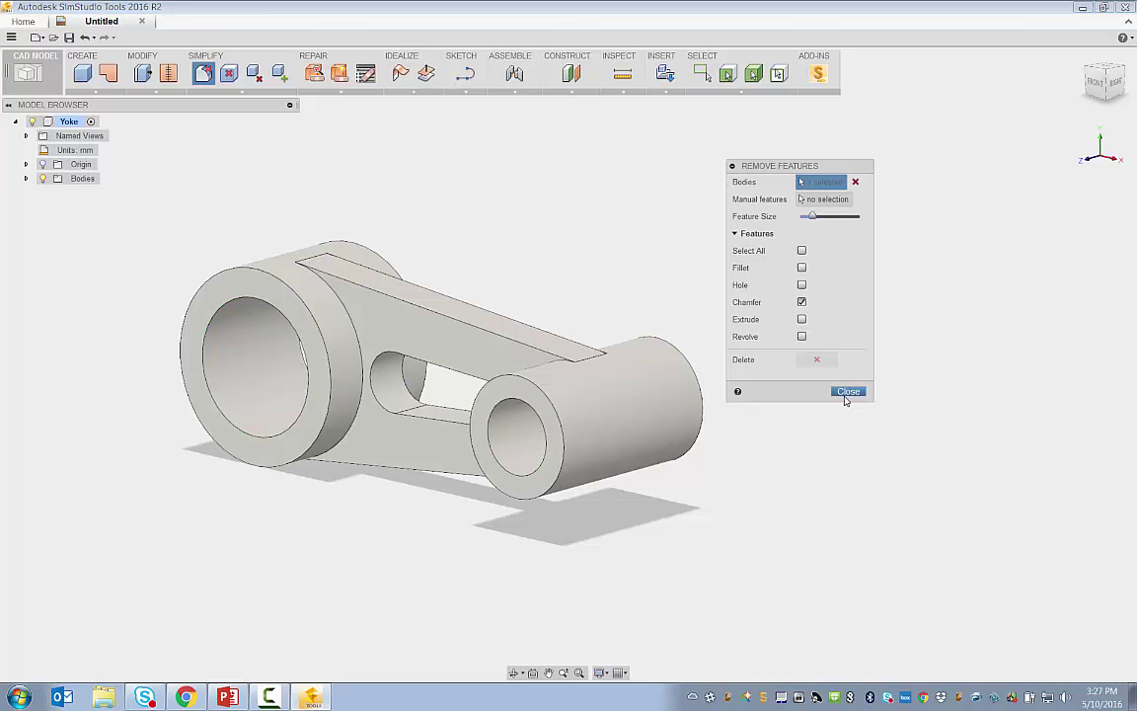
{"action": "left_click", "coordinate": [849, 390]}
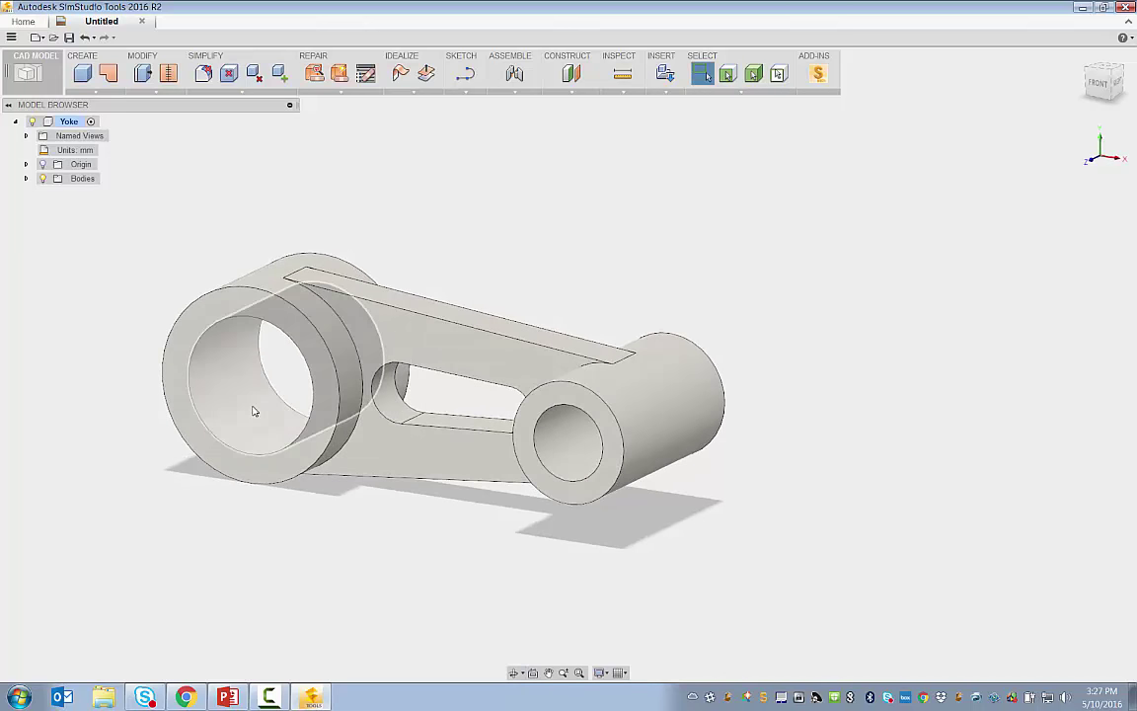
- Delete the inner face of the large bore so the big end becomes solid
{"action": "left_click", "coordinate": [252, 411]}
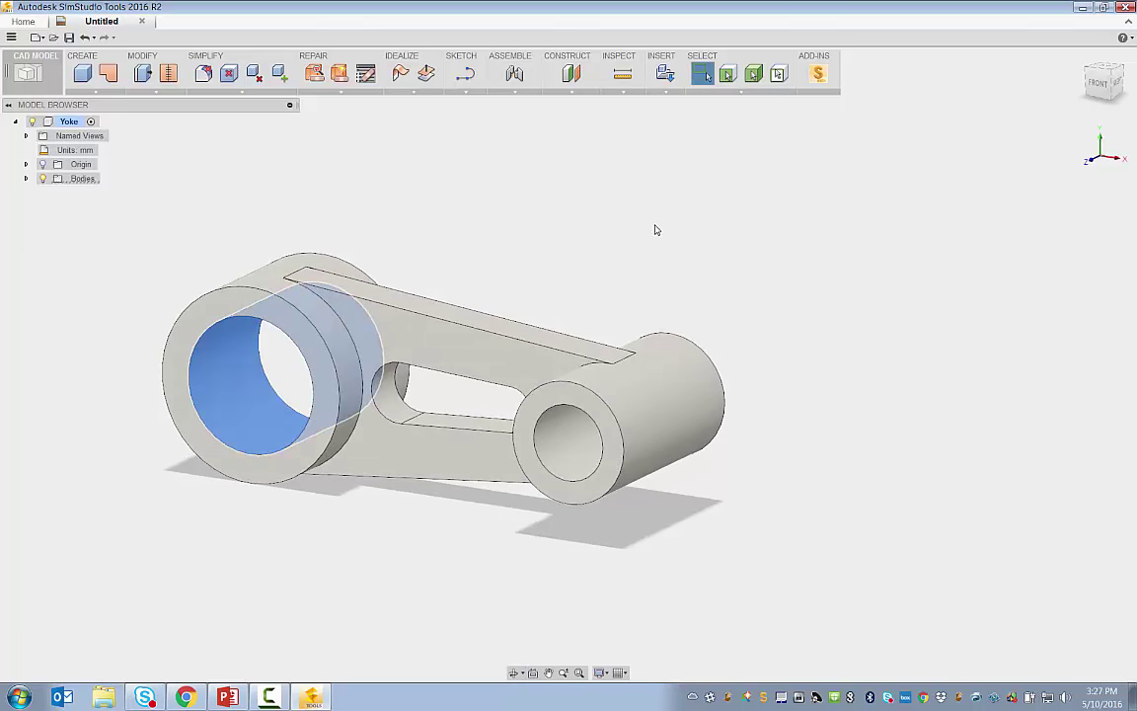
{"action": "mouse_move", "coordinate": [428, 201]}
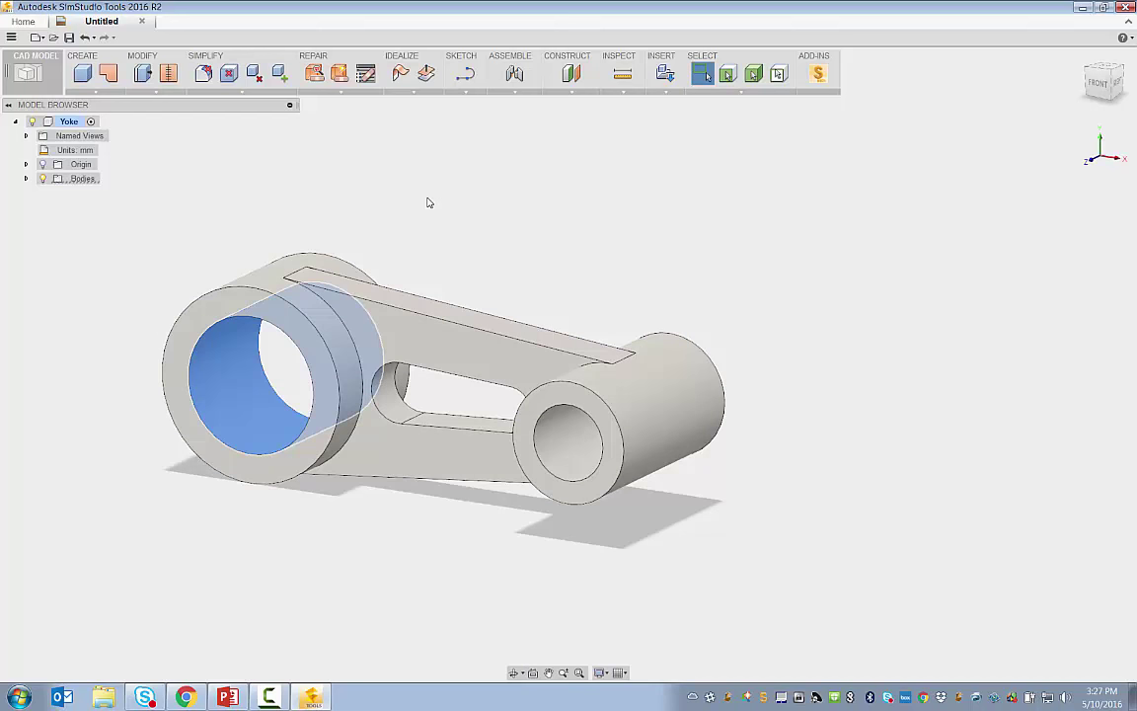
{"action": "right_click", "coordinate": [426, 201]}
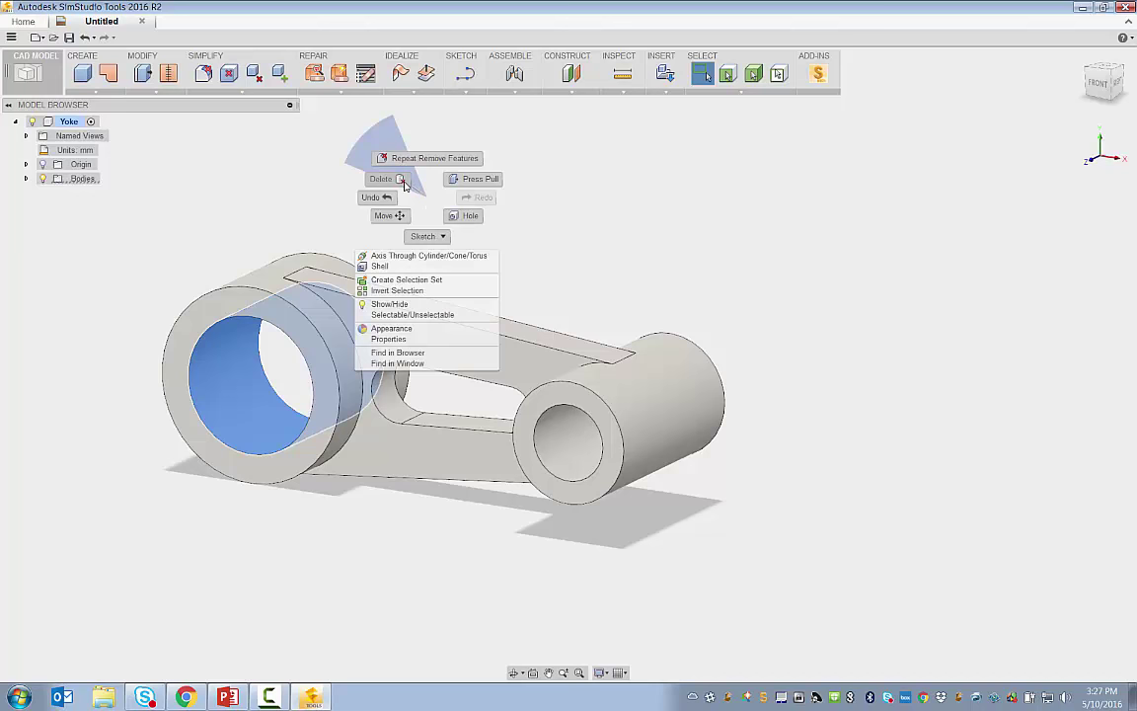
{"action": "left_click", "coordinate": [381, 177]}
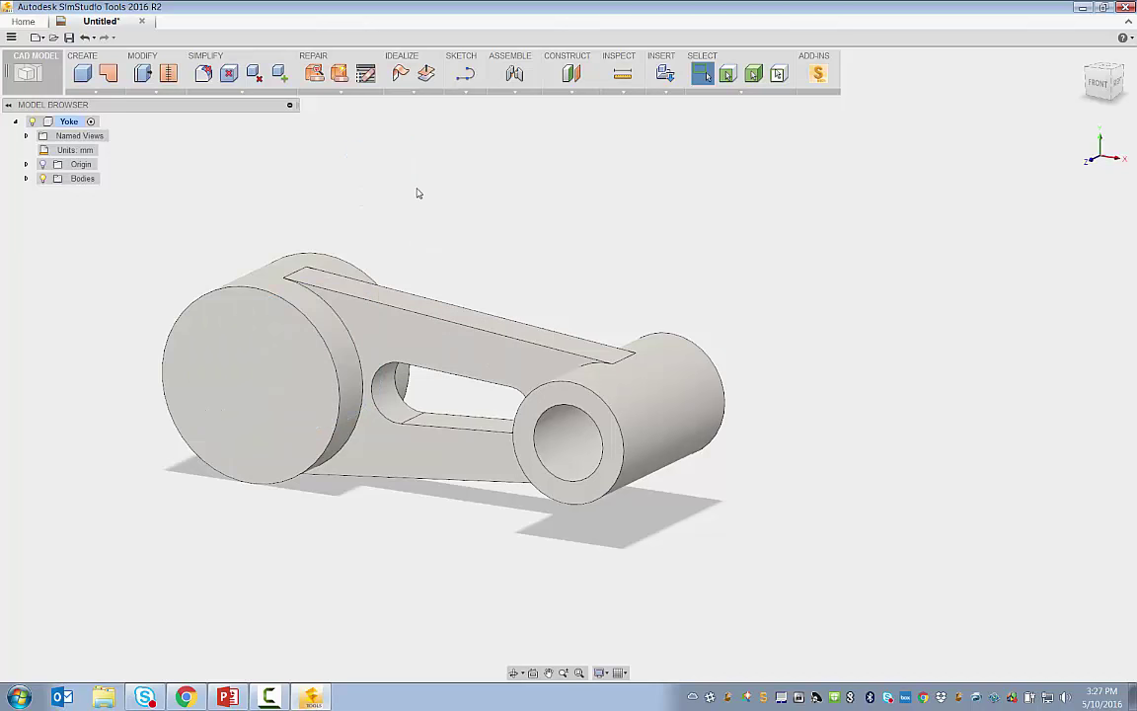
{"action": "mouse_move", "coordinate": [450, 223]}
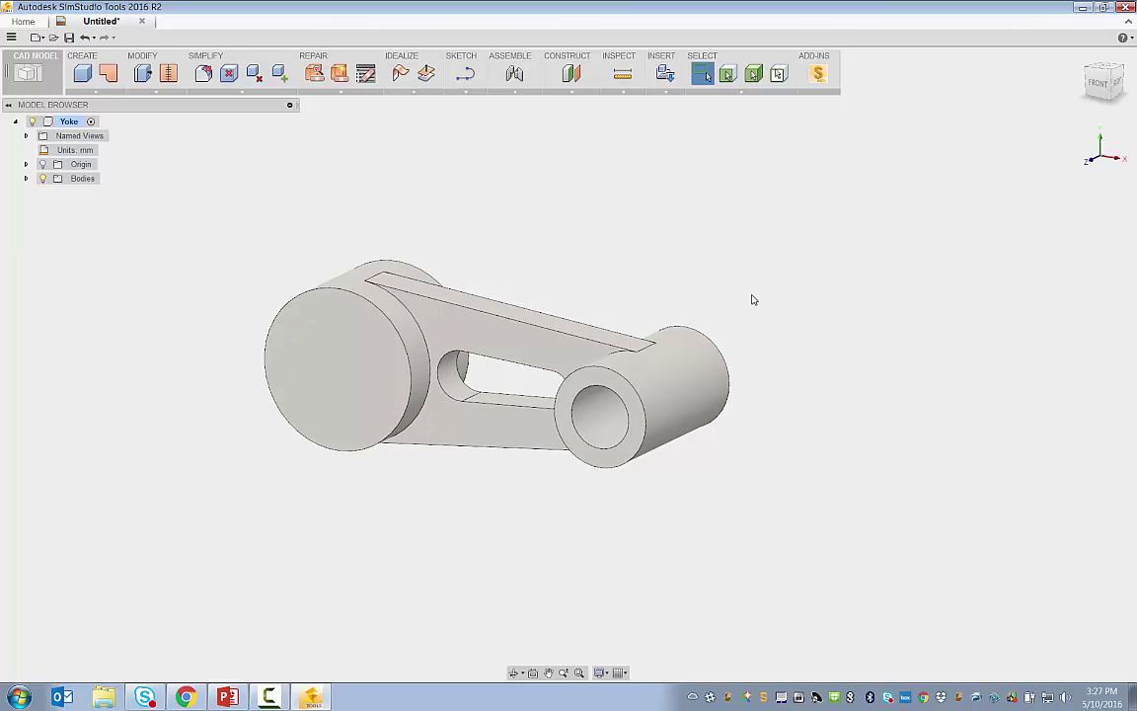
- Press Pull the large boss end face outward by 25.00 mm
{"action": "left_click", "coordinate": [318, 353]}
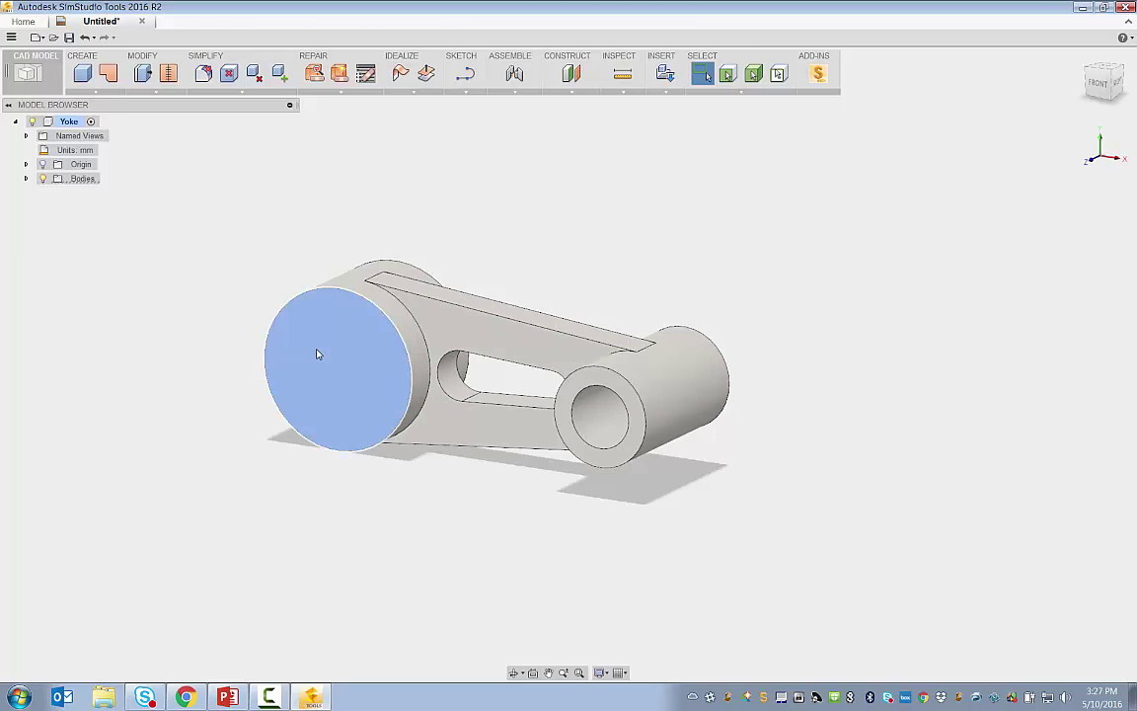
{"action": "right_click", "coordinate": [318, 353]}
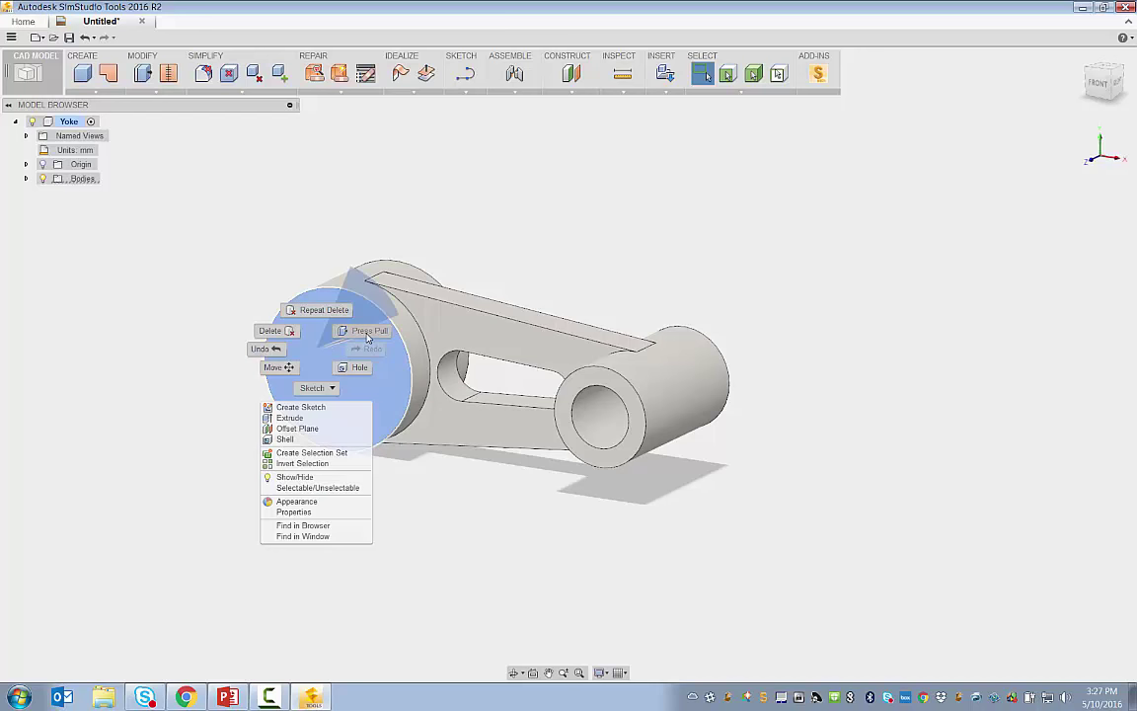
{"action": "left_click", "coordinate": [296, 429]}
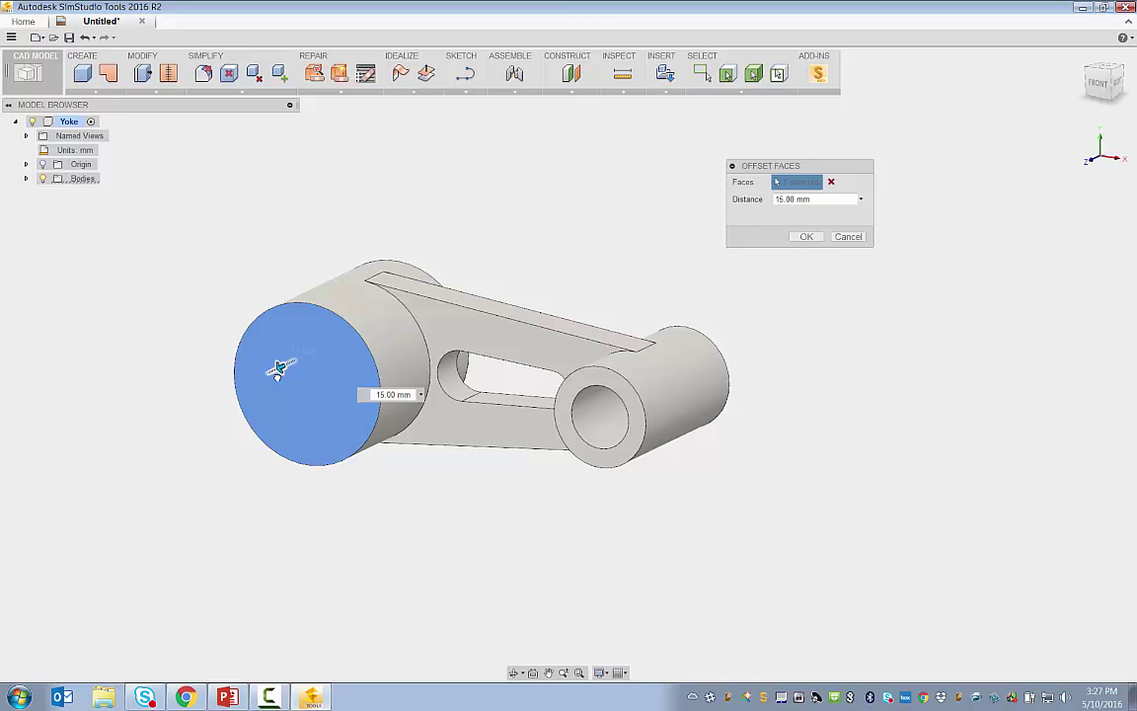
{"action": "type", "text": "25.00 mm"}
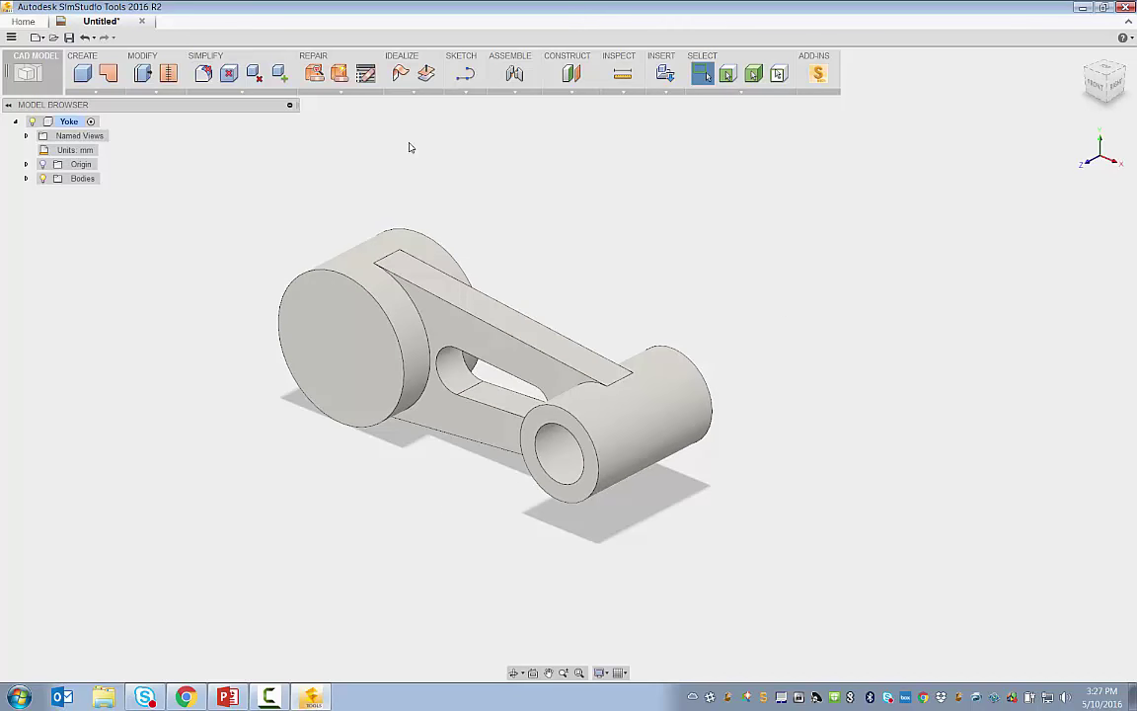
{"action": "mouse_move", "coordinate": [87, 37]}
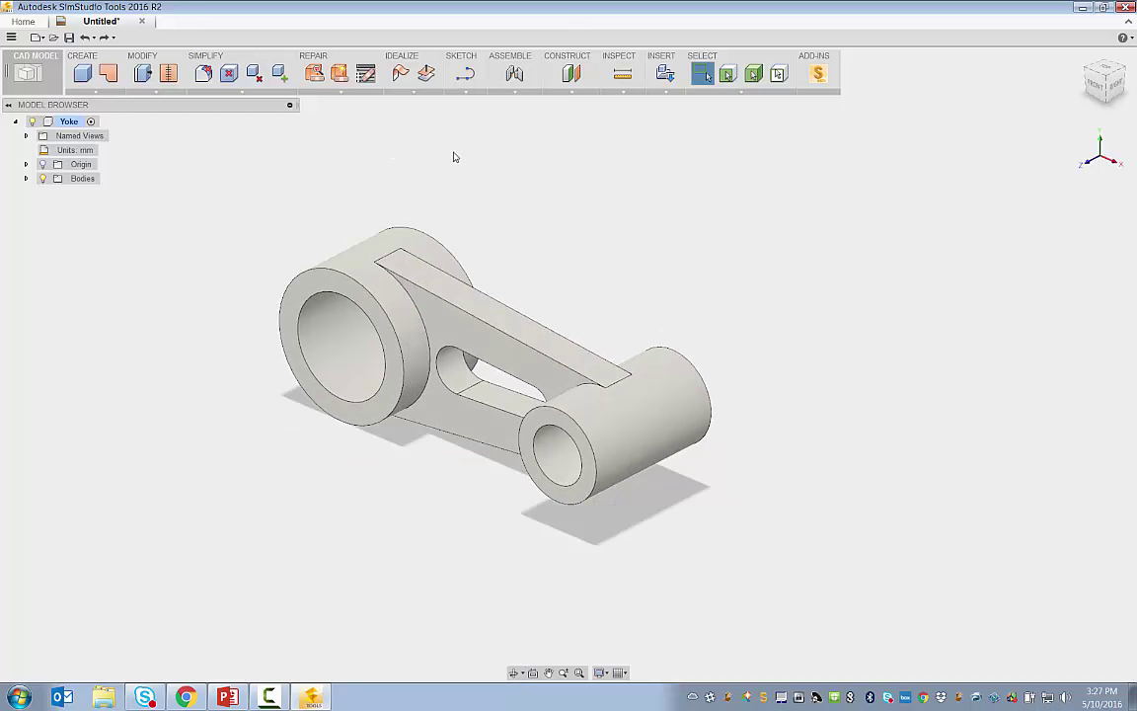
{"action": "mouse_move", "coordinate": [817, 73]}
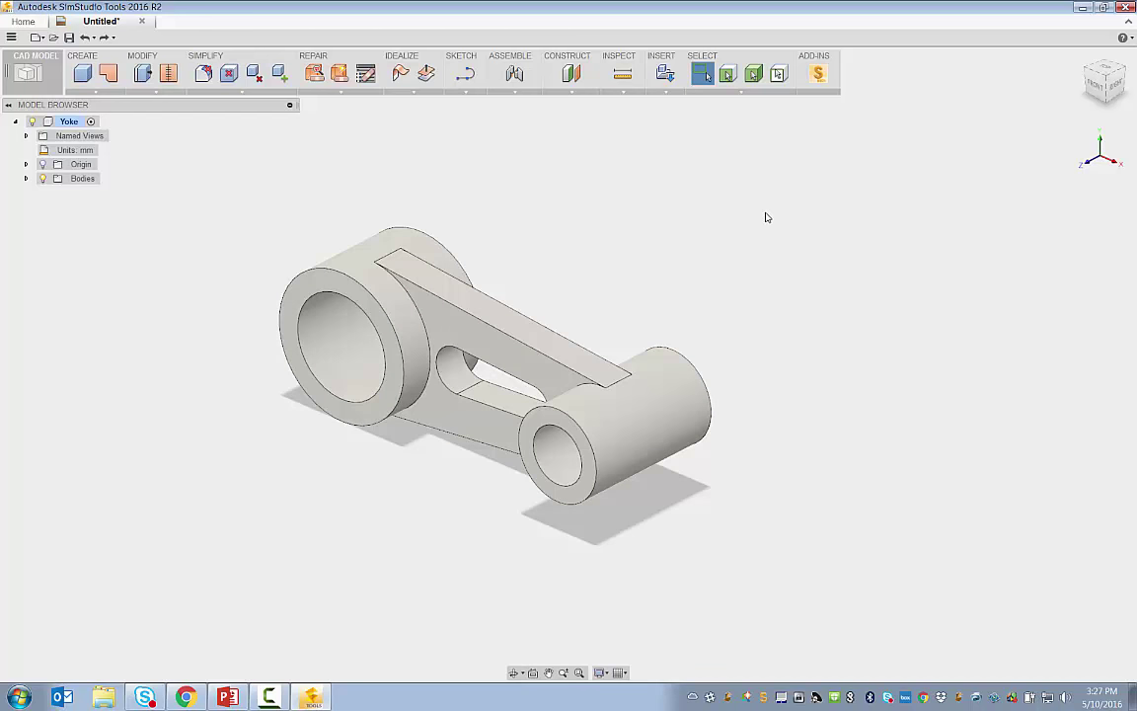
{"action": "left_click_drag", "start_coordinate": [768, 217], "coordinate": [693, 240]}
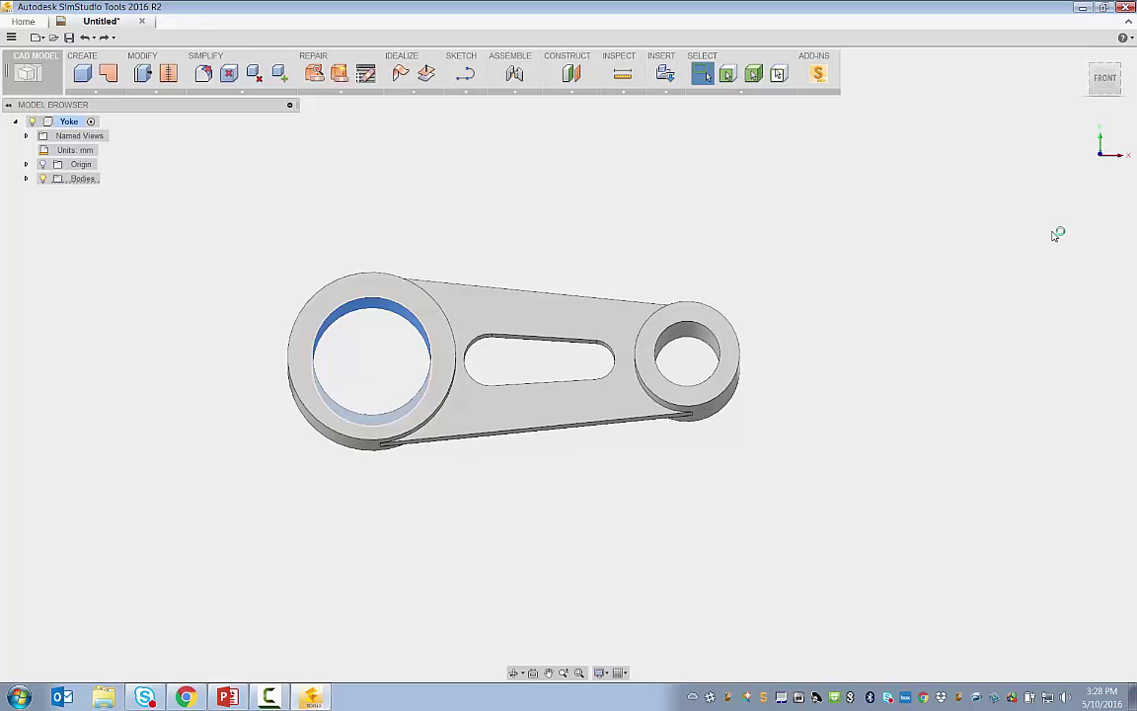
- Select the inner cylindrical face of the small bore from the Front view
{"action": "left_click", "coordinate": [687, 355]}
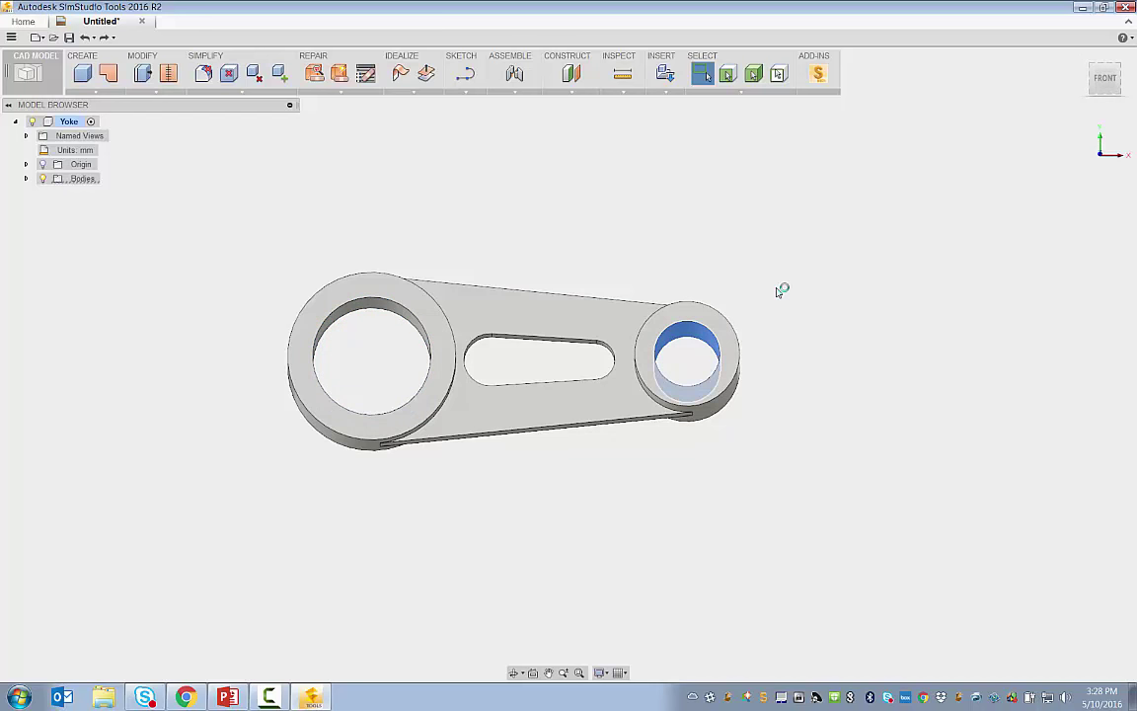
{"action": "mouse_move", "coordinate": [778, 293]}
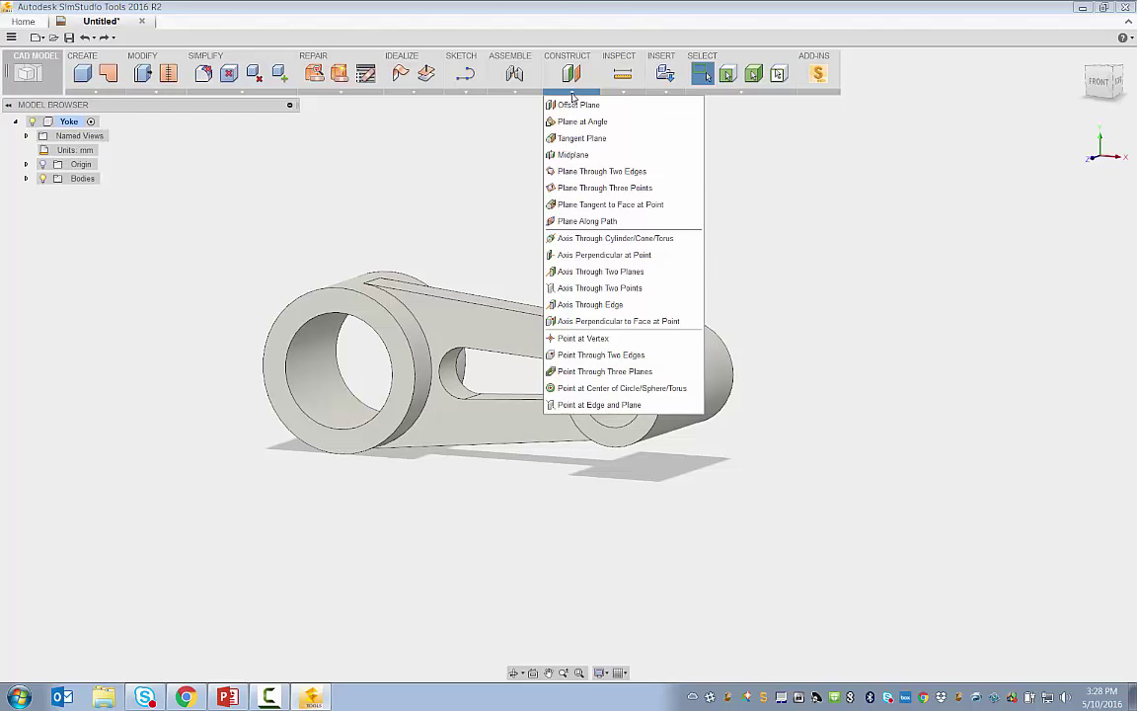
{"action": "mouse_move", "coordinate": [603, 170]}
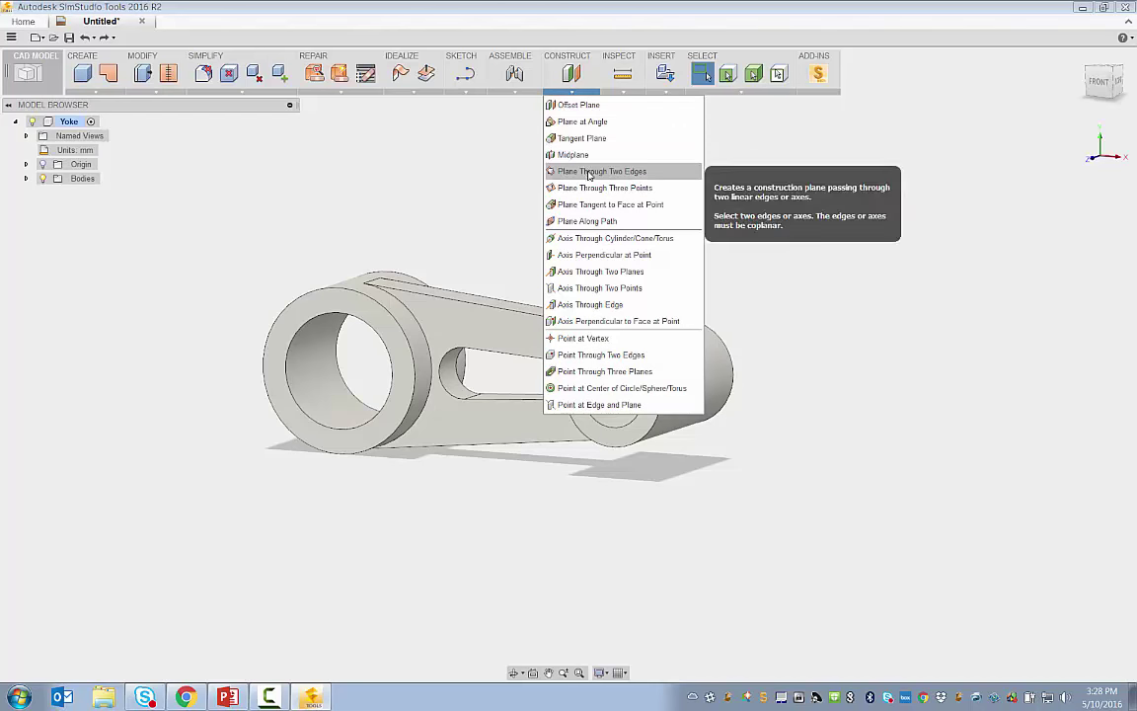
{"action": "mouse_move", "coordinate": [586, 221]}
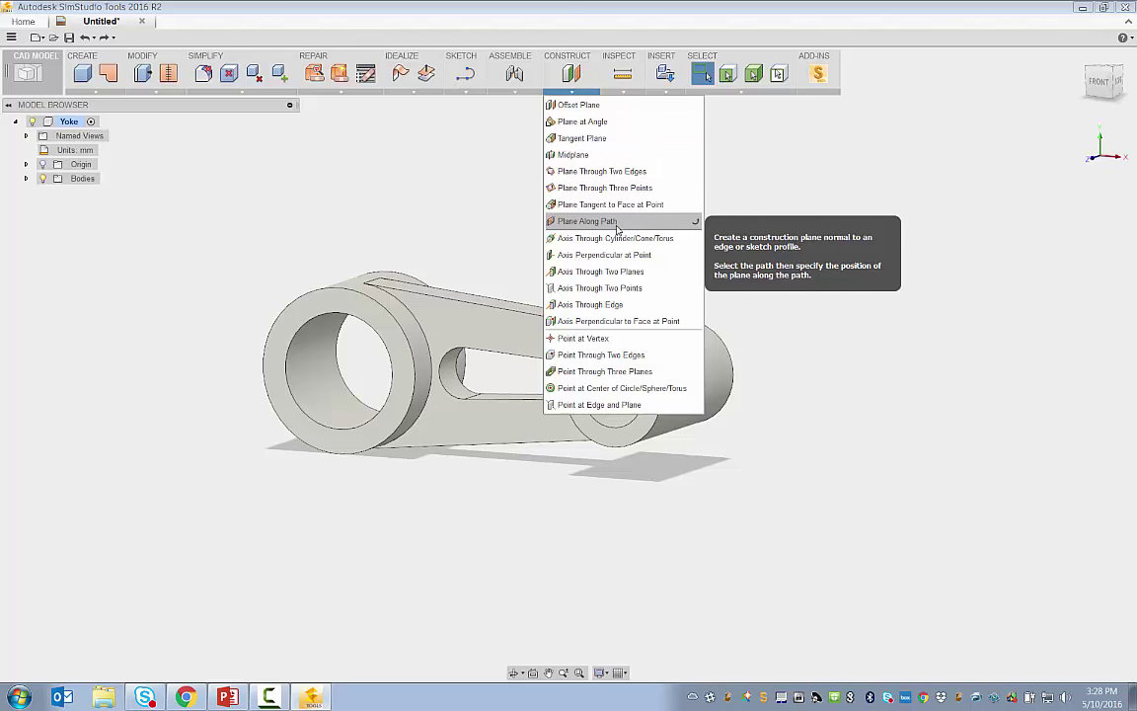
{"action": "mouse_move", "coordinate": [616, 237]}
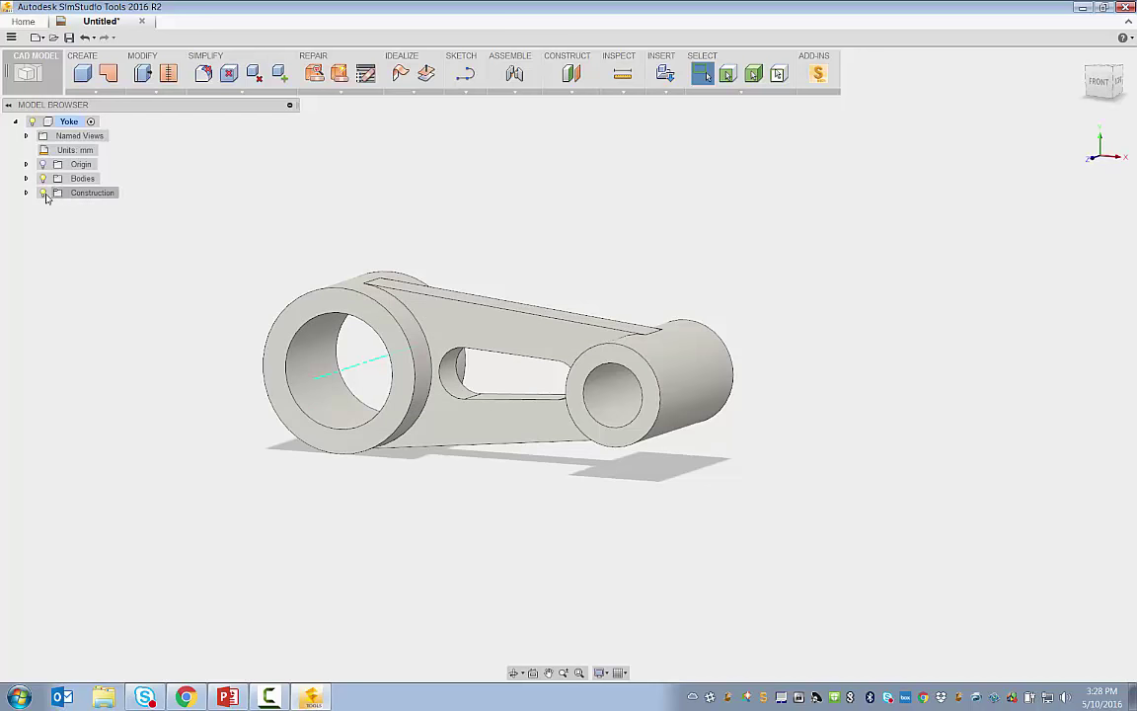
- Expand the Construction folder in the browser to show Axis1 and Axis2
{"action": "left_click", "coordinate": [26, 193]}
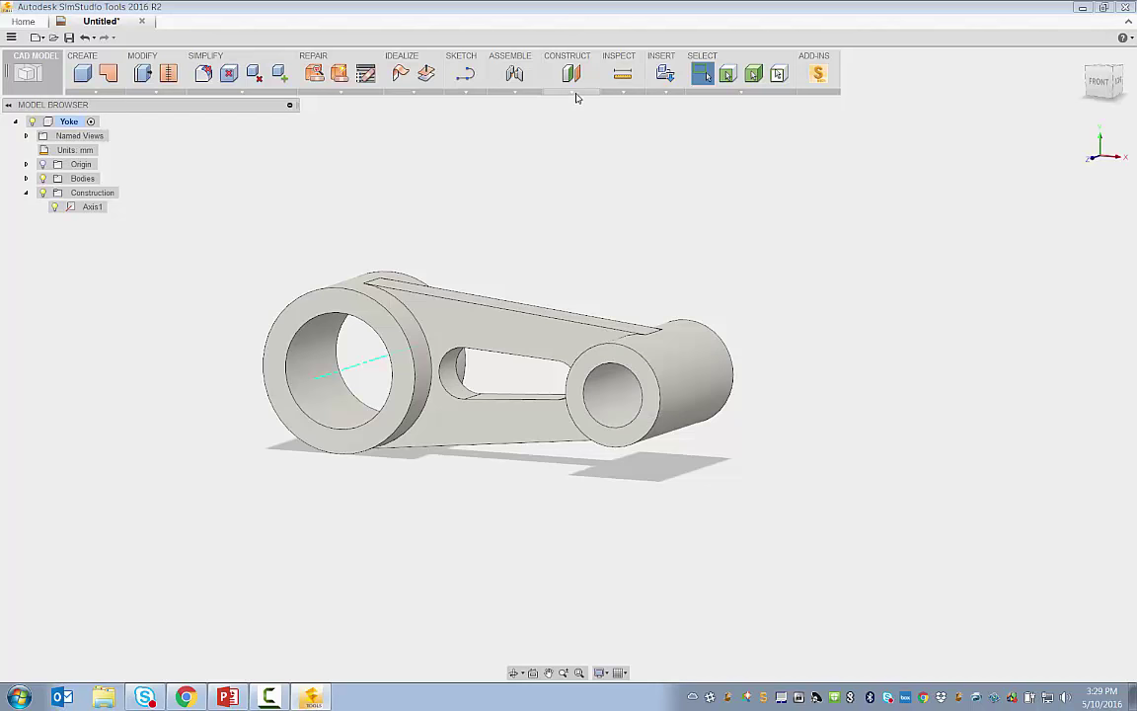
{"action": "mouse_move", "coordinate": [583, 248]}
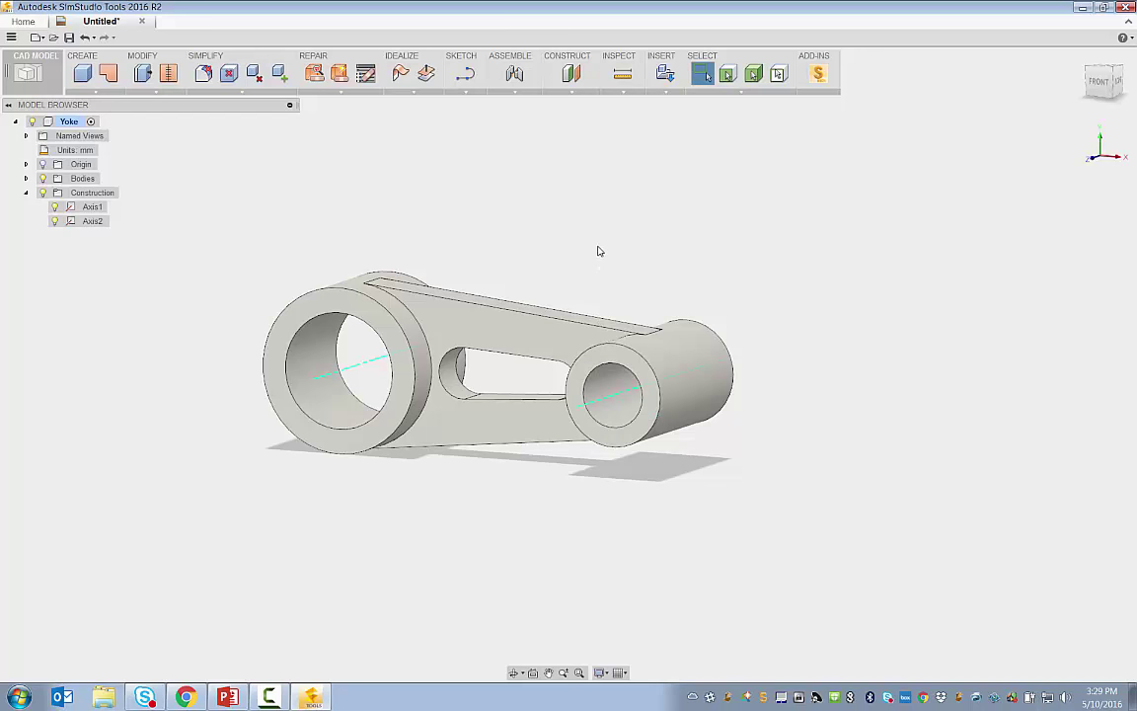
- Create Plane1 as a Plane at Angle of 50 degrees through Axis1
{"action": "left_click", "coordinate": [571, 74]}
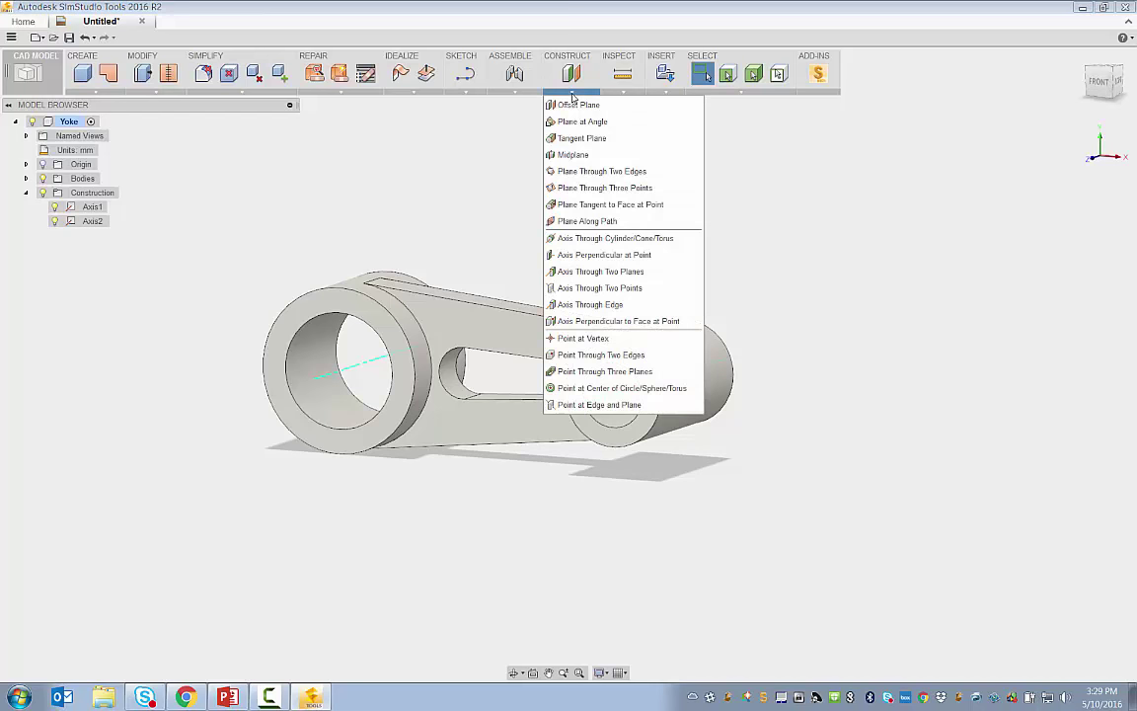
{"action": "mouse_move", "coordinate": [576, 105]}
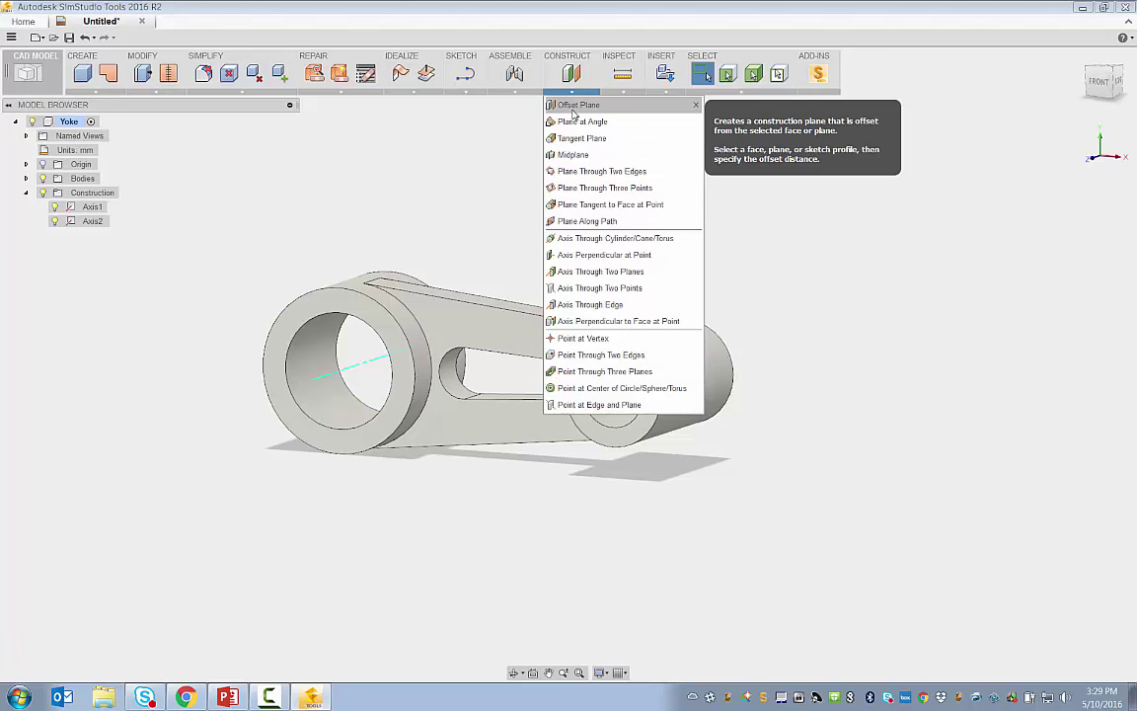
{"action": "mouse_move", "coordinate": [580, 123]}
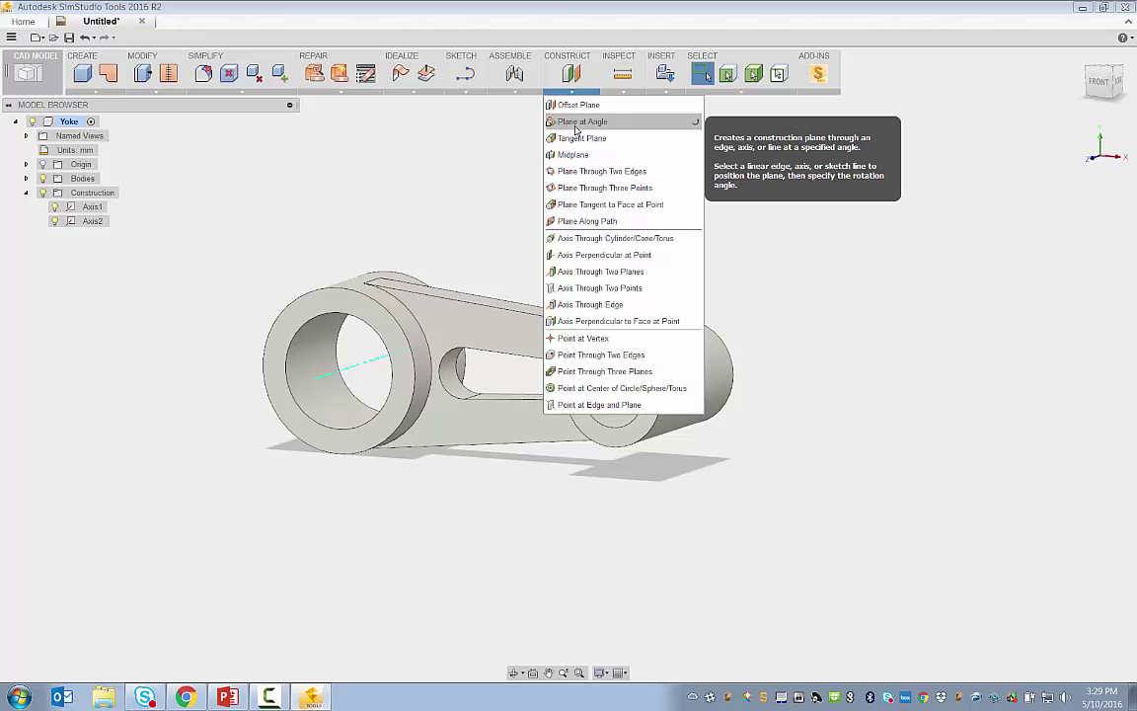
{"action": "left_click", "coordinate": [583, 121]}
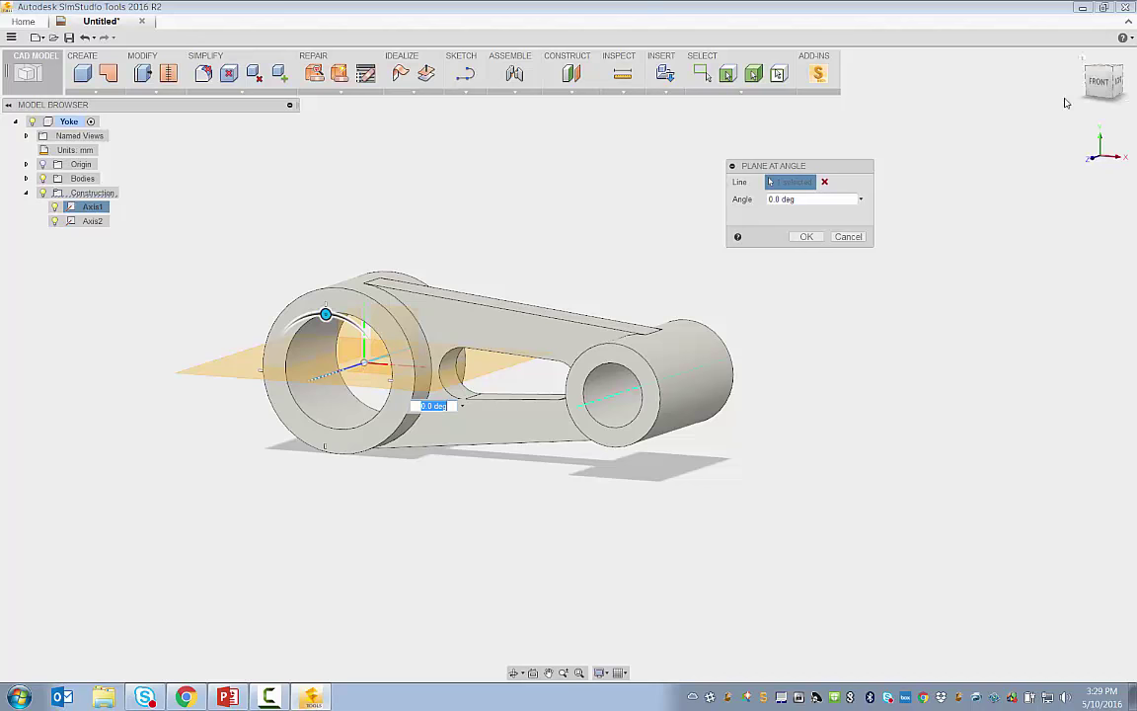
{"action": "left_click", "coordinate": [1103, 81]}
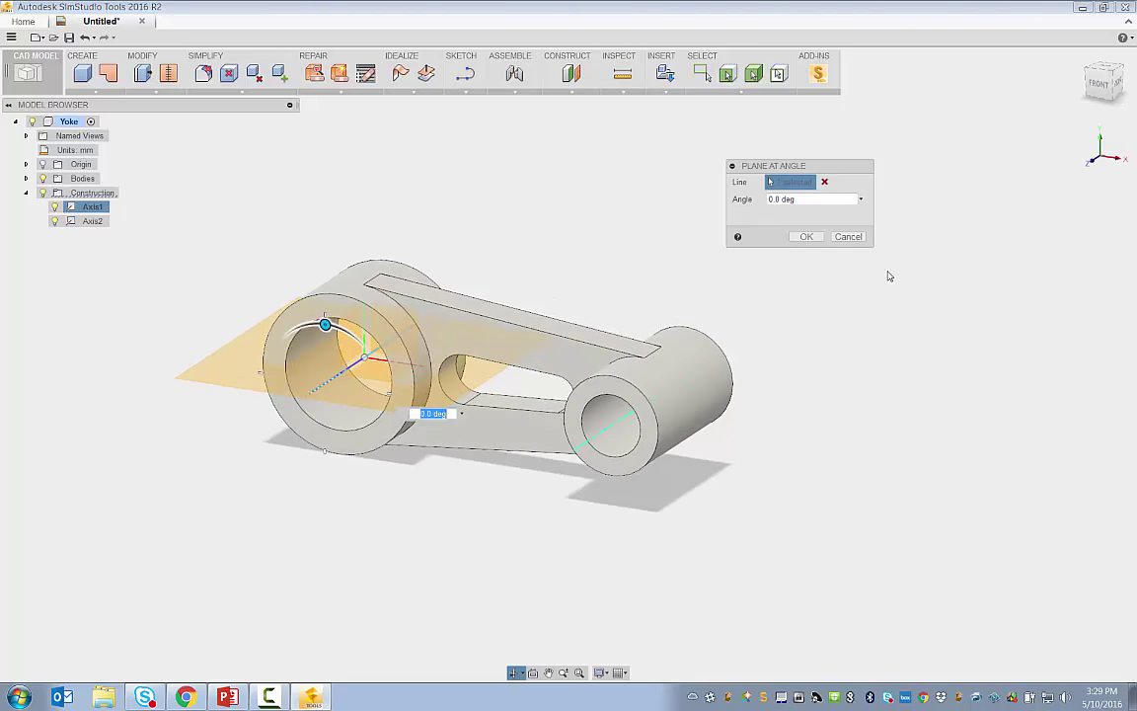
{"action": "type", "text": "50"}
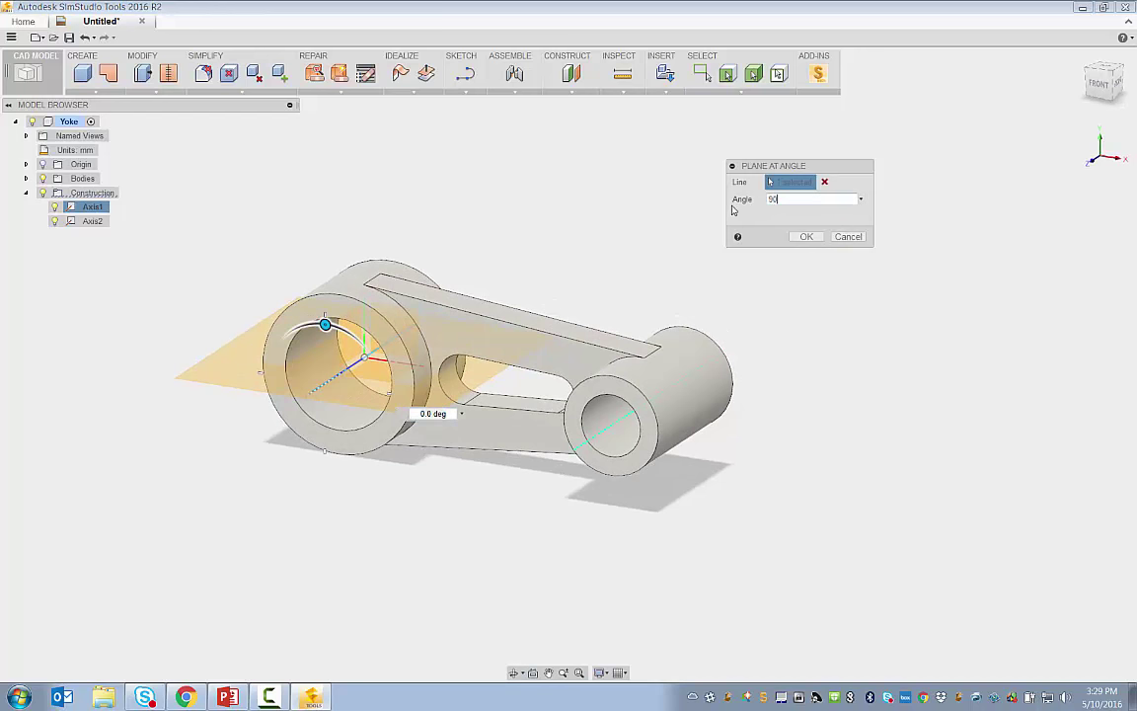
{"action": "left_click", "coordinate": [806, 237]}
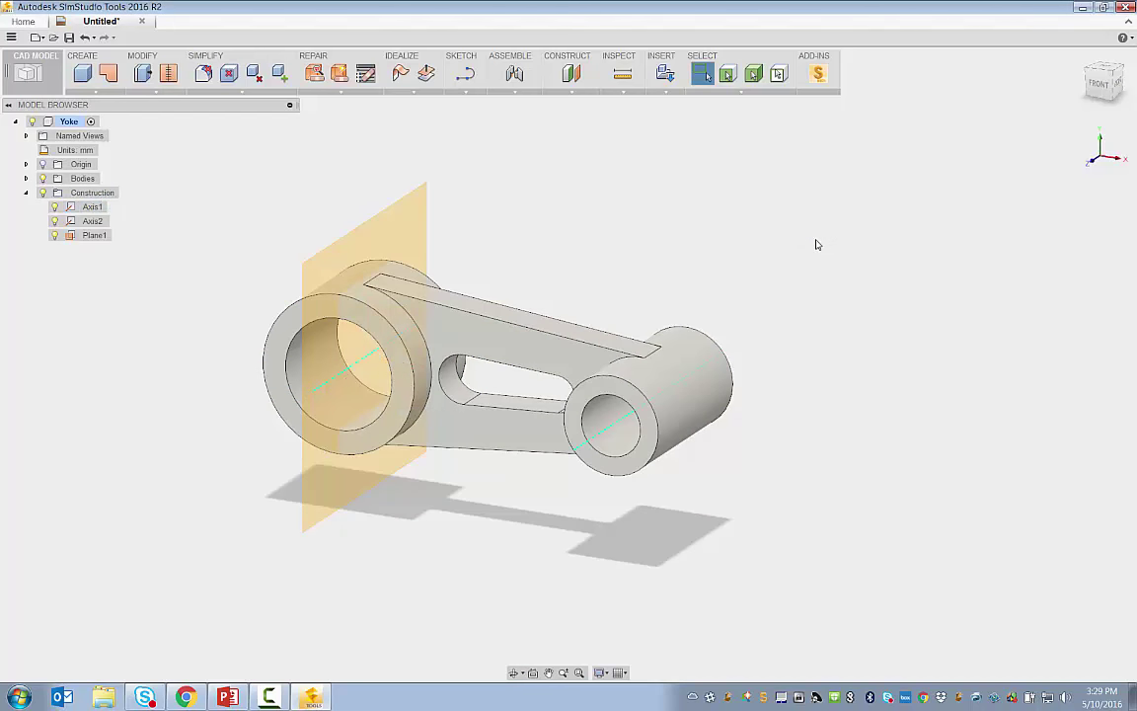
{"action": "mouse_move", "coordinate": [693, 257]}
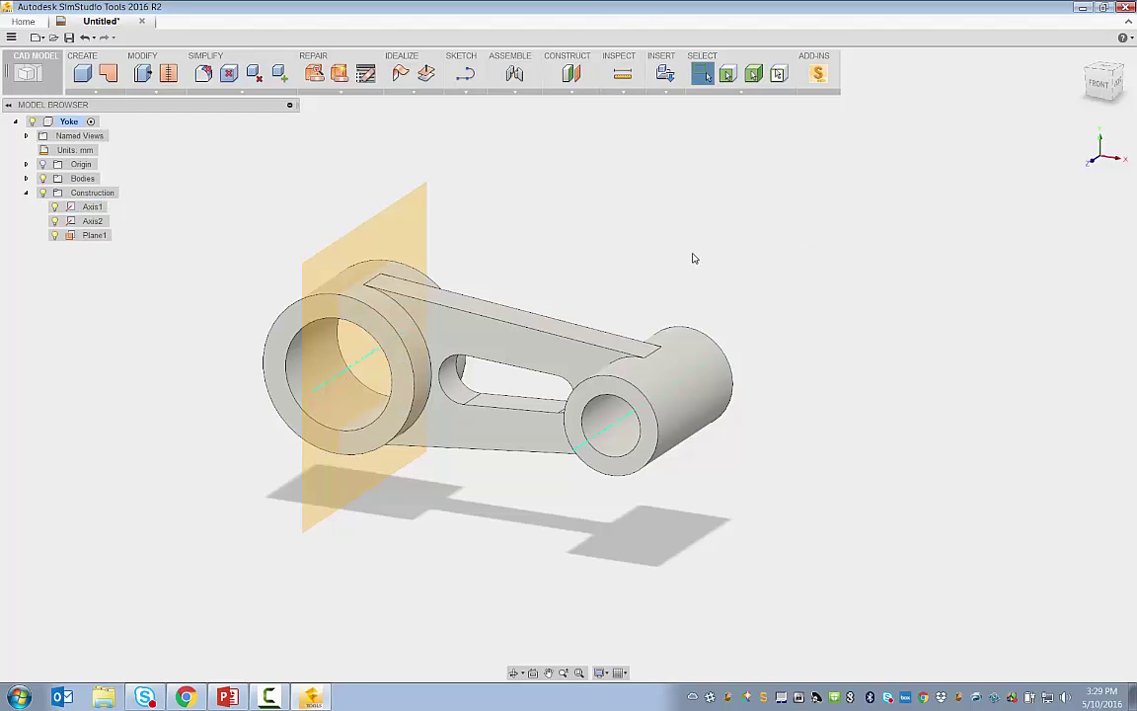
- Repeat Plane at Angle on Axis2 to create Plane2
{"action": "right_click", "coordinate": [691, 257]}
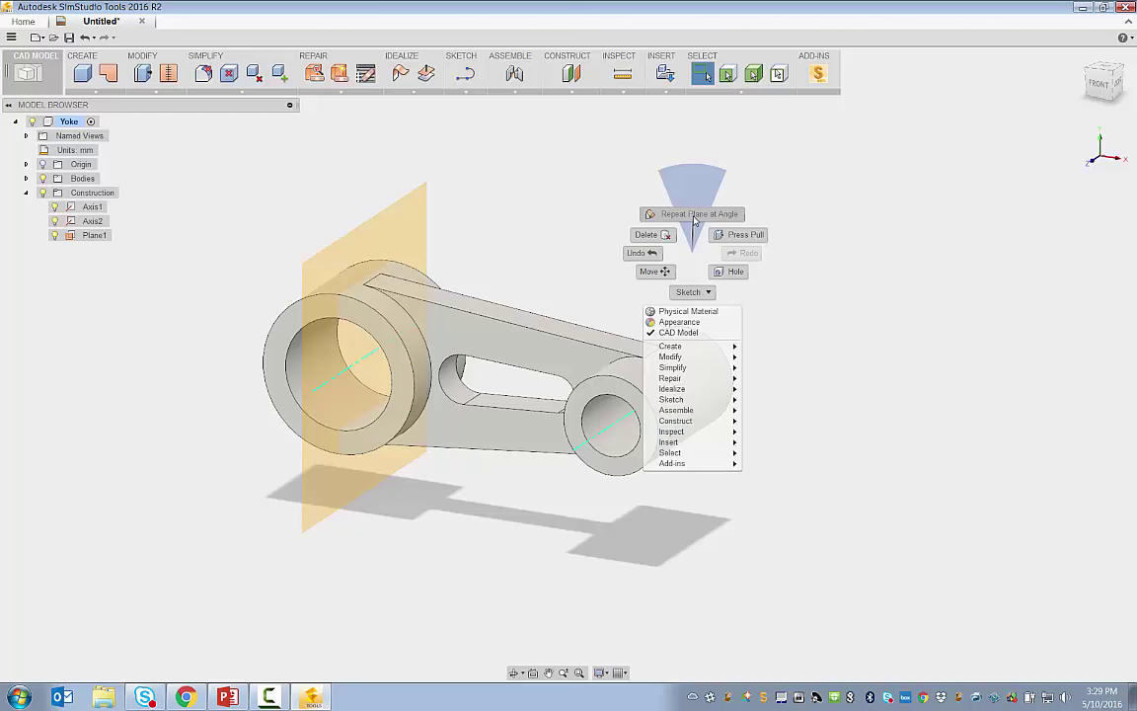
{"action": "left_click", "coordinate": [699, 213]}
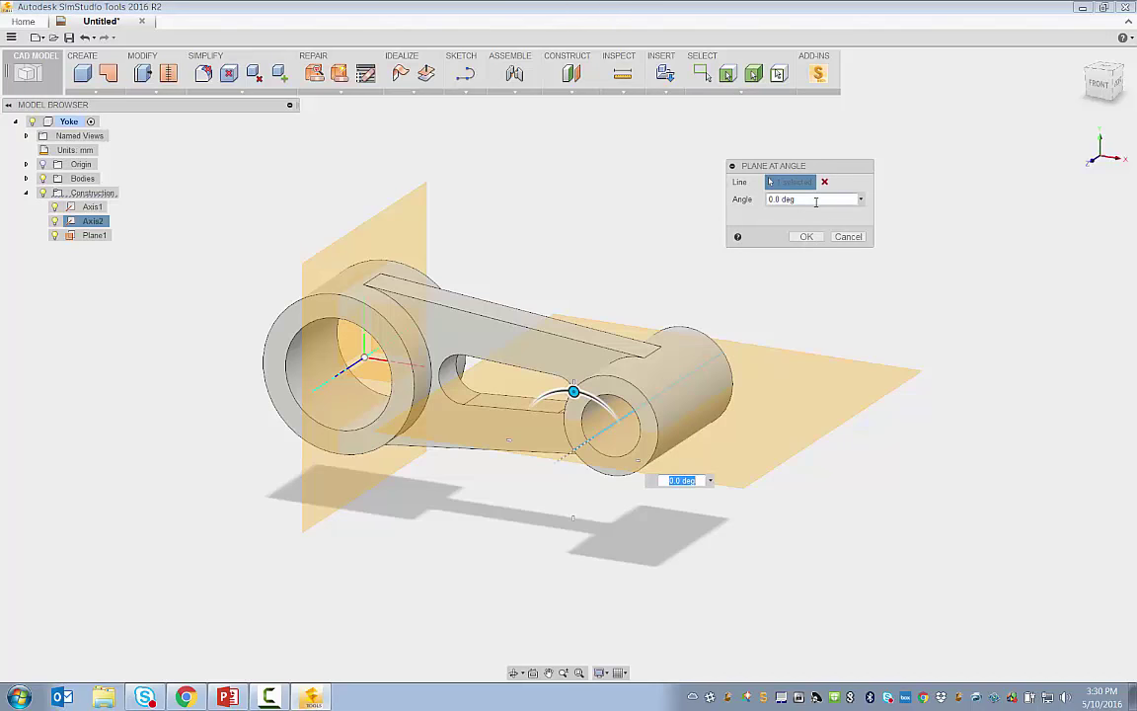
{"action": "left_click", "coordinate": [806, 237]}
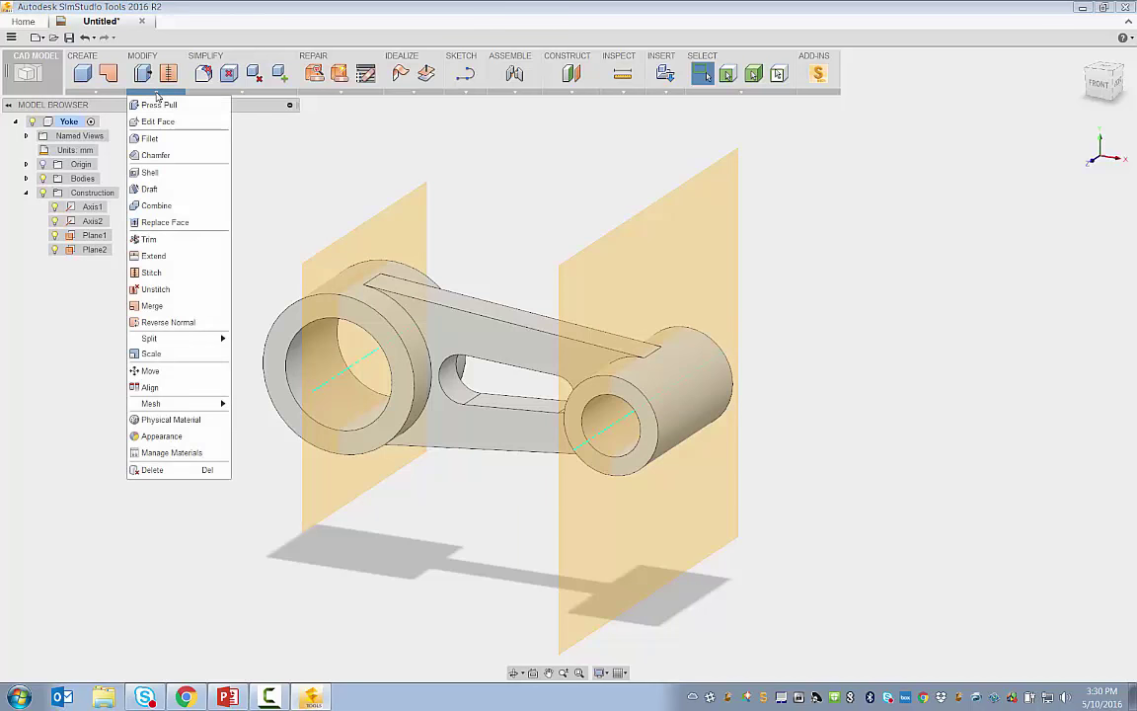
{"action": "mouse_move", "coordinate": [150, 340]}
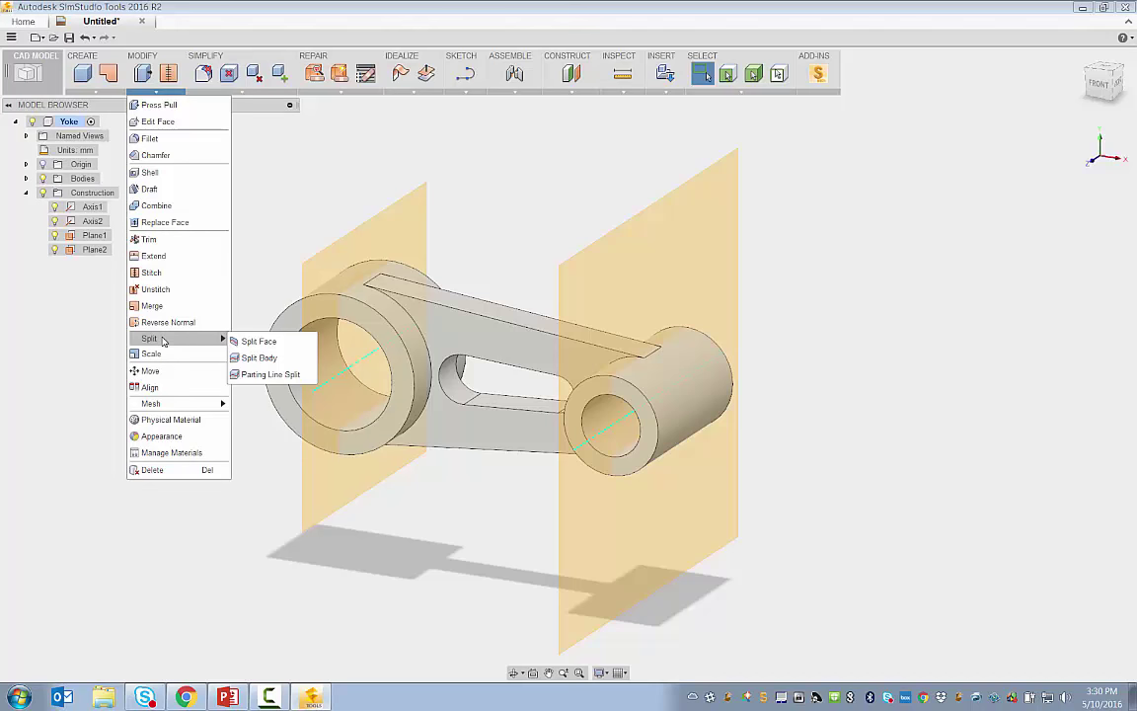
{"action": "mouse_move", "coordinate": [259, 340]}
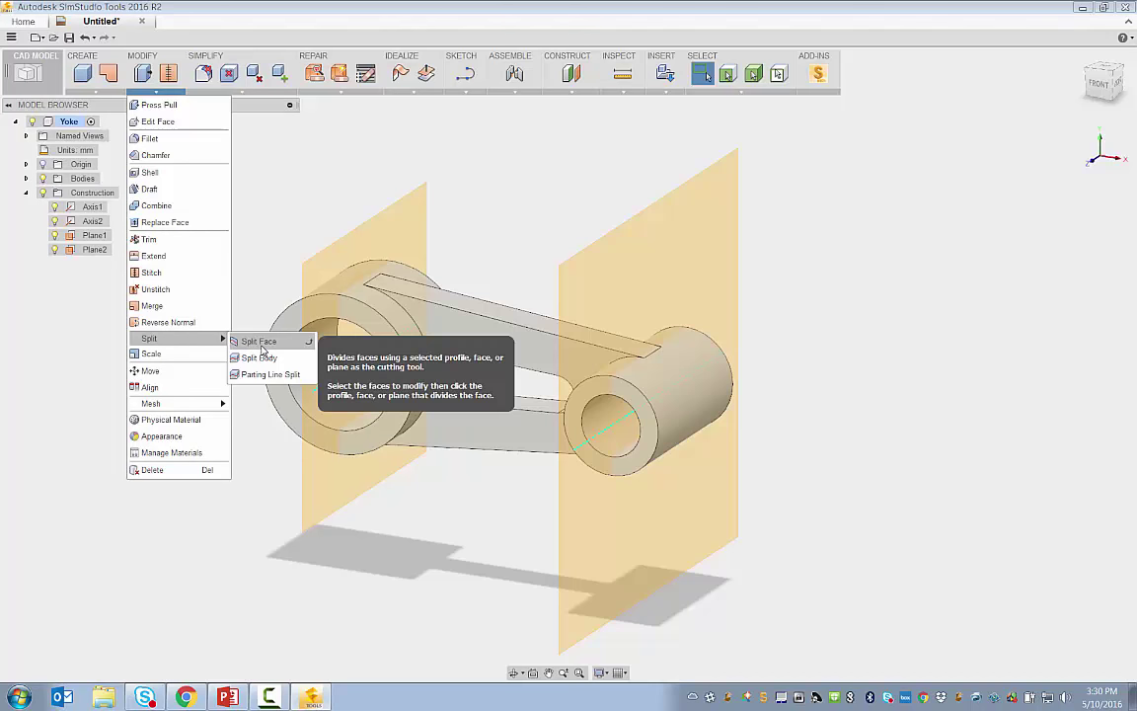
- Split the large bore face using Plane1 as the splitting tool
{"action": "left_click", "coordinate": [259, 340]}
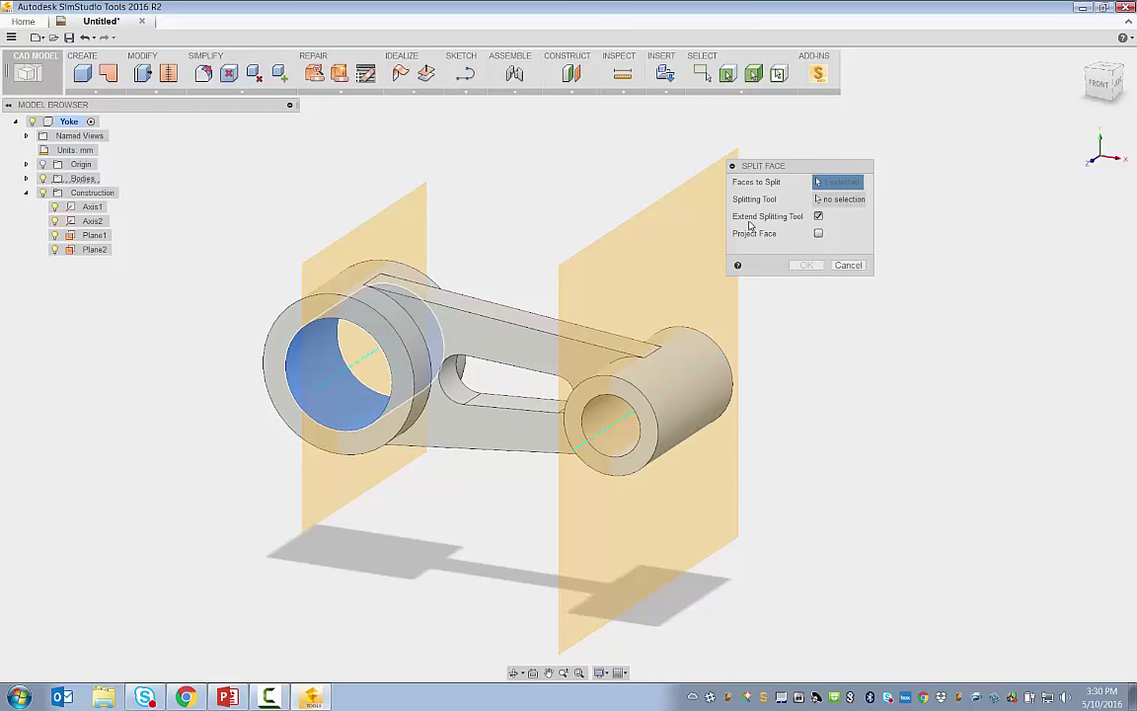
{"action": "left_click_drag", "start_coordinate": [800, 166], "coordinate": [247, 154]}
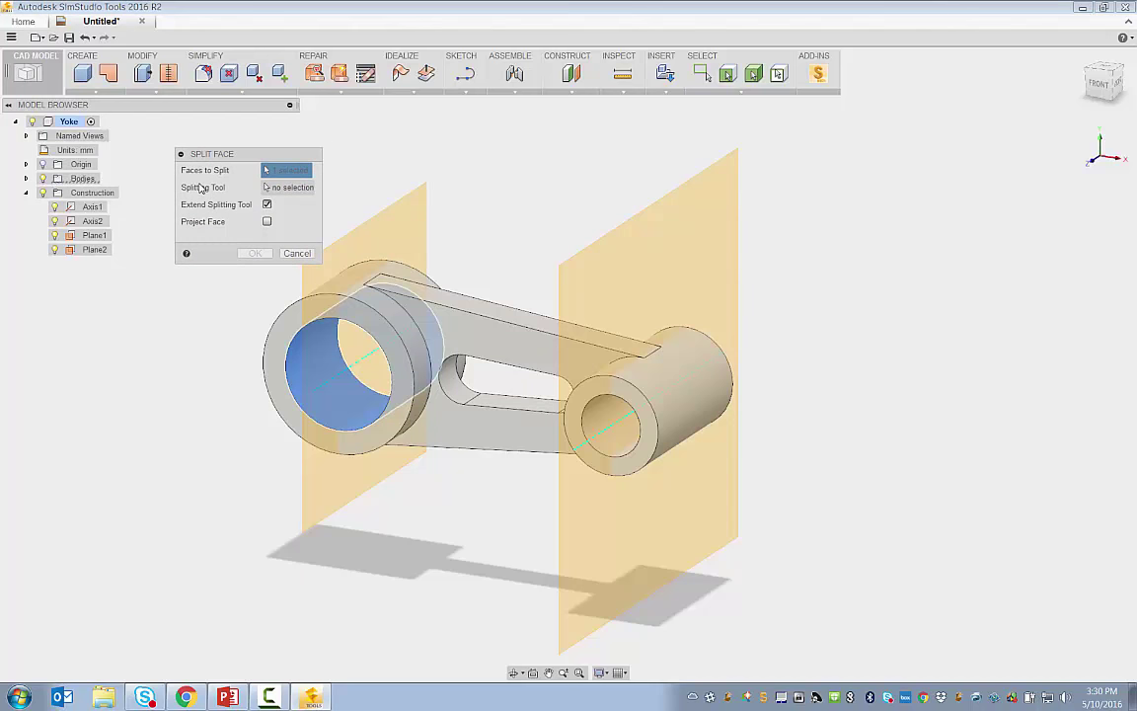
{"action": "left_click", "coordinate": [289, 188]}
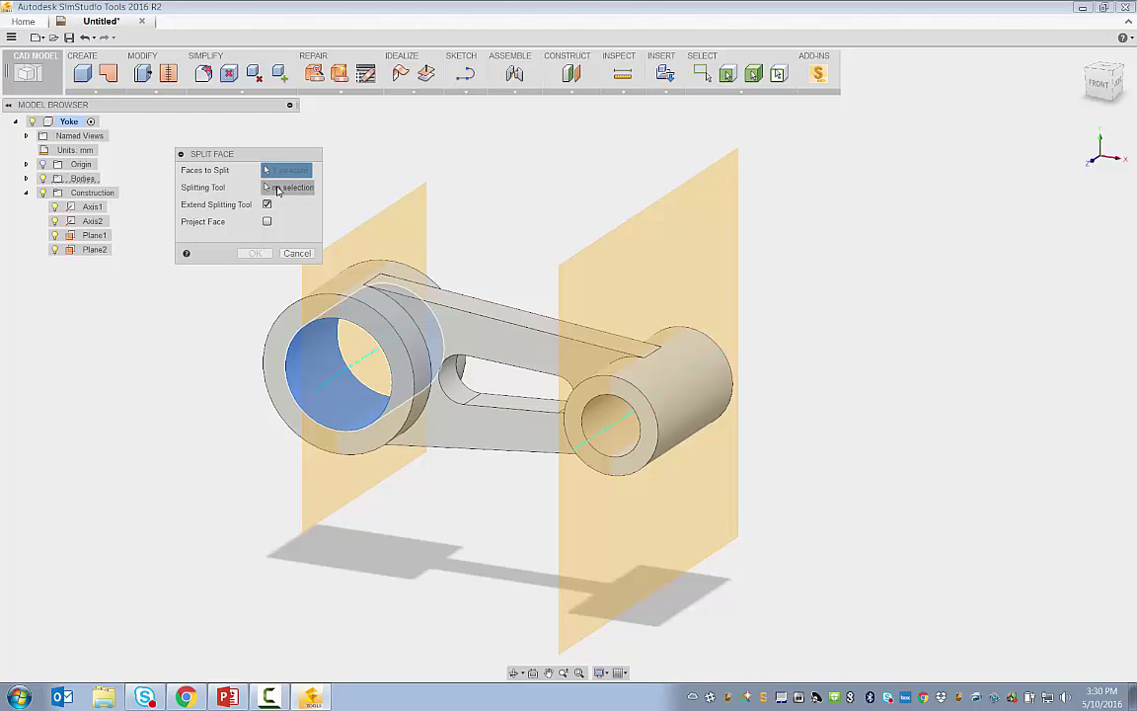
{"action": "left_click", "coordinate": [356, 371]}
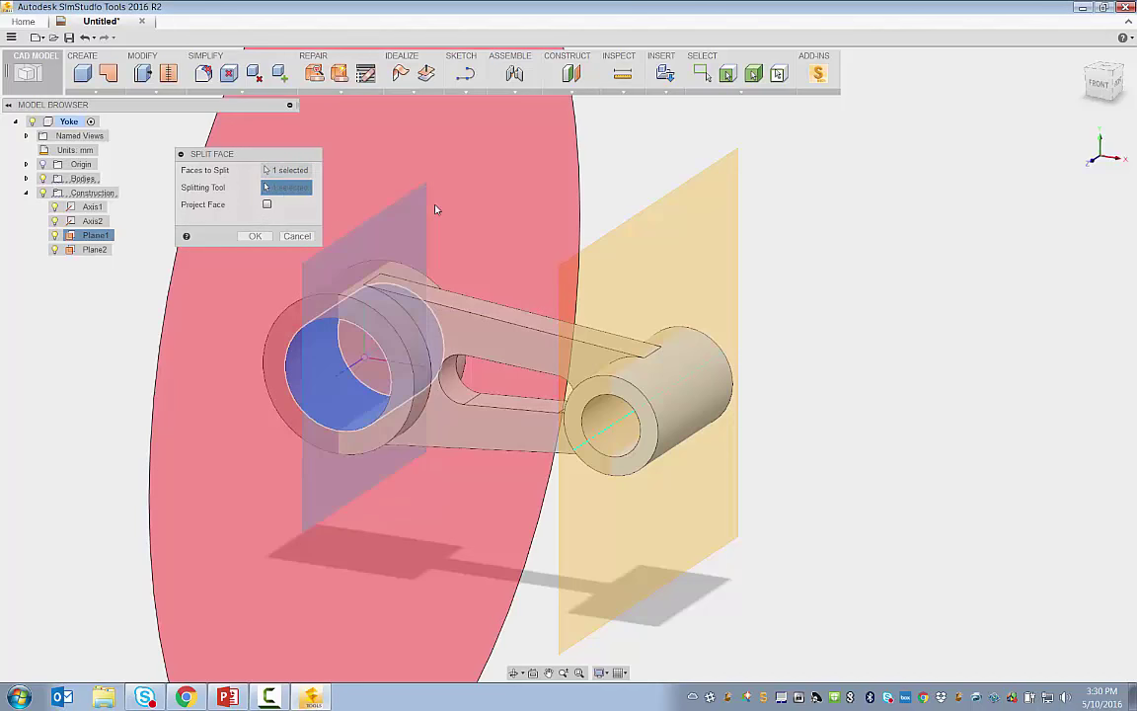
{"action": "mouse_move", "coordinate": [434, 209]}
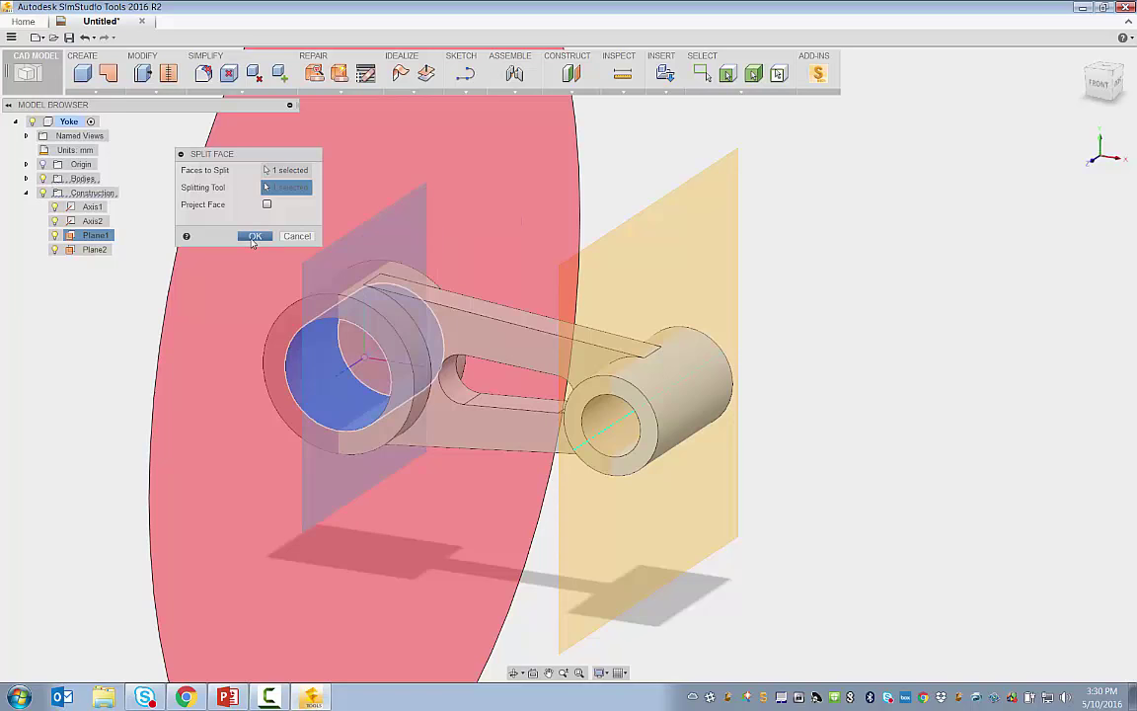
{"action": "left_click", "coordinate": [253, 237]}
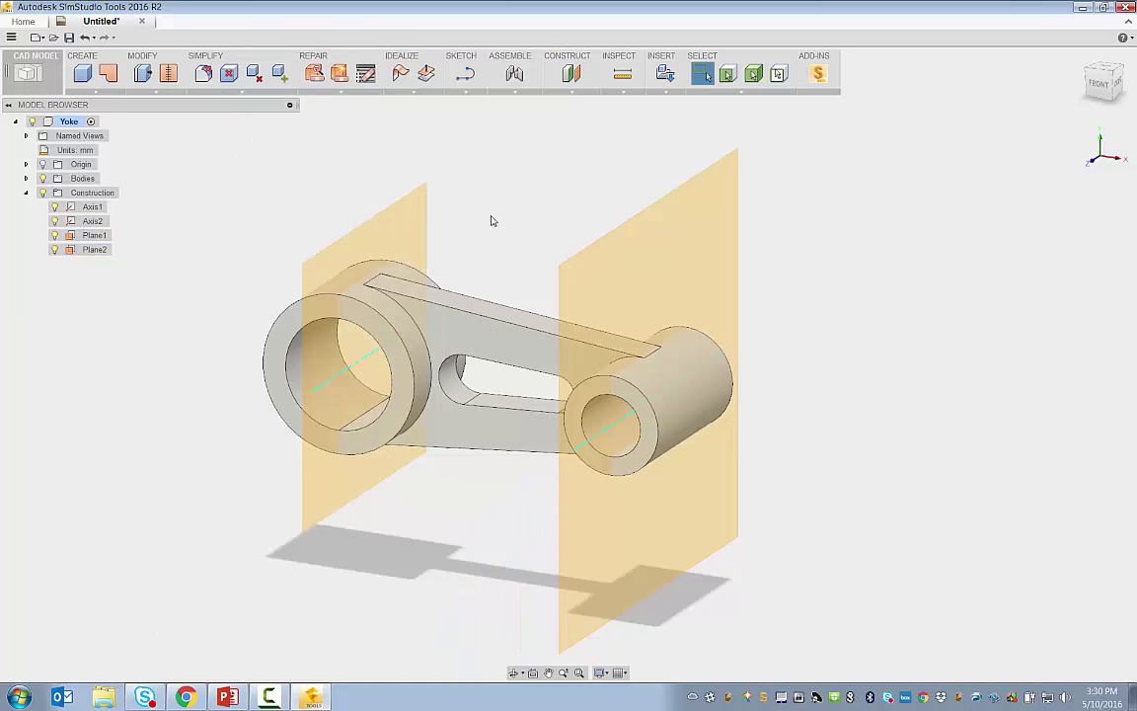
- Repeat Split Face on the small bore using Plane2
{"action": "right_click", "coordinate": [525, 236]}
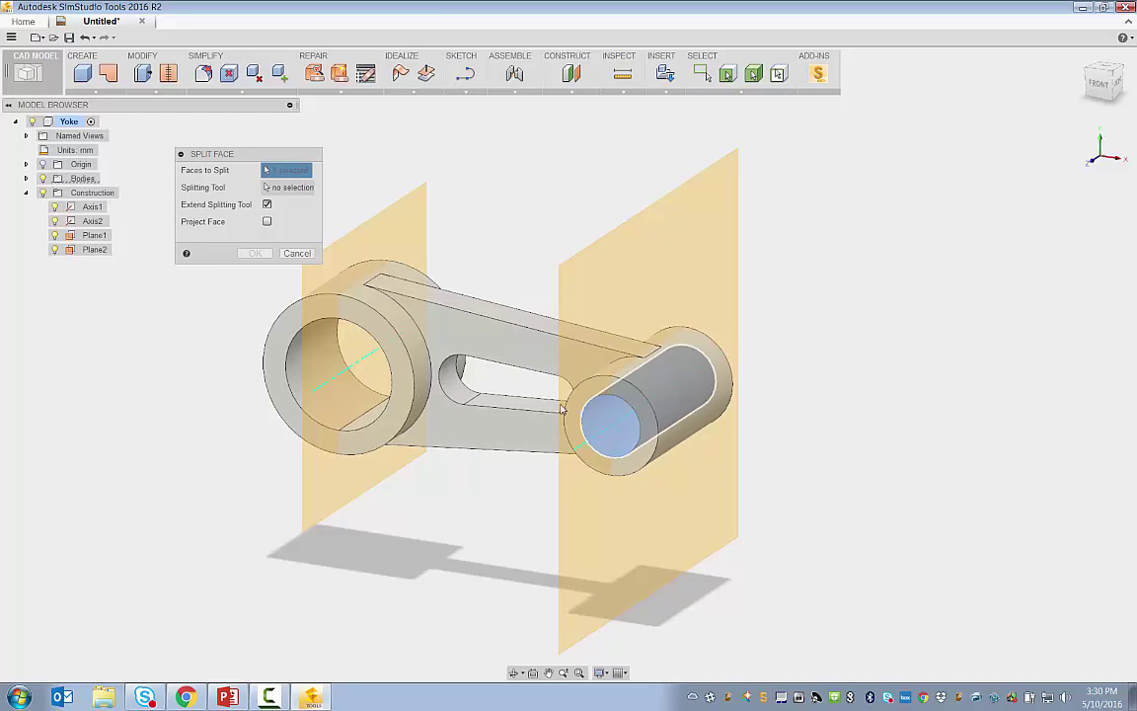
{"action": "left_click", "coordinate": [616, 418]}
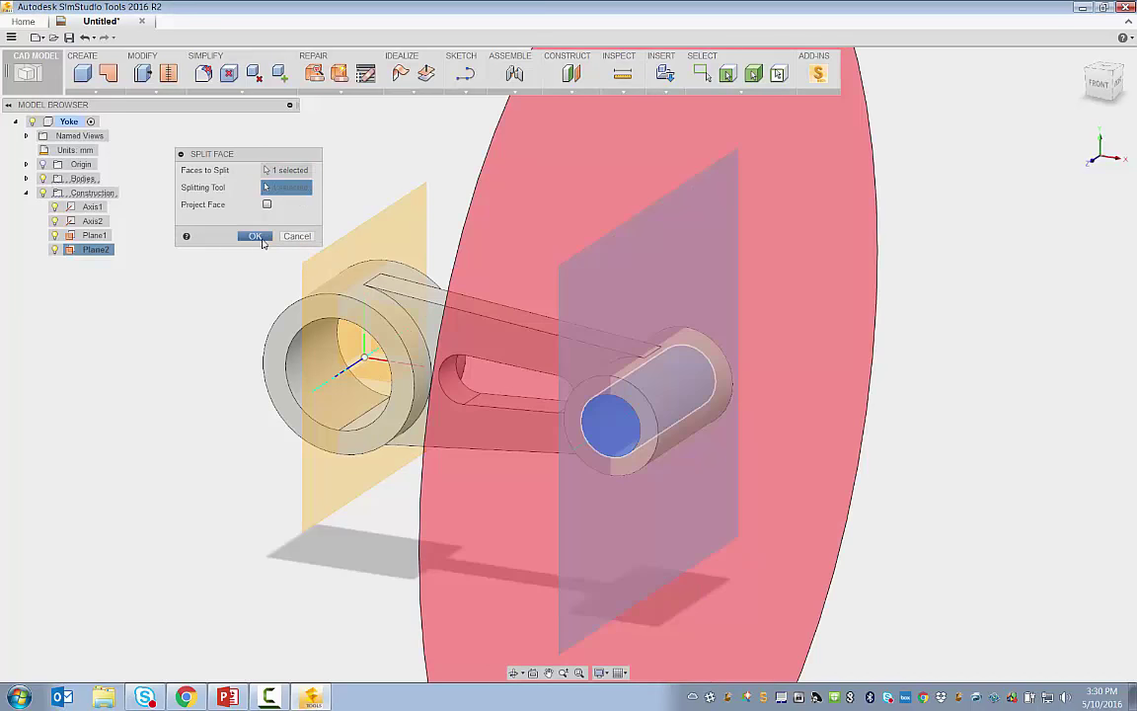
{"action": "left_click", "coordinate": [255, 236]}
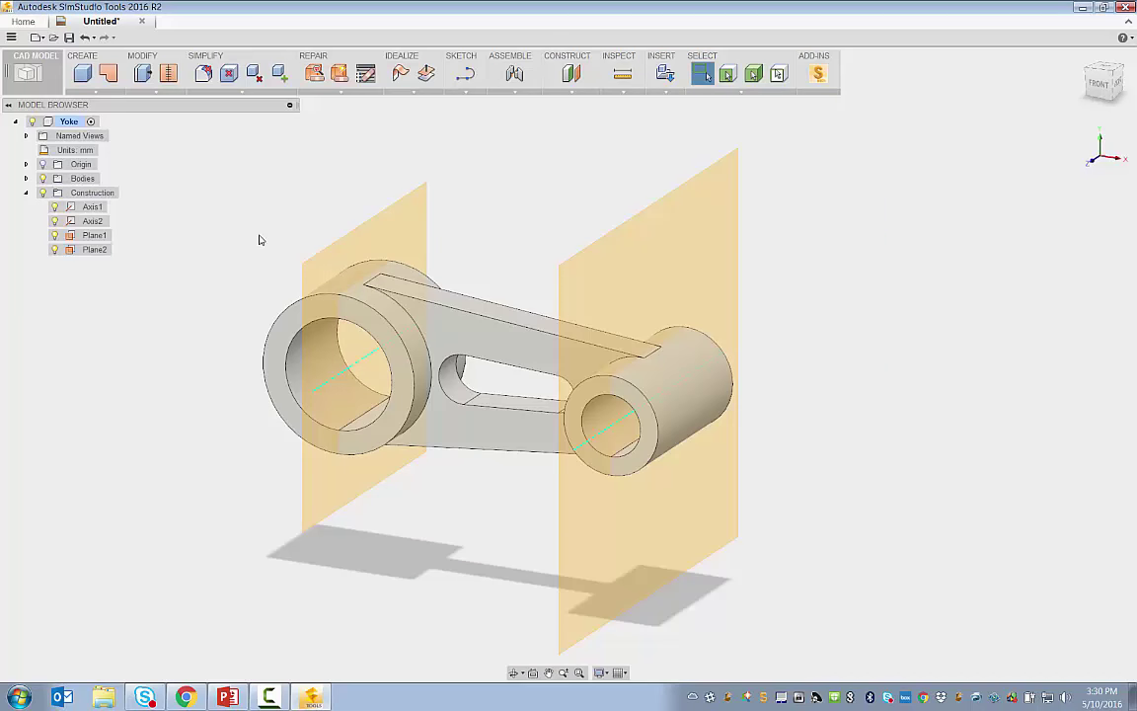
- Orbit the yoke and save the model as a SimStudio document named Yoke
{"action": "left_click", "coordinate": [44, 193]}
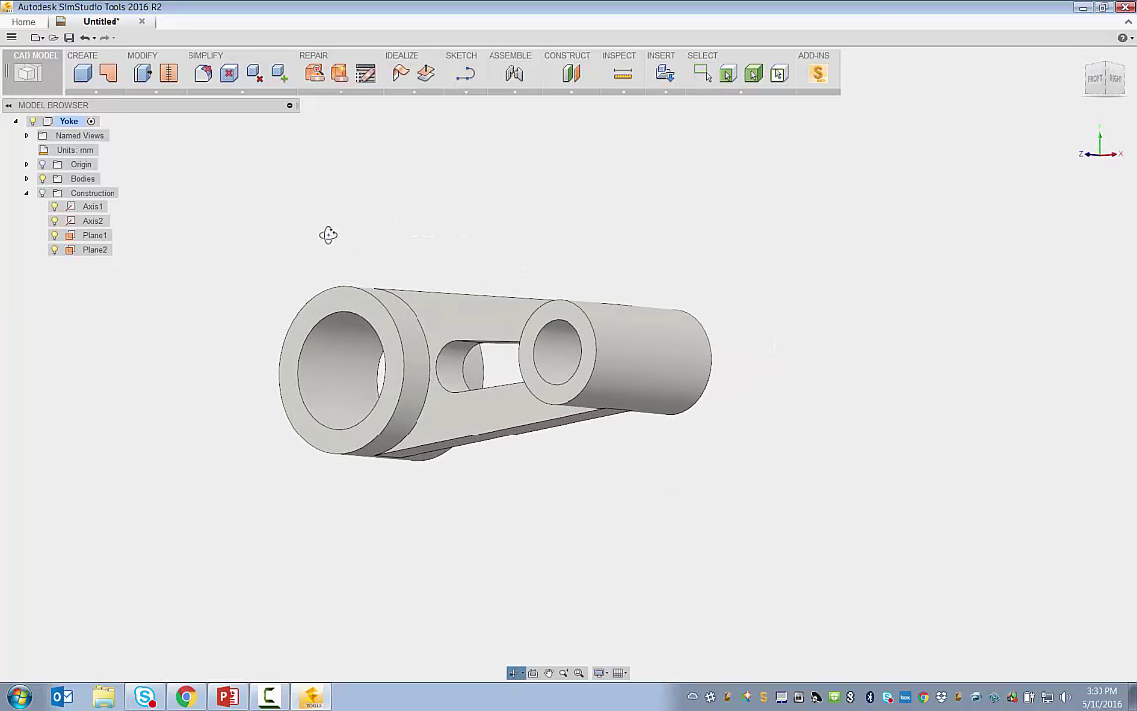
{"action": "left_click_drag", "start_coordinate": [328, 235], "coordinate": [351, 262]}
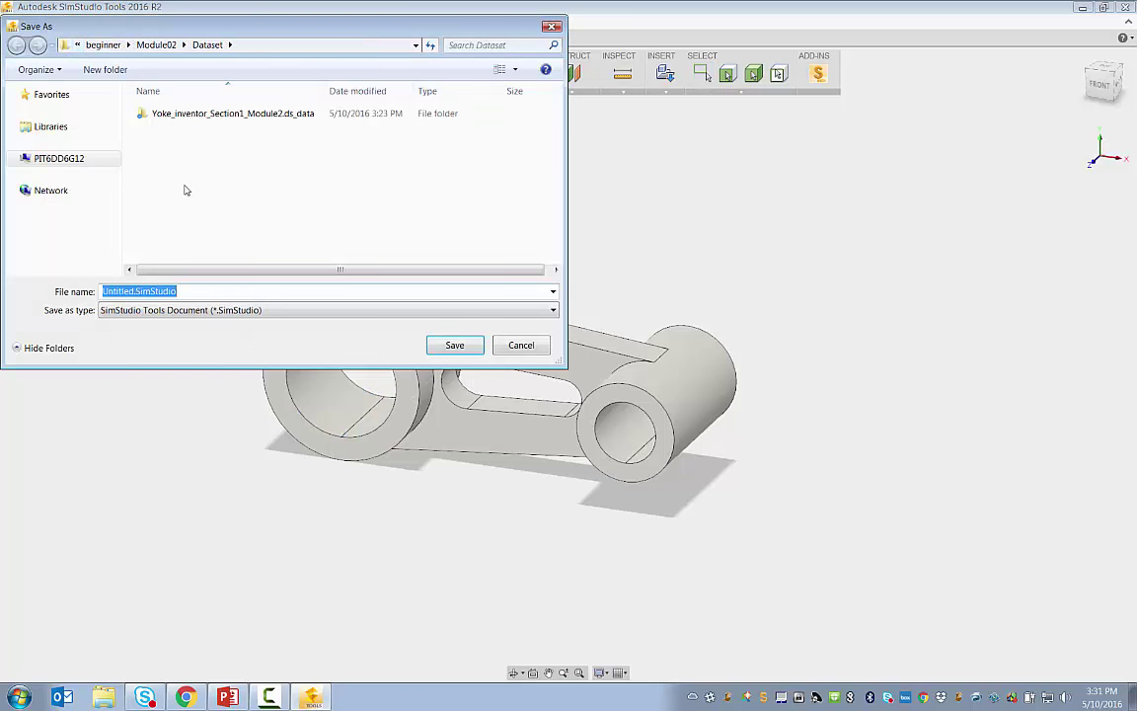
{"action": "type", "text": "Yoke"}
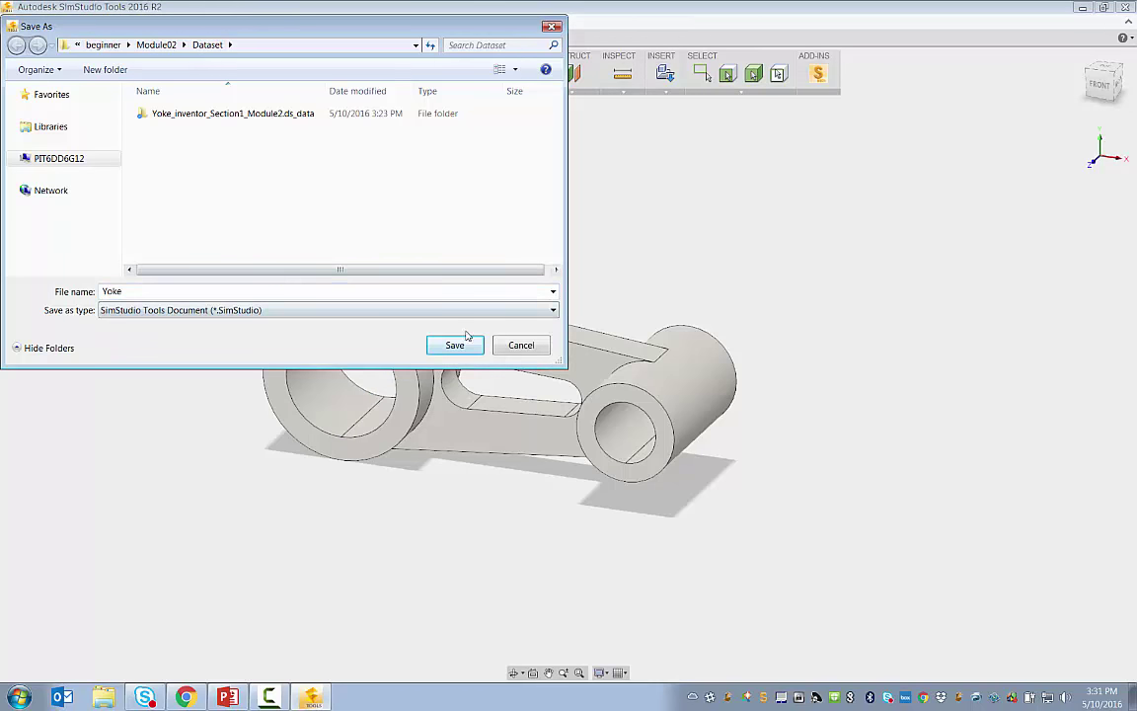
{"action": "left_click", "coordinate": [454, 344]}
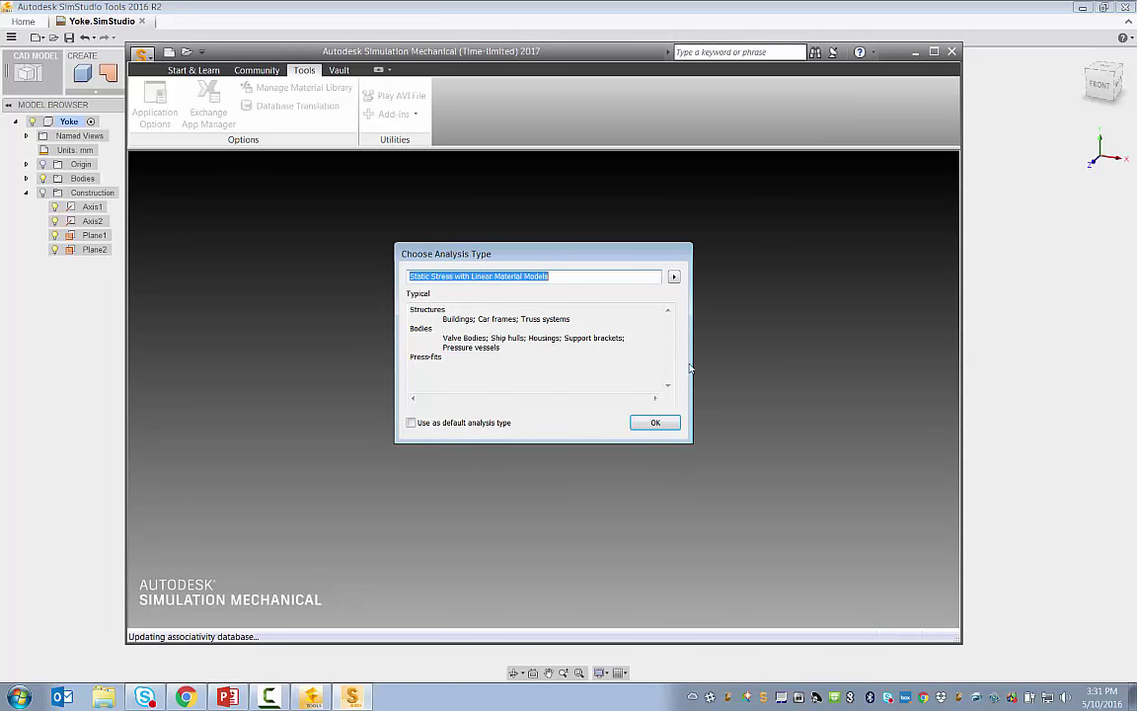
- Accept the static stress analysis type and set Display Units to English (in)
{"action": "left_click", "coordinate": [656, 422]}
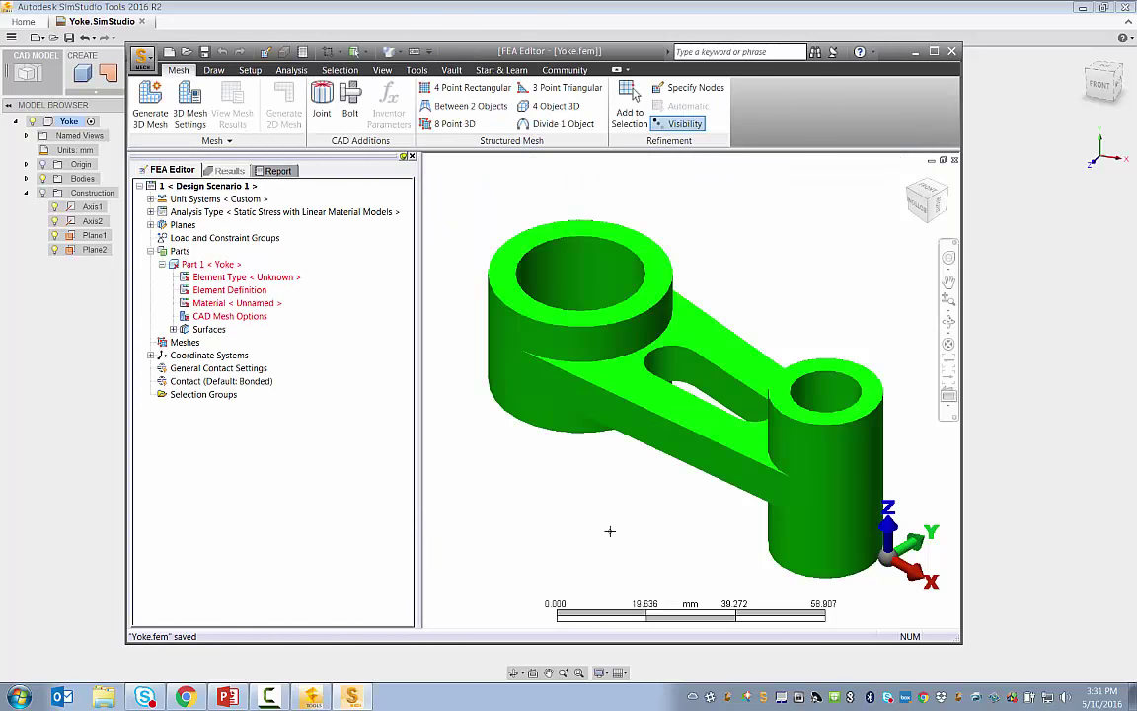
{"action": "mouse_move", "coordinate": [458, 464]}
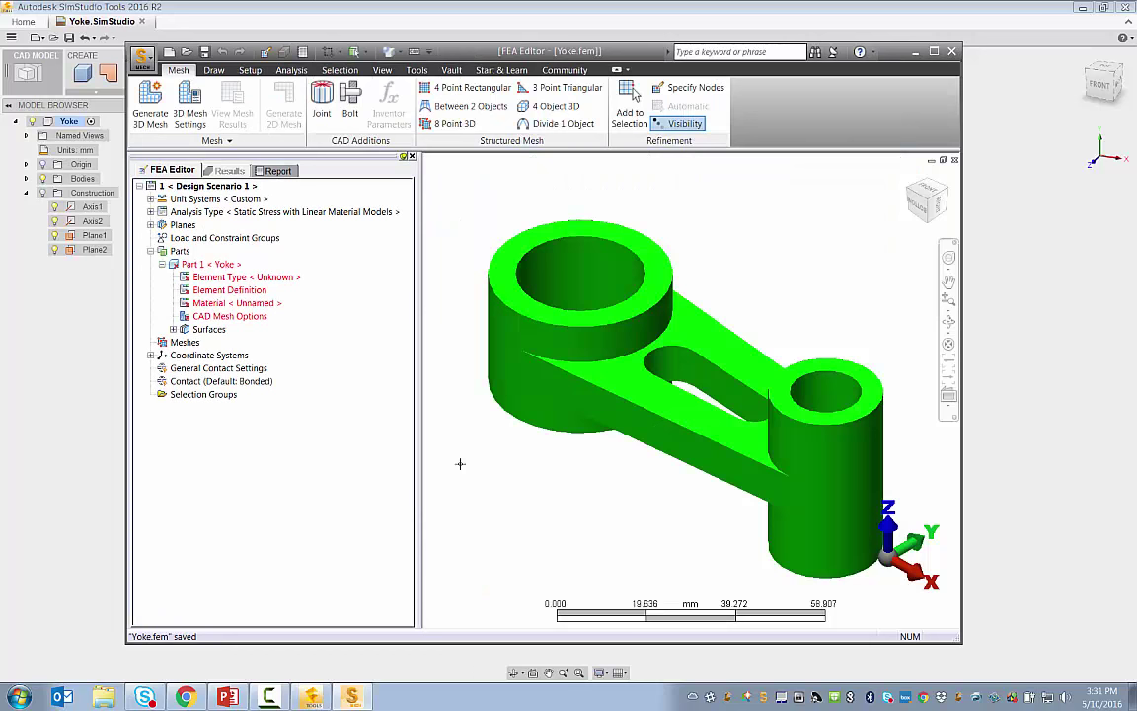
{"action": "left_click", "coordinate": [76, 150]}
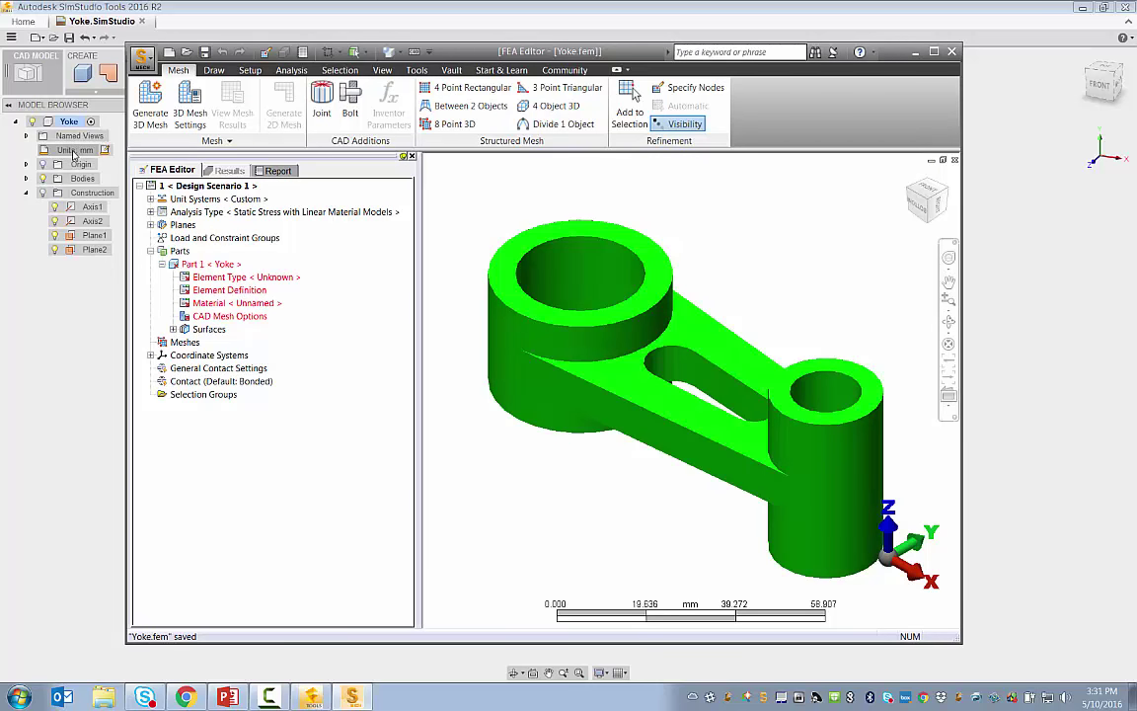
{"action": "mouse_move", "coordinate": [77, 156]}
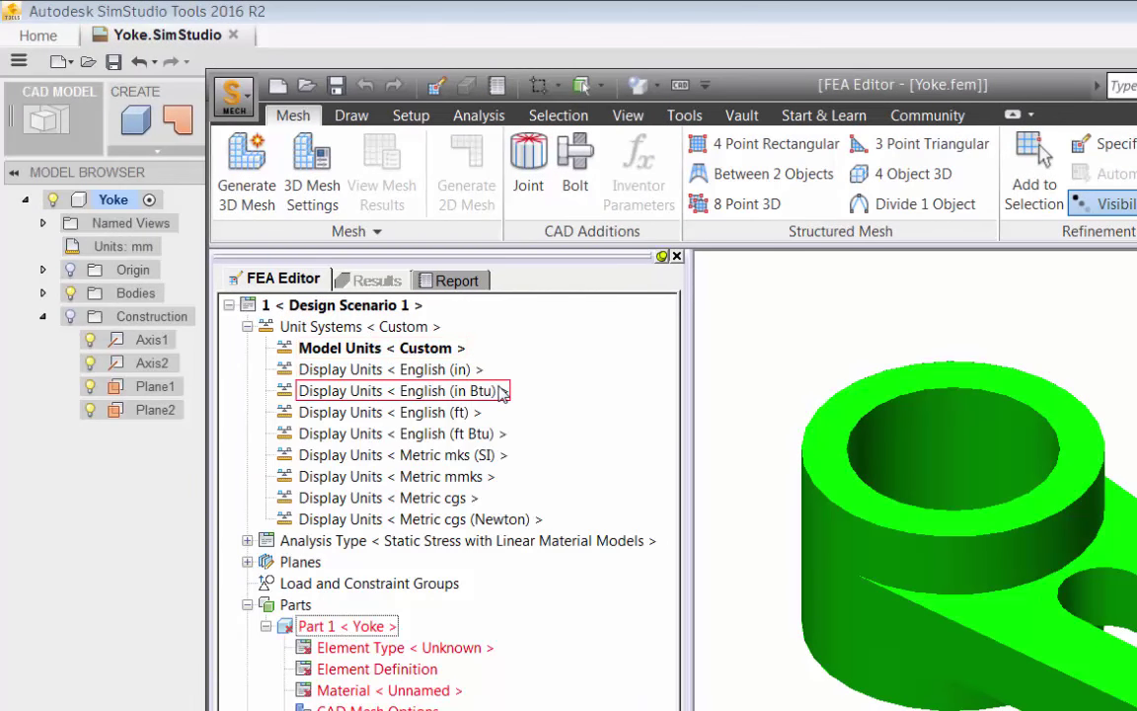
{"action": "double_click", "coordinate": [395, 369]}
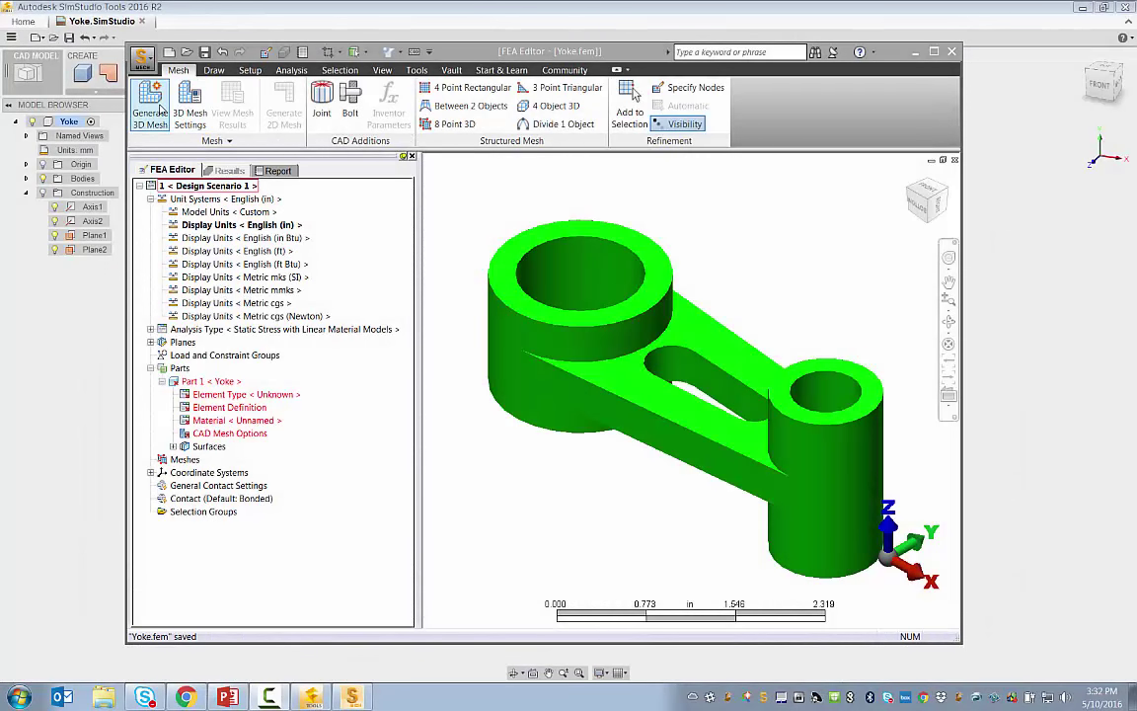
- Generate the 3D brick-element mesh, skip viewing results, and select the part's Material entry
{"action": "left_click", "coordinate": [150, 99]}
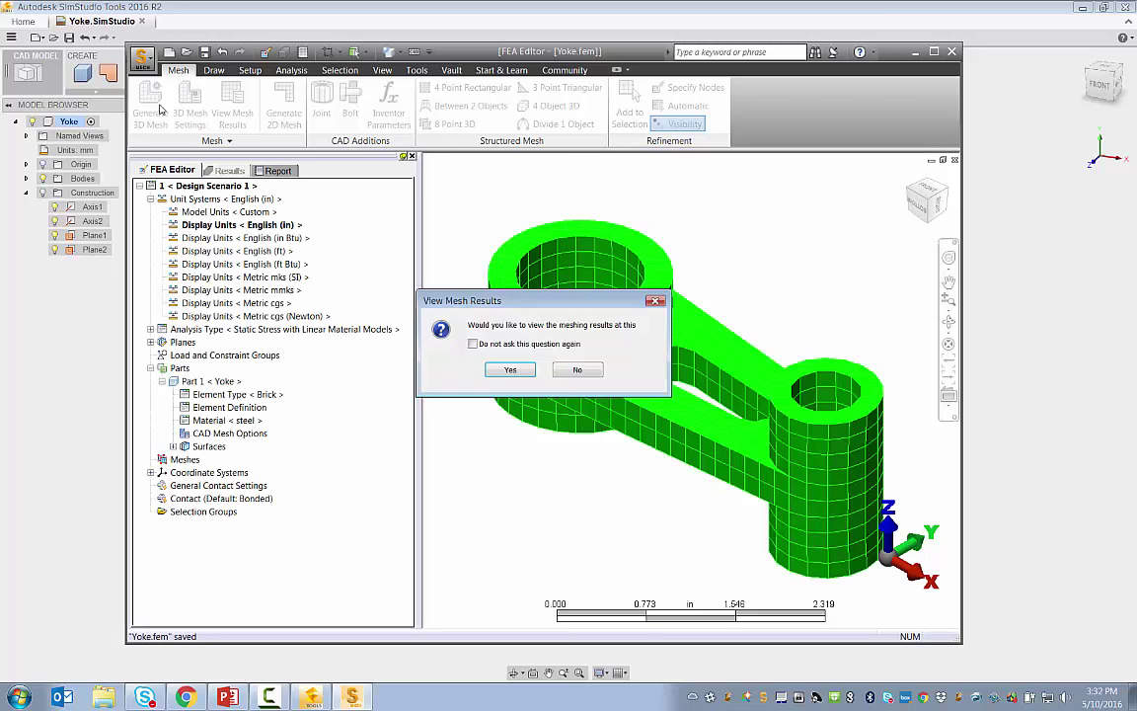
{"action": "left_click", "coordinate": [509, 369]}
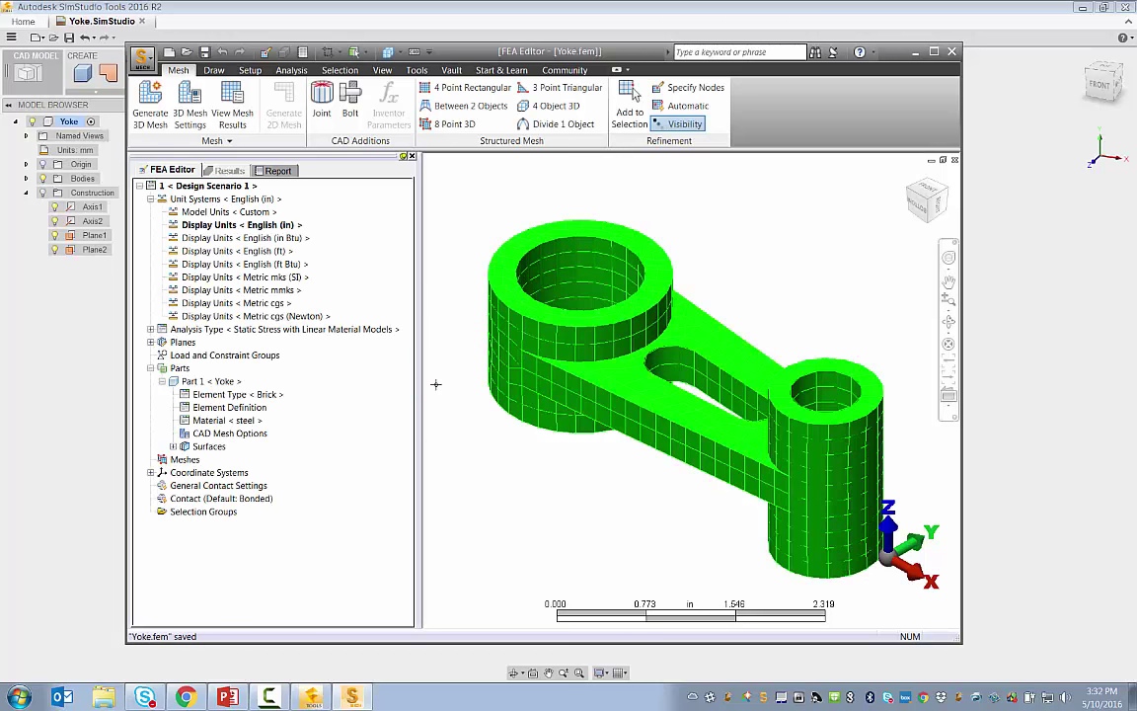
{"action": "left_click", "coordinate": [229, 407]}
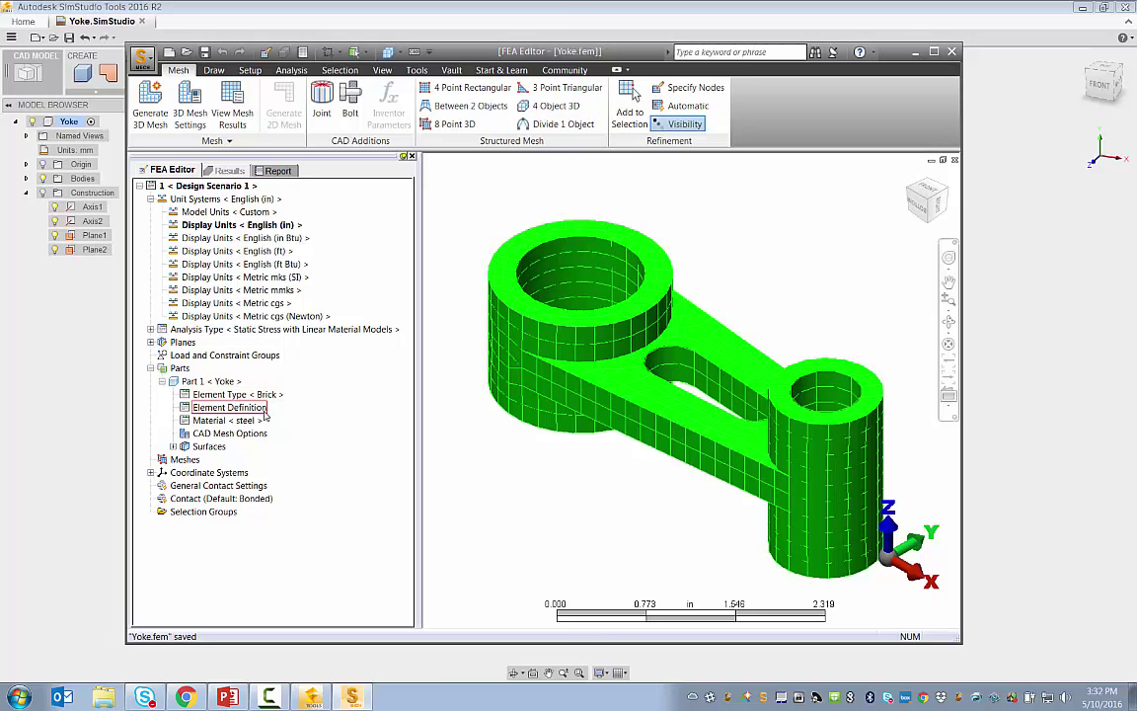
{"action": "left_click", "coordinate": [229, 418]}
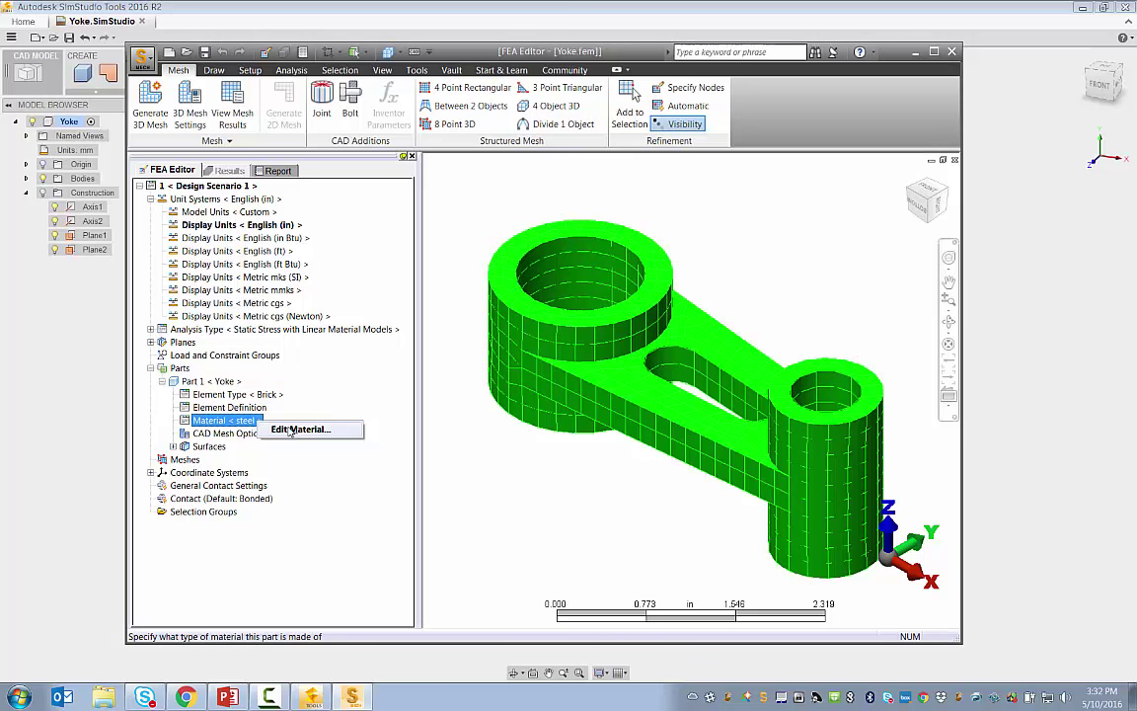
- Replace the part material with AISI 1020 Steel, cold rolled, from the library
{"action": "left_click", "coordinate": [298, 428]}
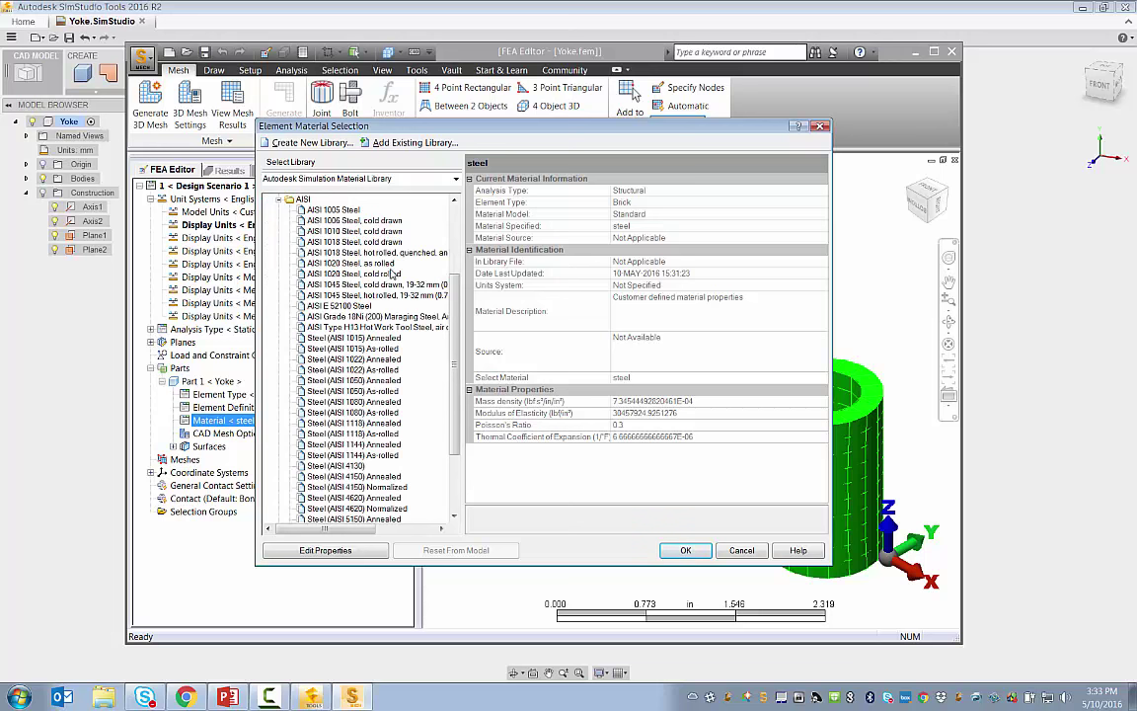
{"action": "left_click", "coordinate": [356, 272]}
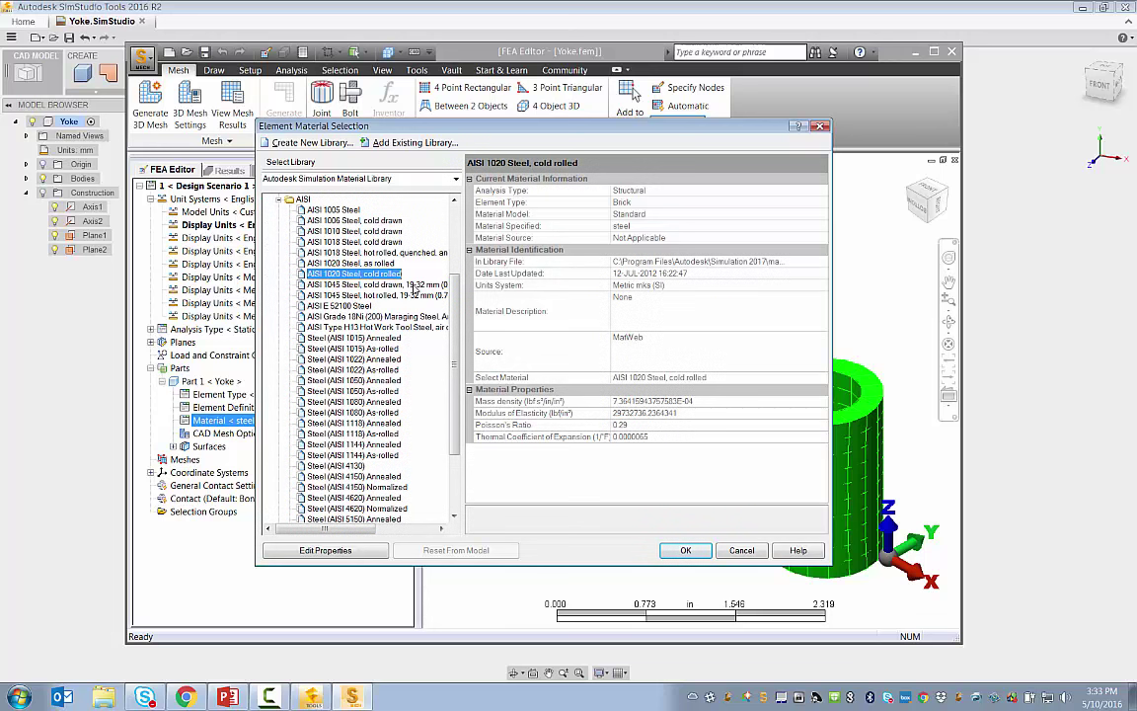
{"action": "mouse_move", "coordinate": [644, 543]}
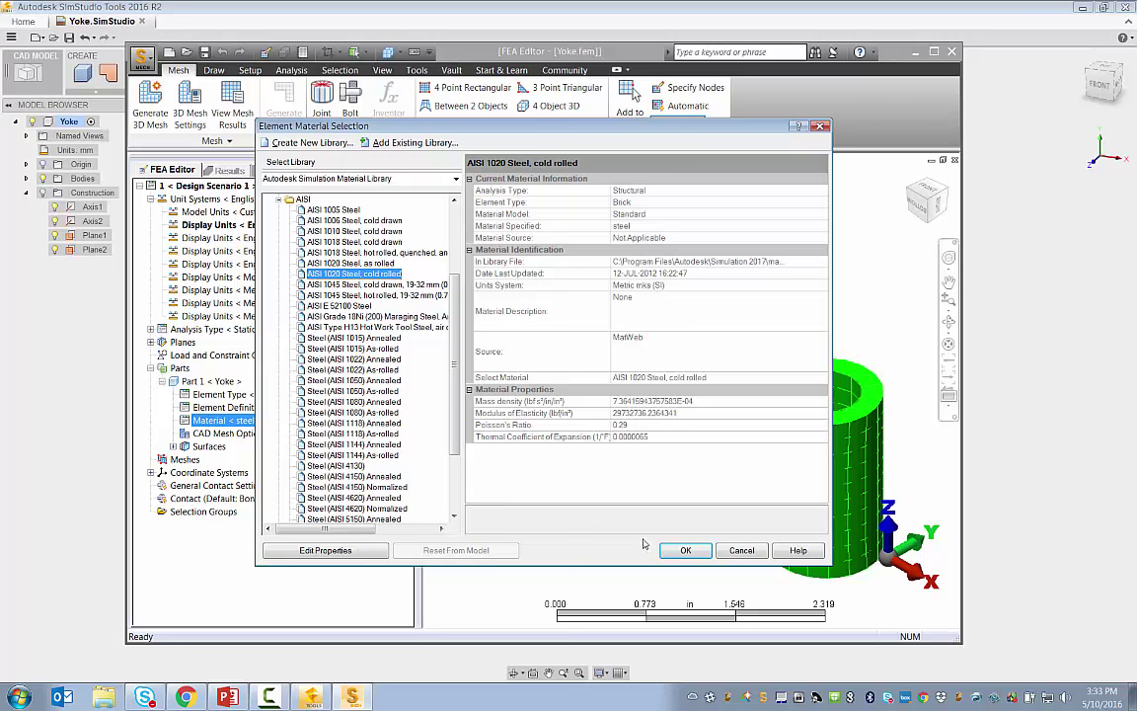
{"action": "left_click", "coordinate": [685, 549]}
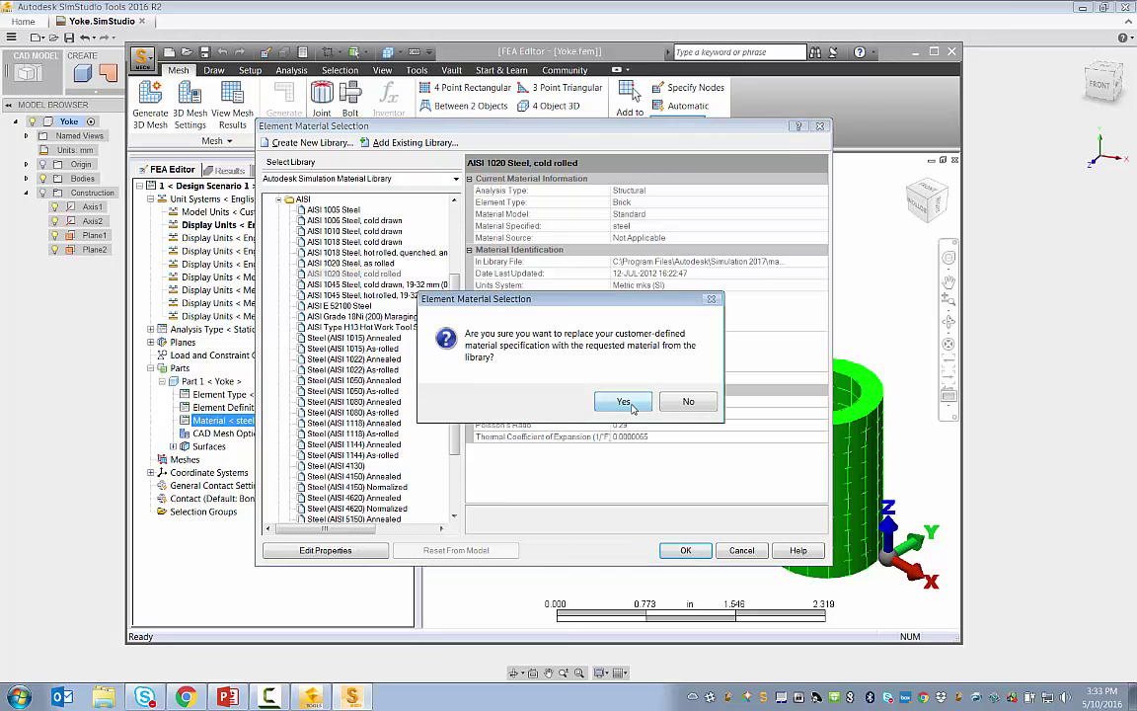
{"action": "left_click", "coordinate": [623, 401]}
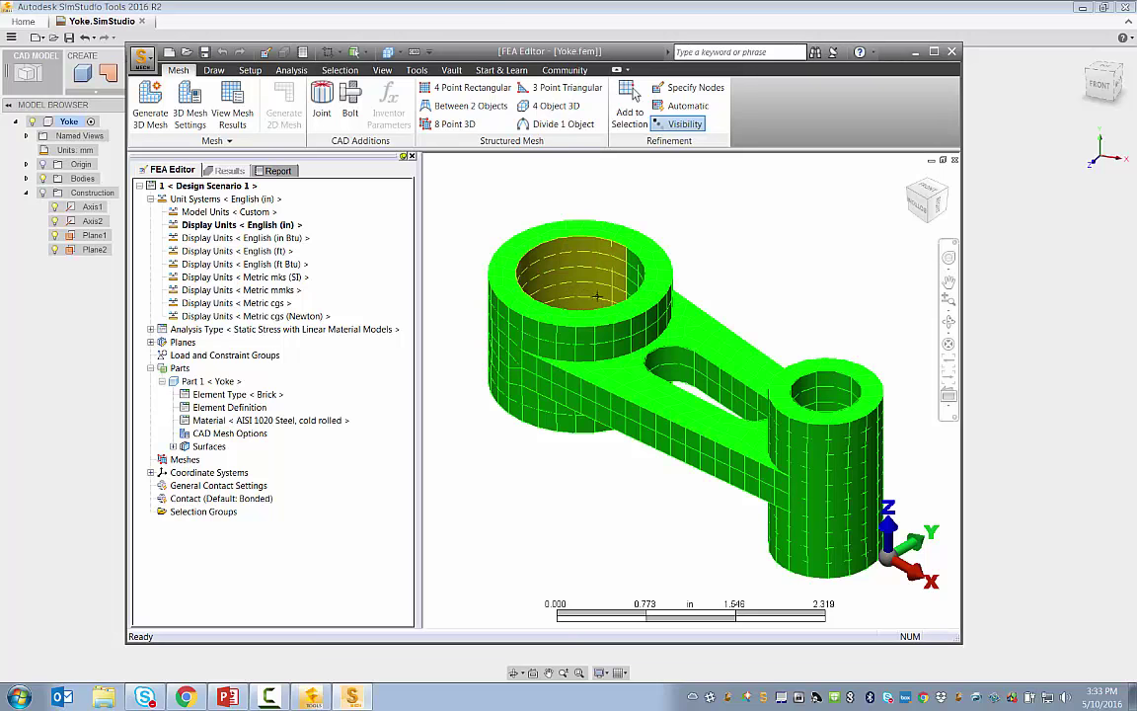
- Orbit the yoke sideways, colour the mesh by surface, and show the Setup load tools
{"action": "left_click_drag", "start_coordinate": [597, 296], "coordinate": [576, 414]}
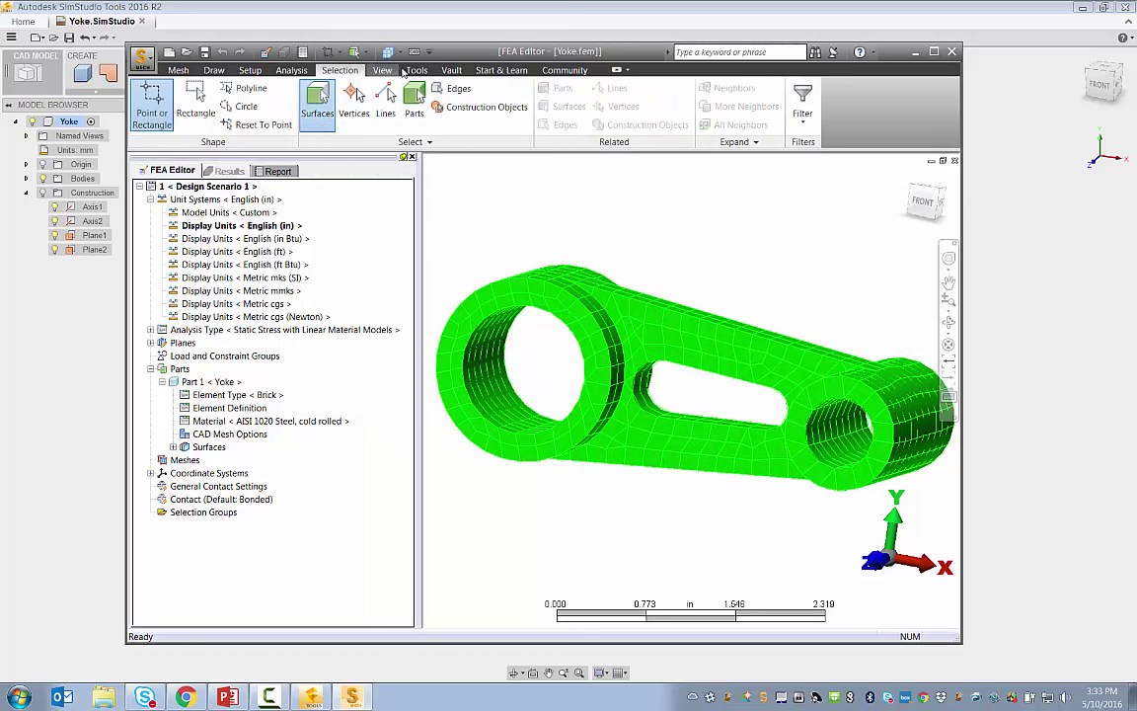
{"action": "left_click", "coordinate": [383, 71]}
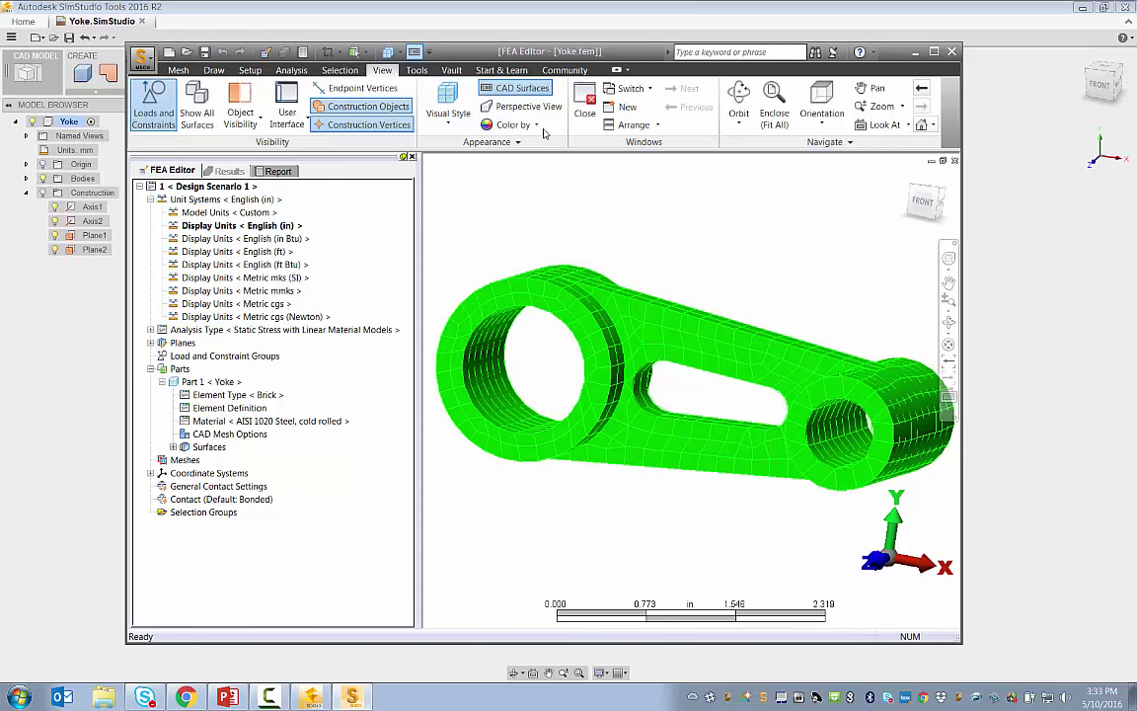
{"action": "left_click", "coordinate": [513, 125]}
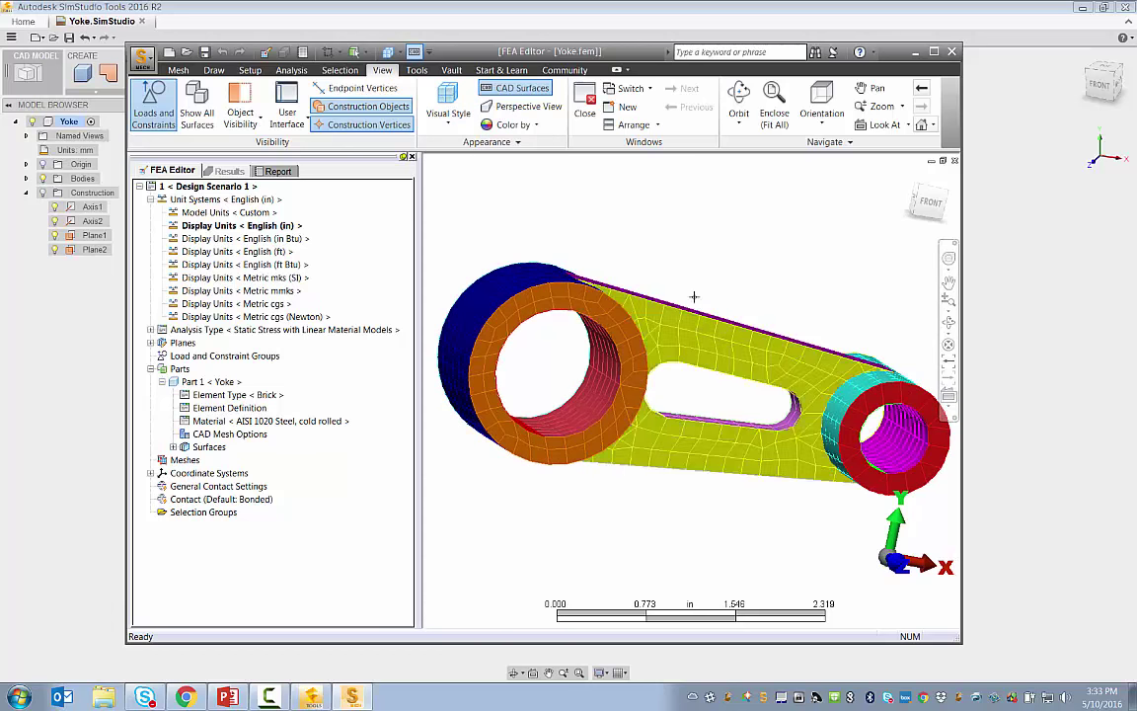
{"action": "left_click", "coordinate": [249, 71]}
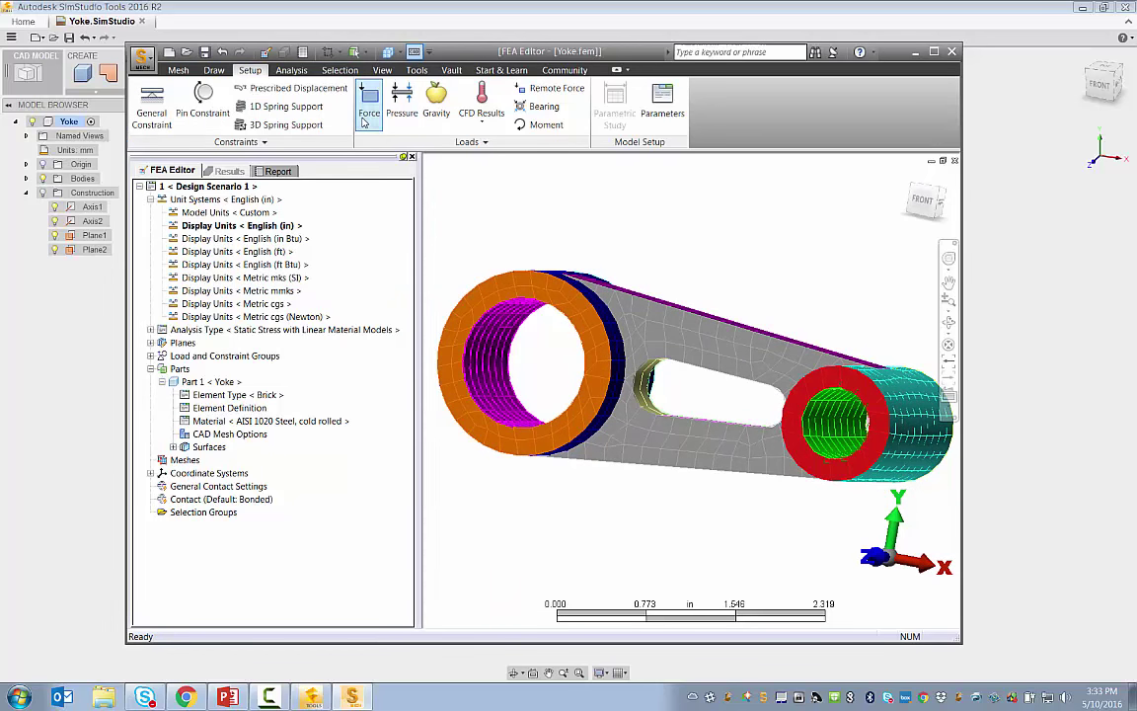
- Apply a 1000 lbf surface force along X to the large bore's inner surface
{"action": "left_click", "coordinate": [367, 99]}
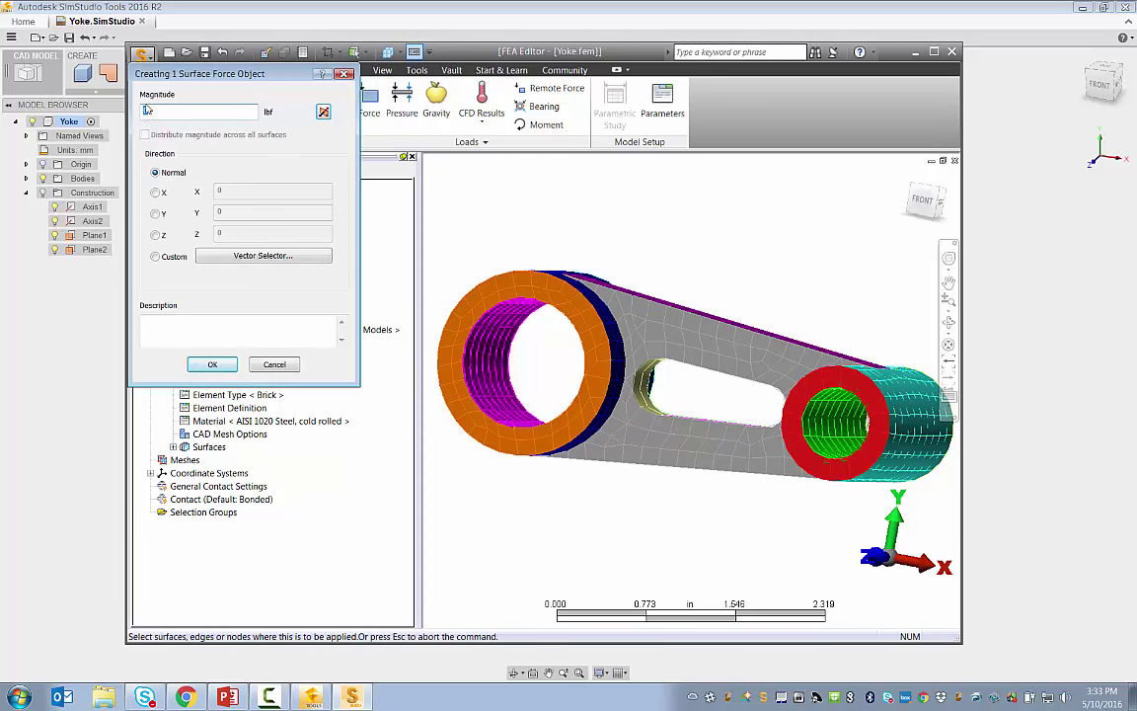
{"action": "type", "text": "1"}
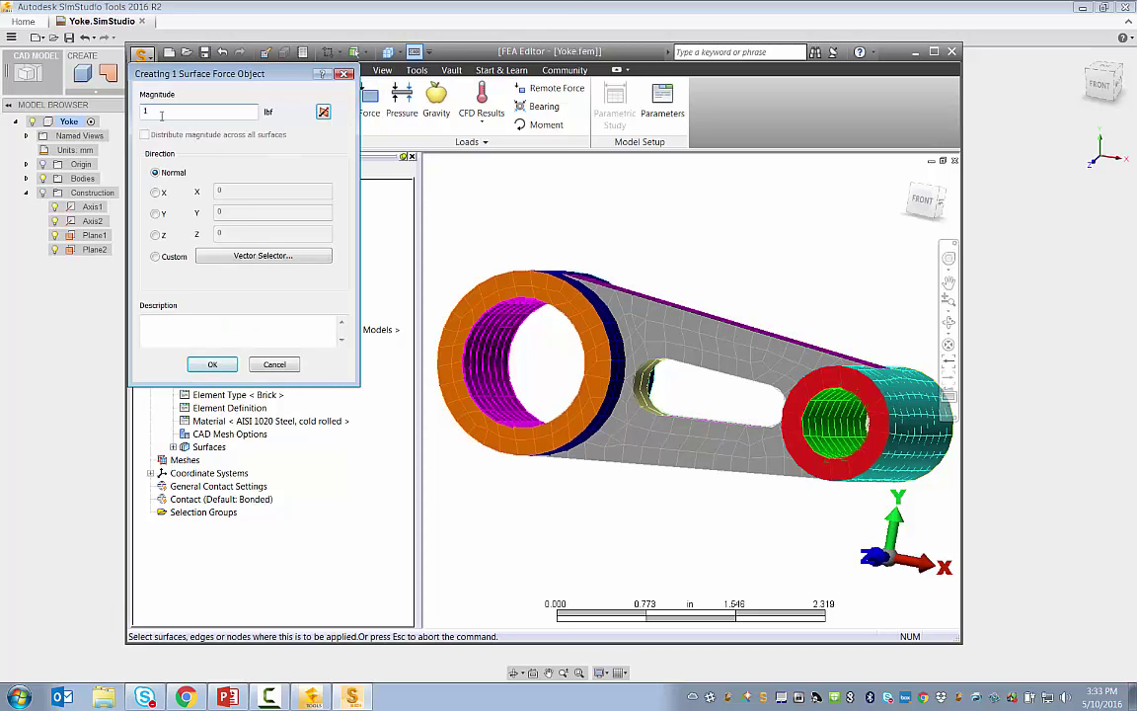
{"action": "type", "text": "1000"}
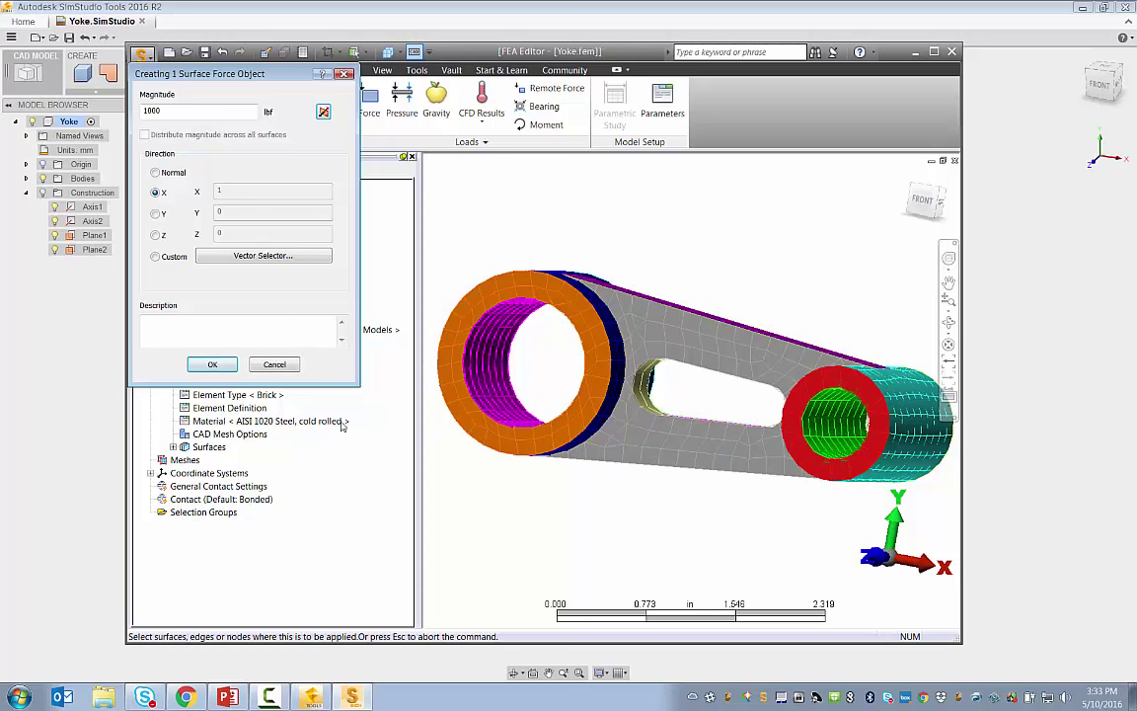
{"action": "left_click", "coordinate": [212, 363]}
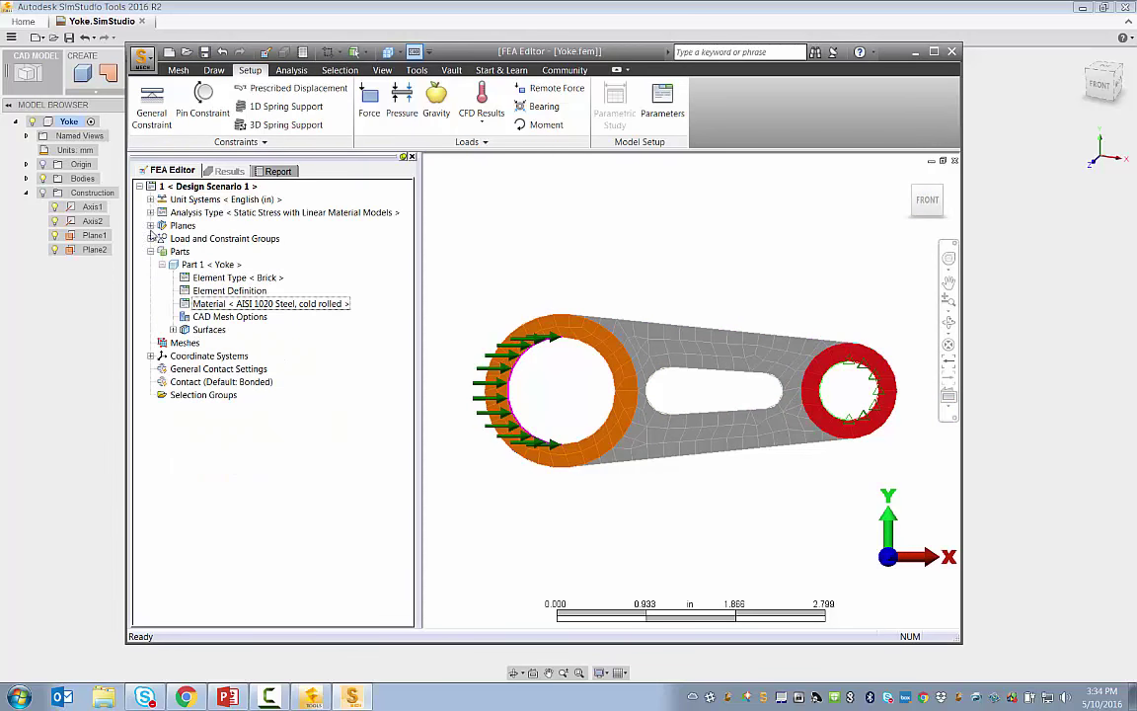
- Edit Surface Force 1 to a custom direction with X = -1, reversing the 1000 lbf load
{"action": "left_click", "coordinate": [150, 237]}
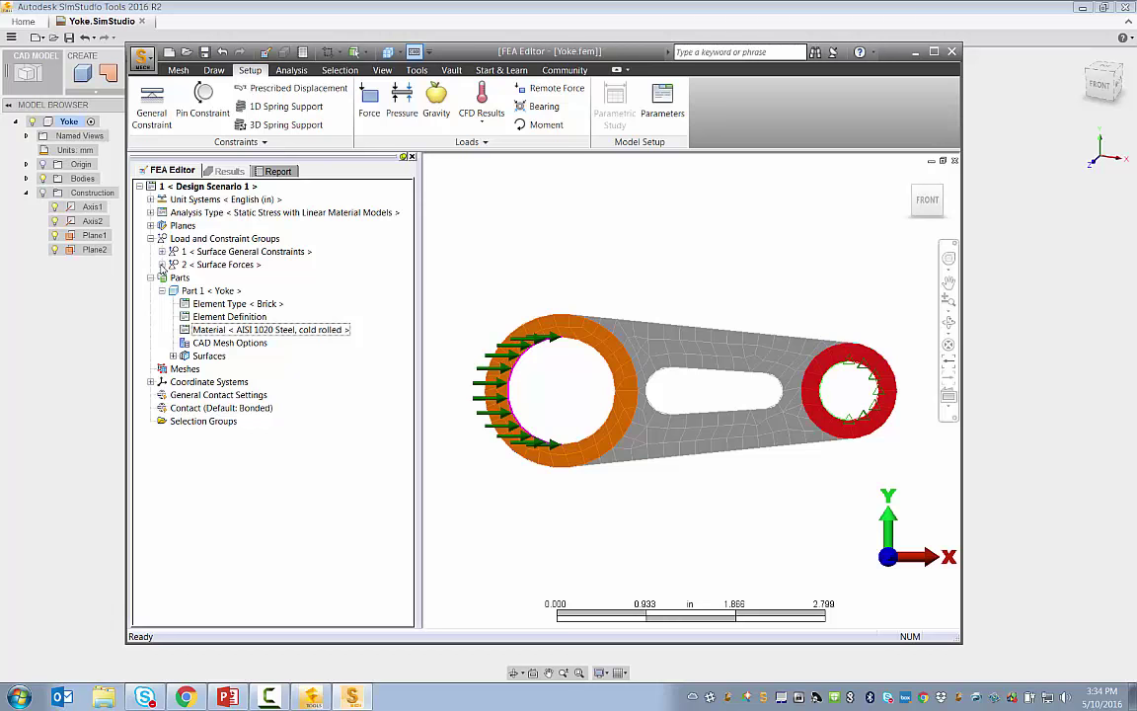
{"action": "double_click", "coordinate": [227, 264]}
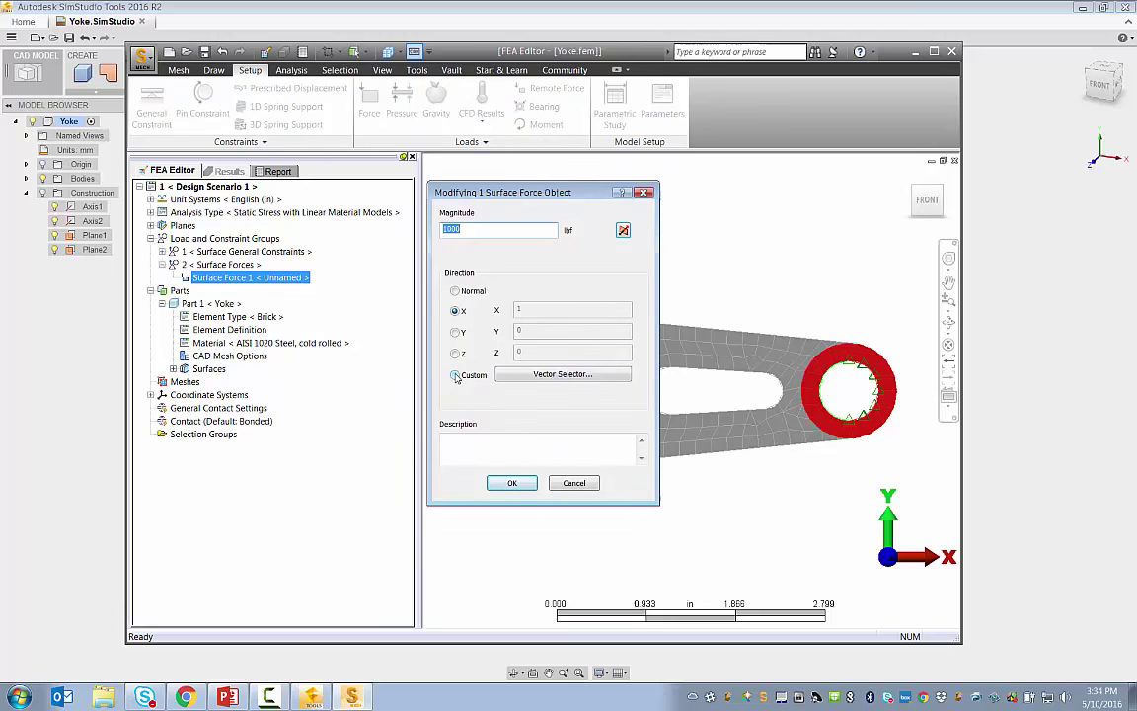
{"action": "left_click", "coordinate": [454, 376]}
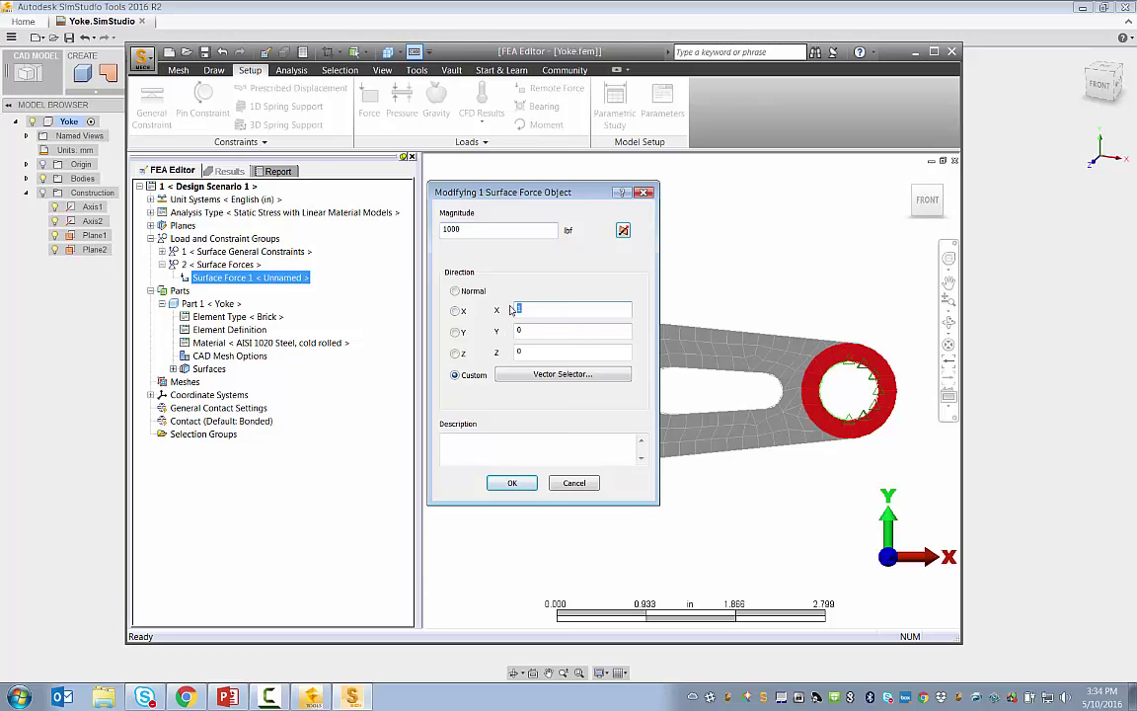
{"action": "type", "text": "-1"}
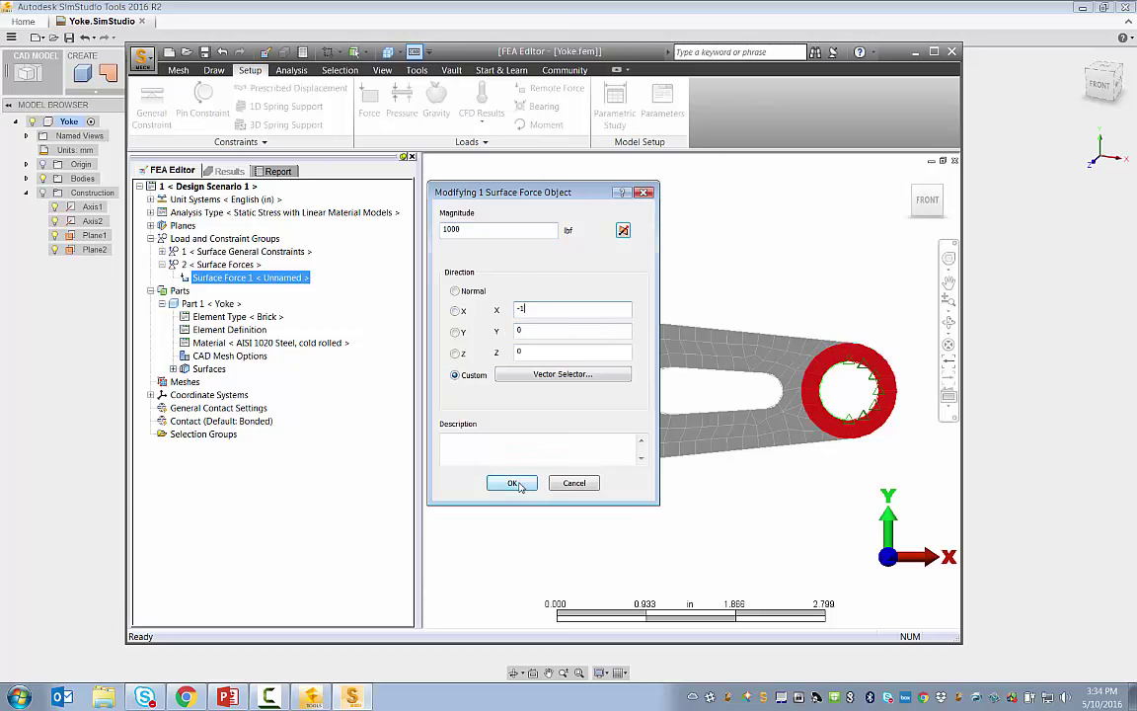
{"action": "left_click", "coordinate": [511, 481]}
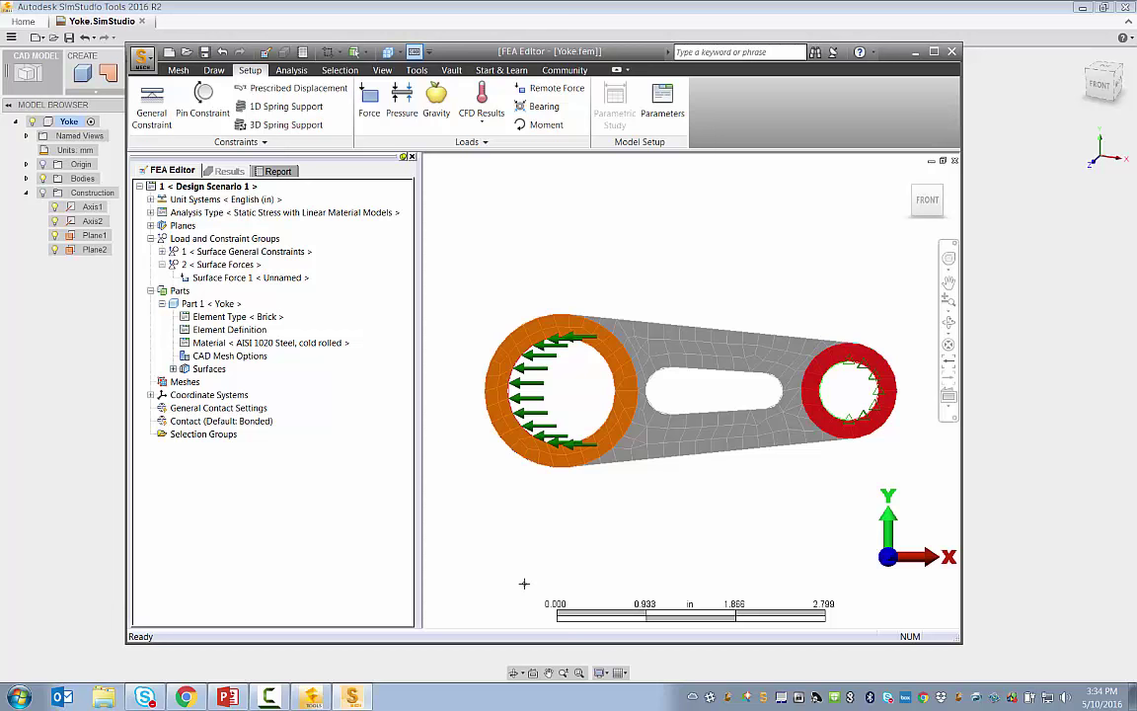
{"action": "mouse_move", "coordinate": [474, 446]}
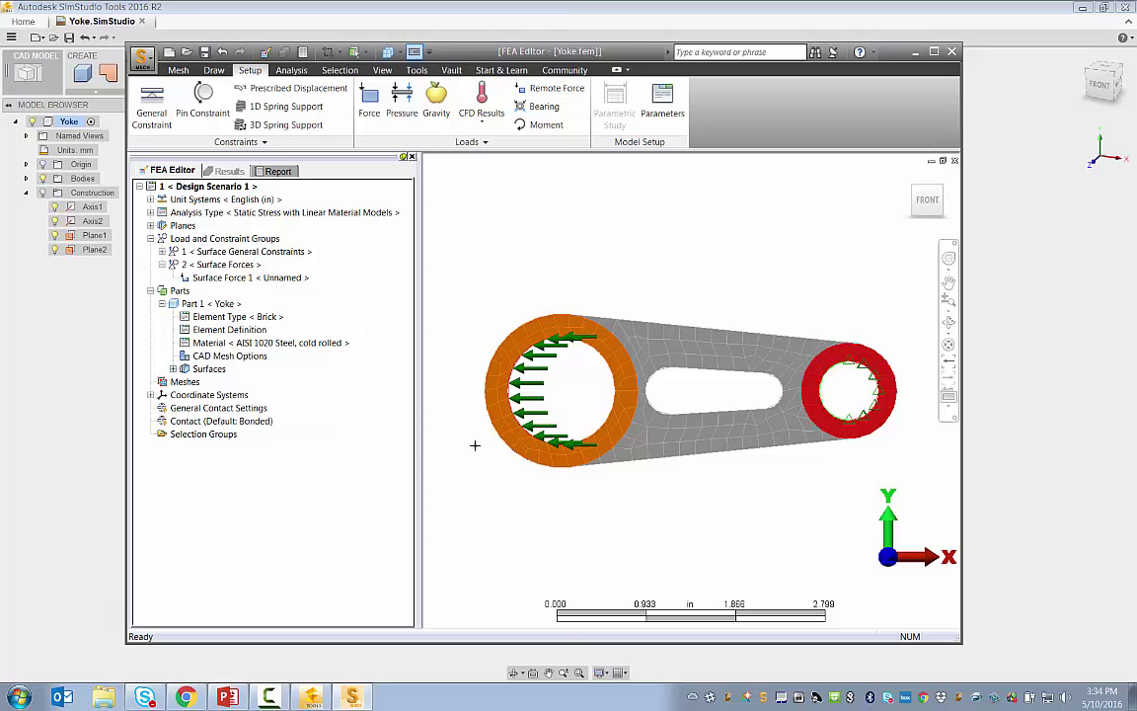
{"action": "mouse_move", "coordinate": [292, 71]}
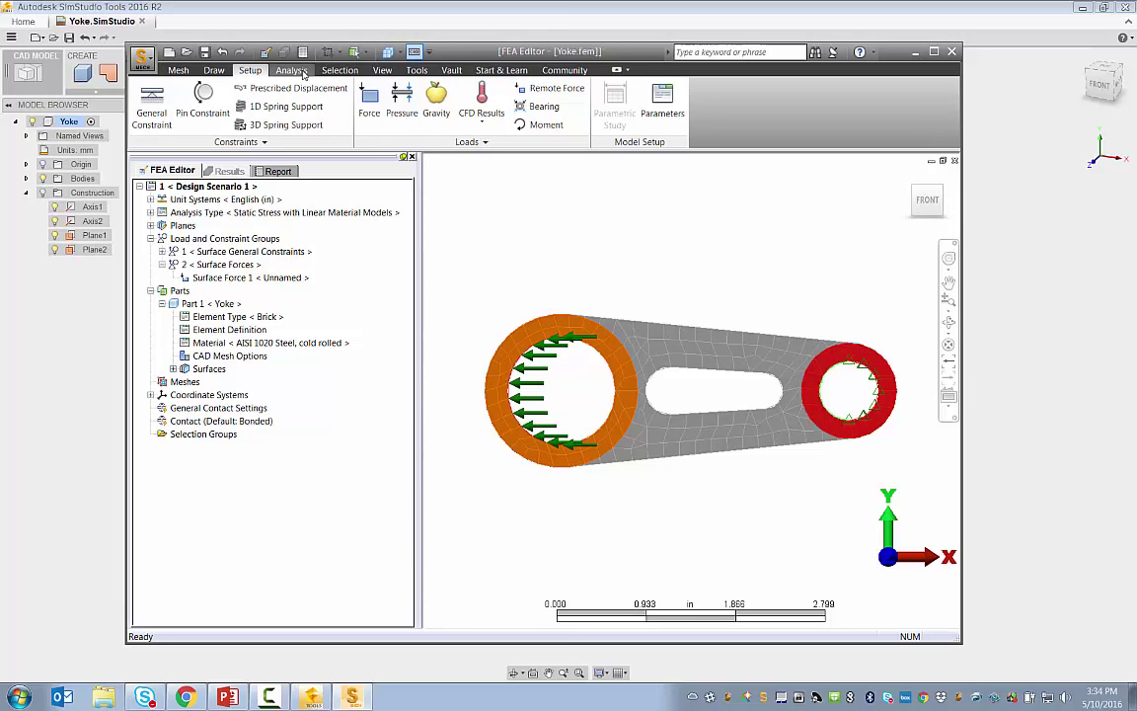